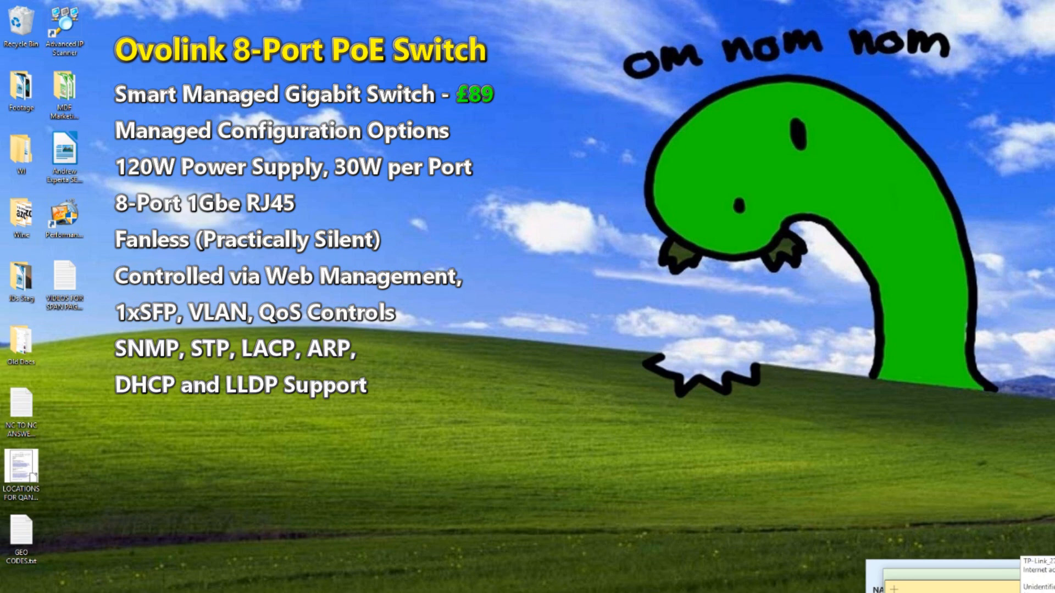
pyautogui.moveTo(979, 498)
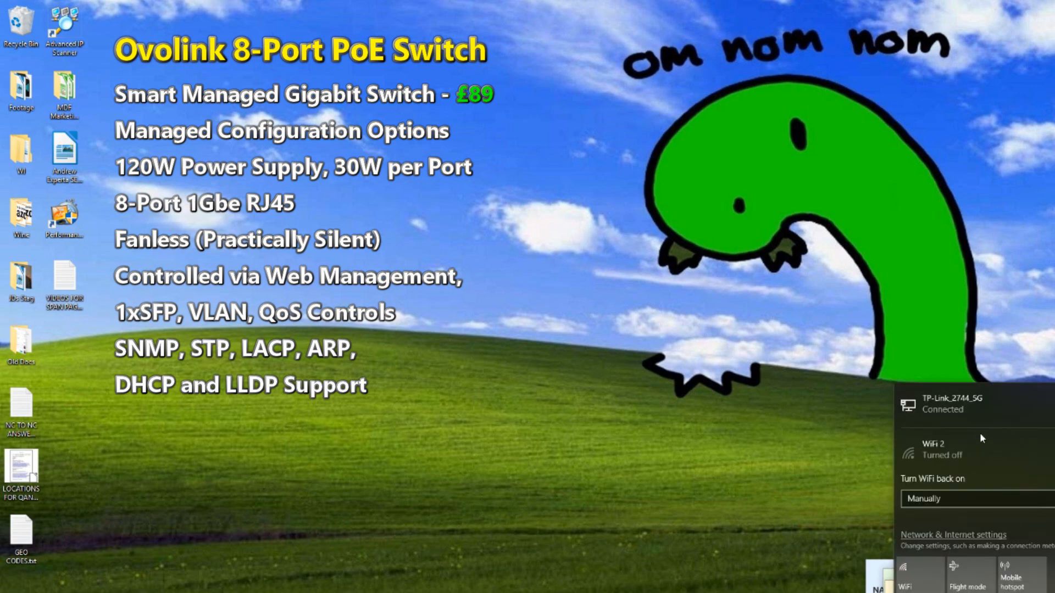
pyautogui.moveTo(936, 461)
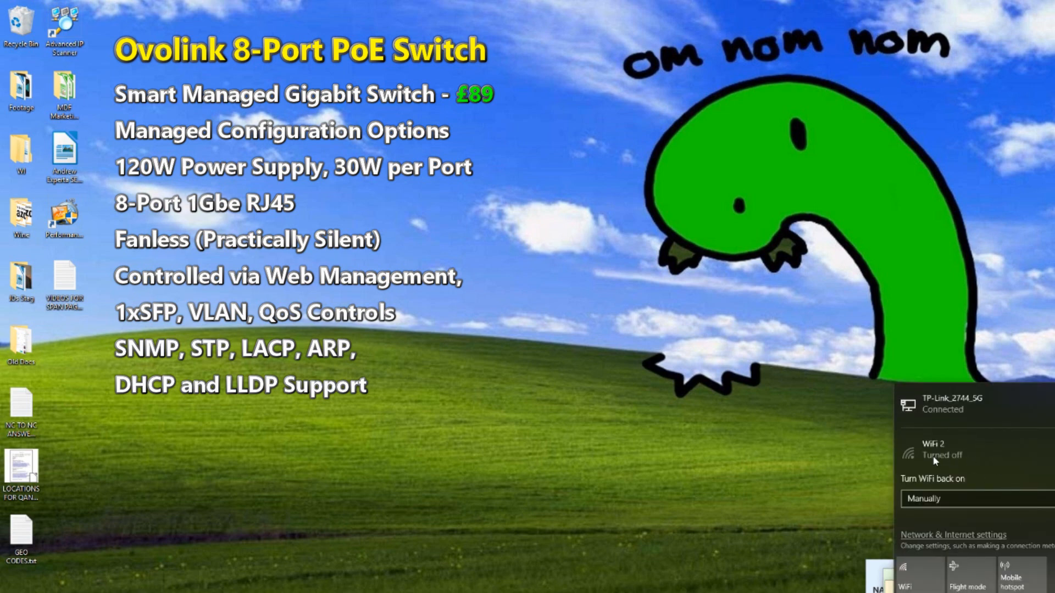
pyautogui.moveTo(988, 416)
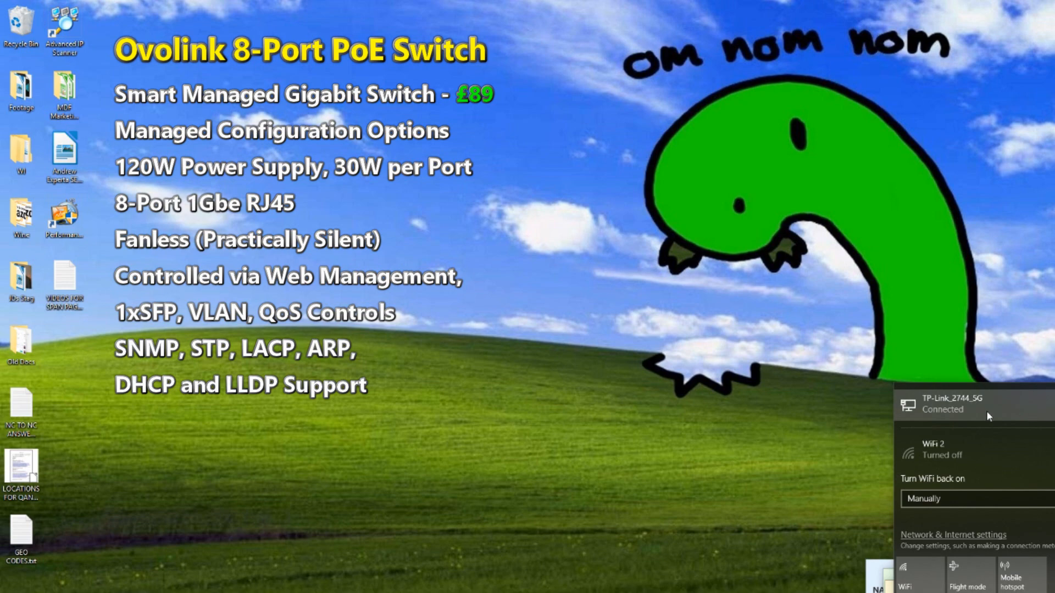
pyautogui.moveTo(587, 550)
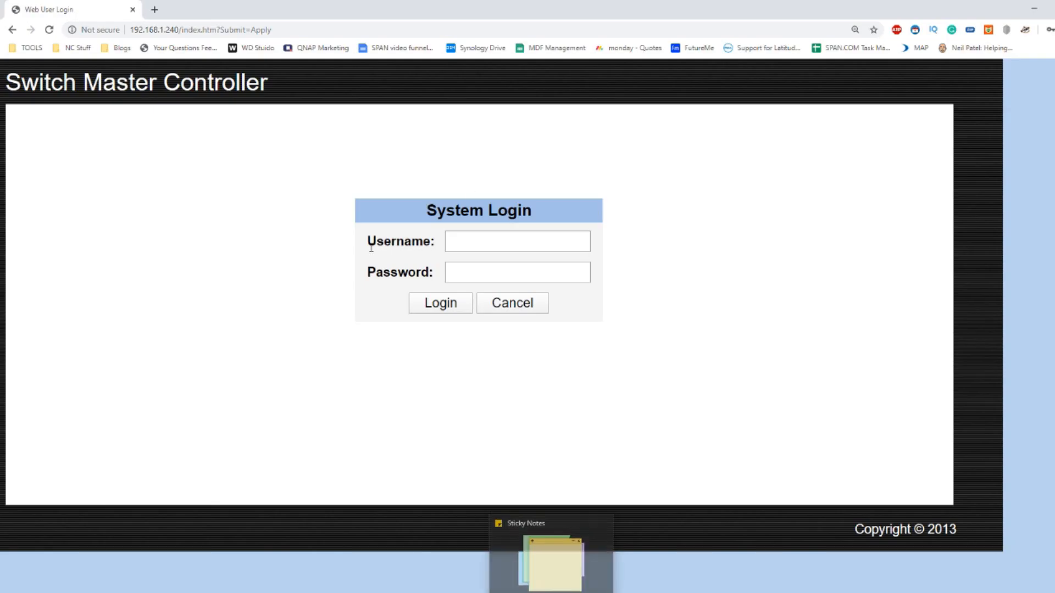
# Step: Select the switch's IP address in the browser and submit the admin login
pyautogui.click(202, 29)
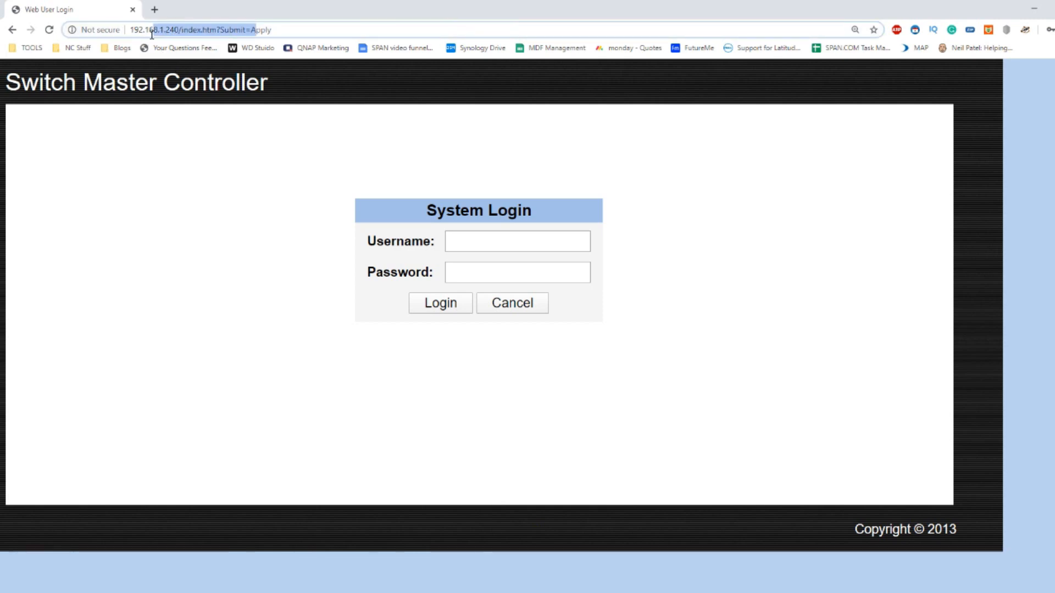
pyautogui.moveTo(99, 30)
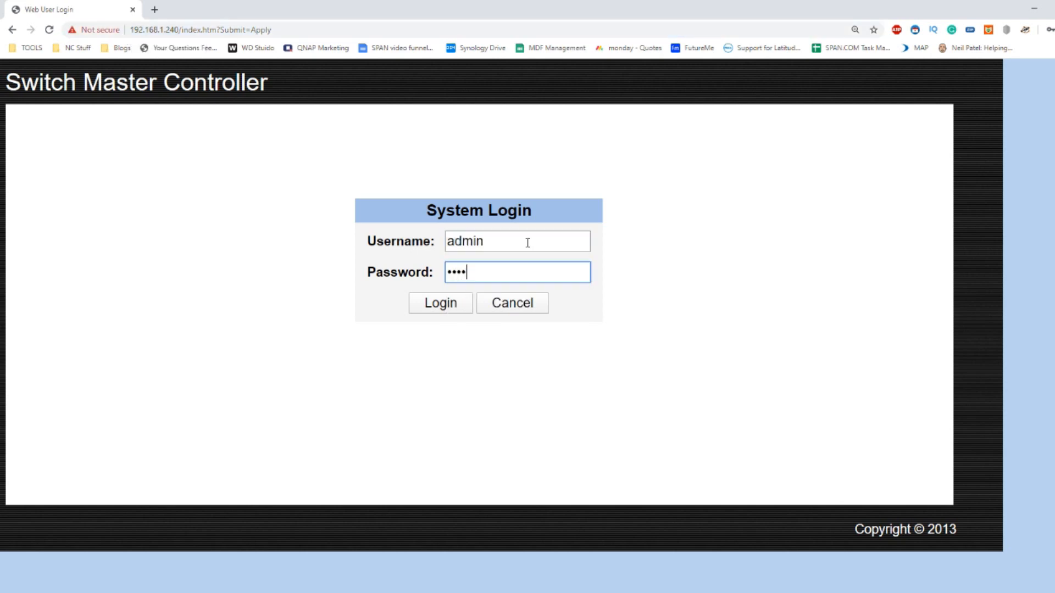
pyautogui.click(440, 303)
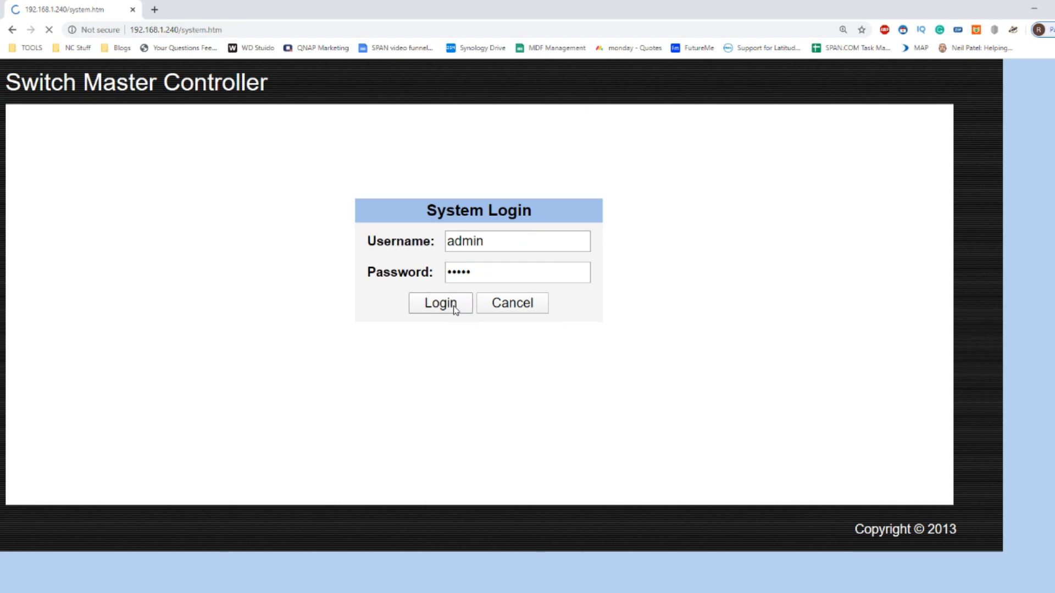
# Step: Finish logging in to view System Information: version OL-GS1110PV1.0.4, IP 192.168.1.240
pyautogui.click(439, 302)
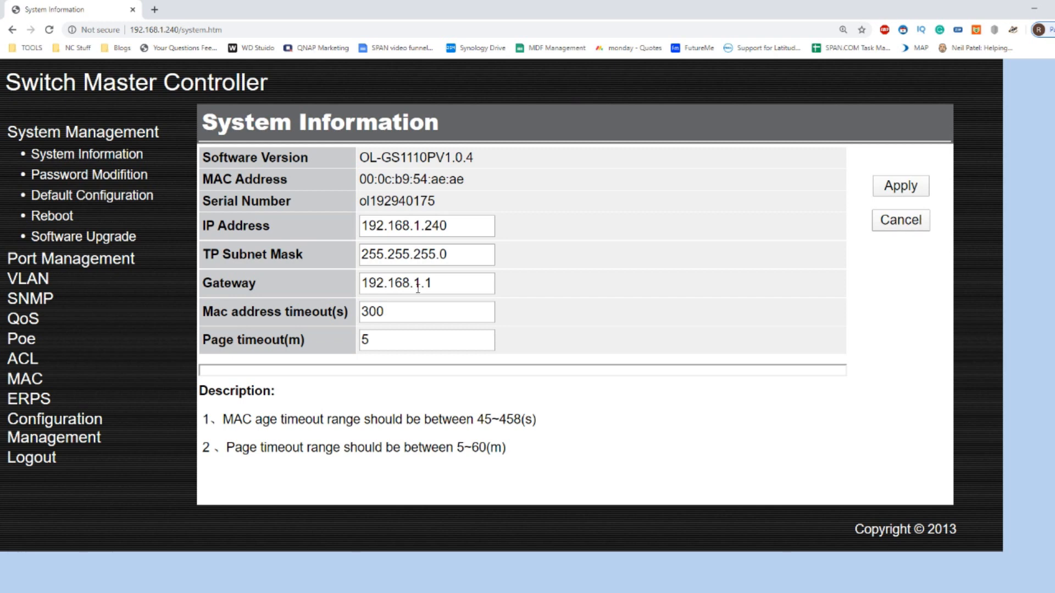
pyautogui.moveTo(296, 96)
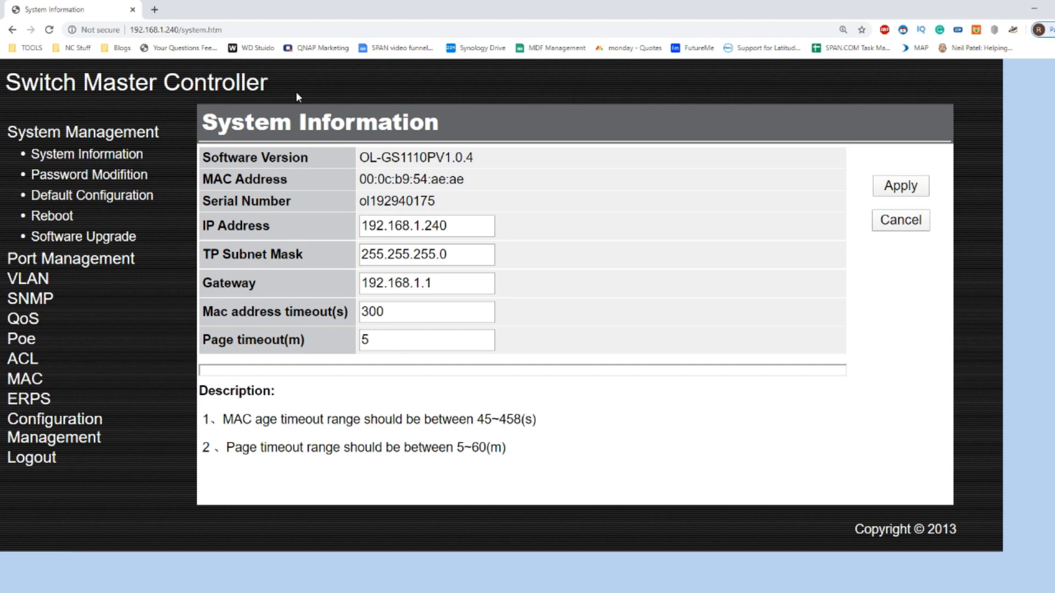
pyautogui.moveTo(87, 154)
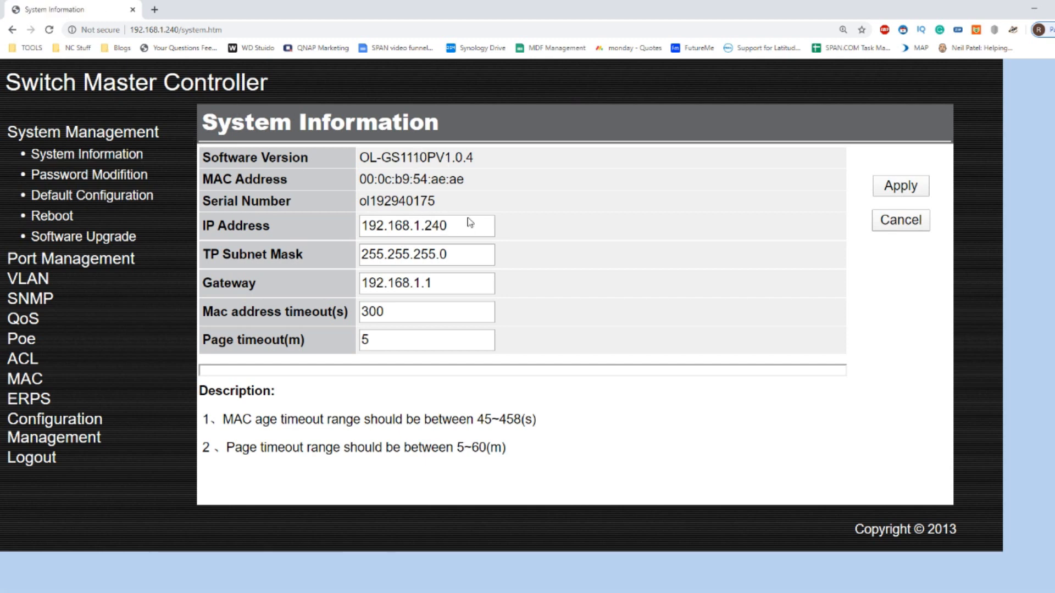
pyautogui.moveTo(425, 254)
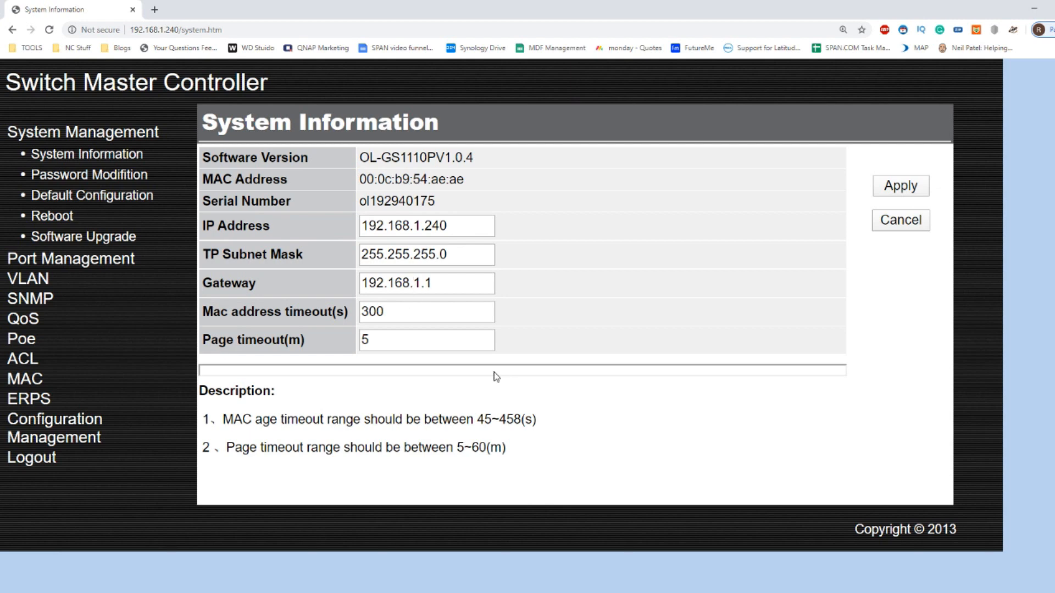
pyautogui.moveTo(294, 227)
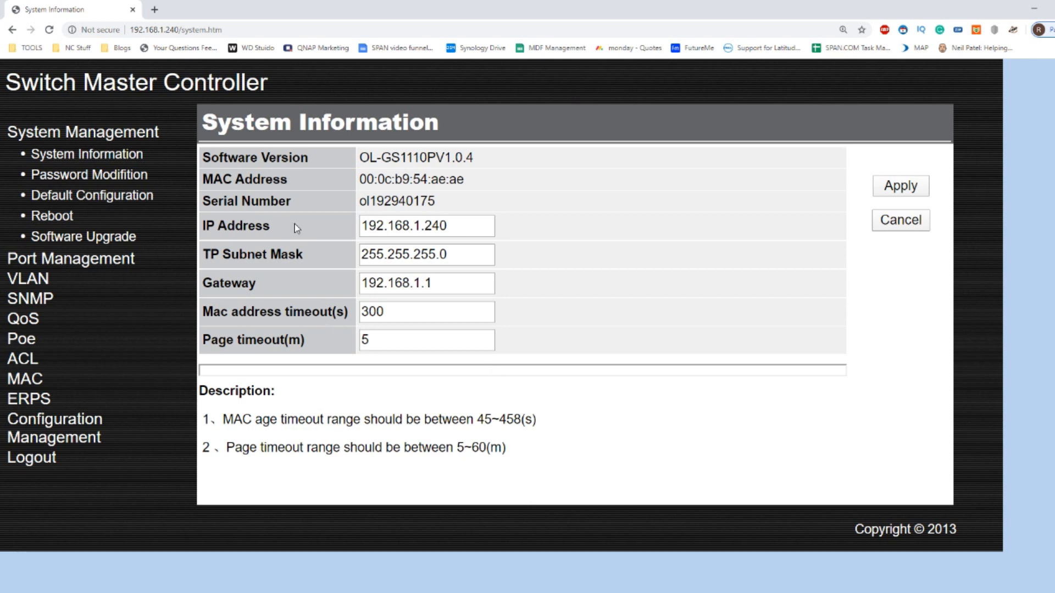
pyautogui.moveTo(377, 110)
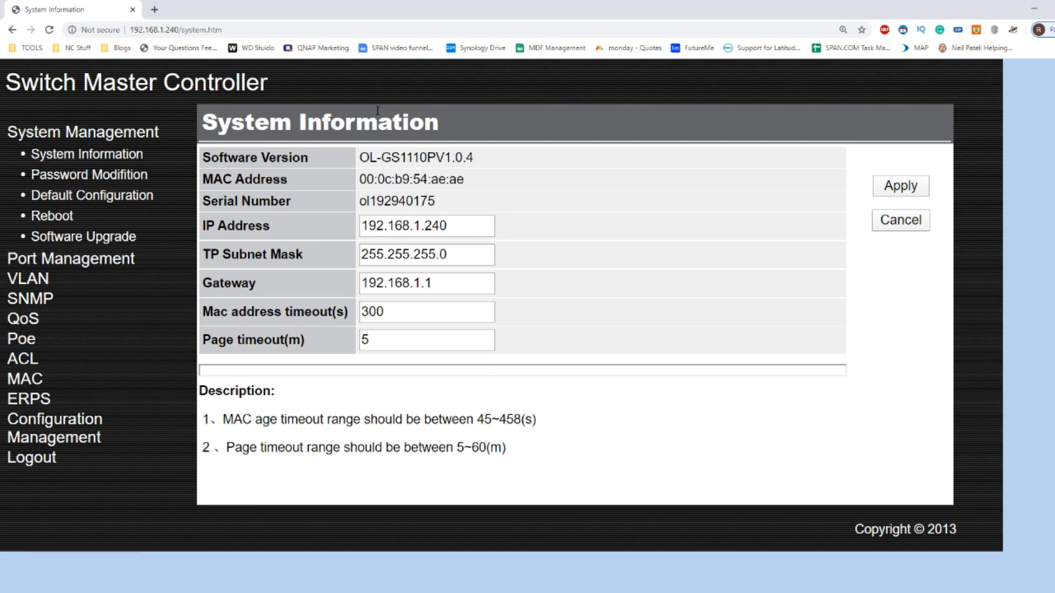
pyautogui.moveTo(327, 194)
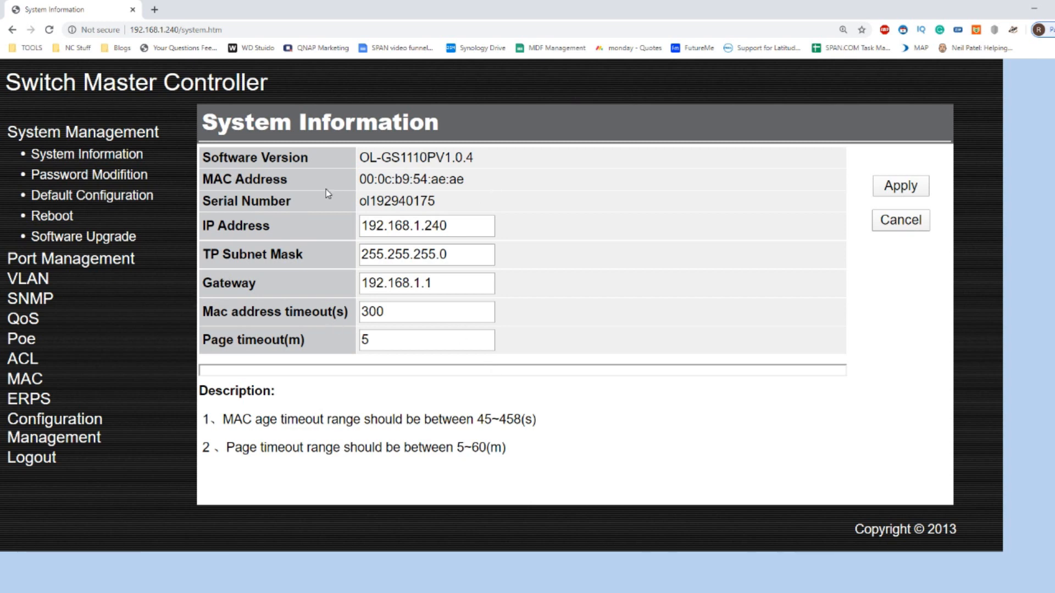
pyautogui.moveTo(82, 131)
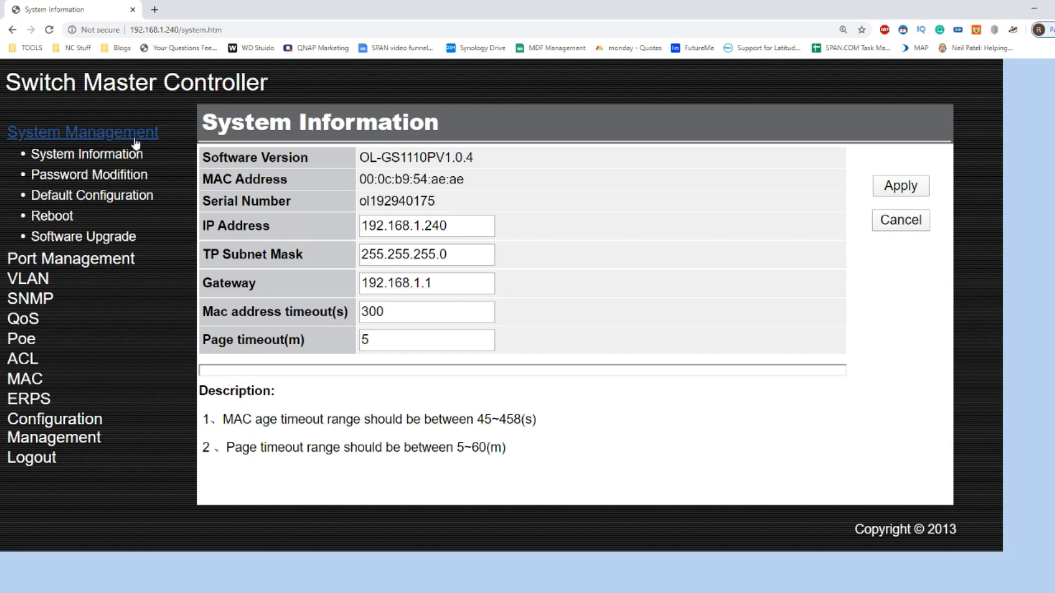
# Step: View the Password Modification page, then move on to Software Upgrade
pyautogui.click(89, 175)
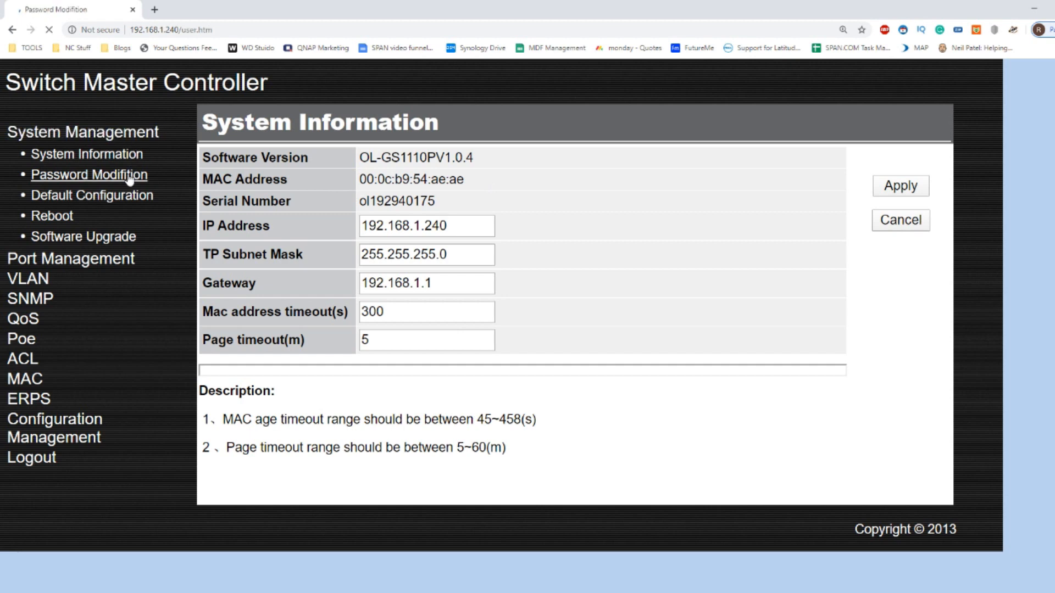
pyautogui.click(89, 174)
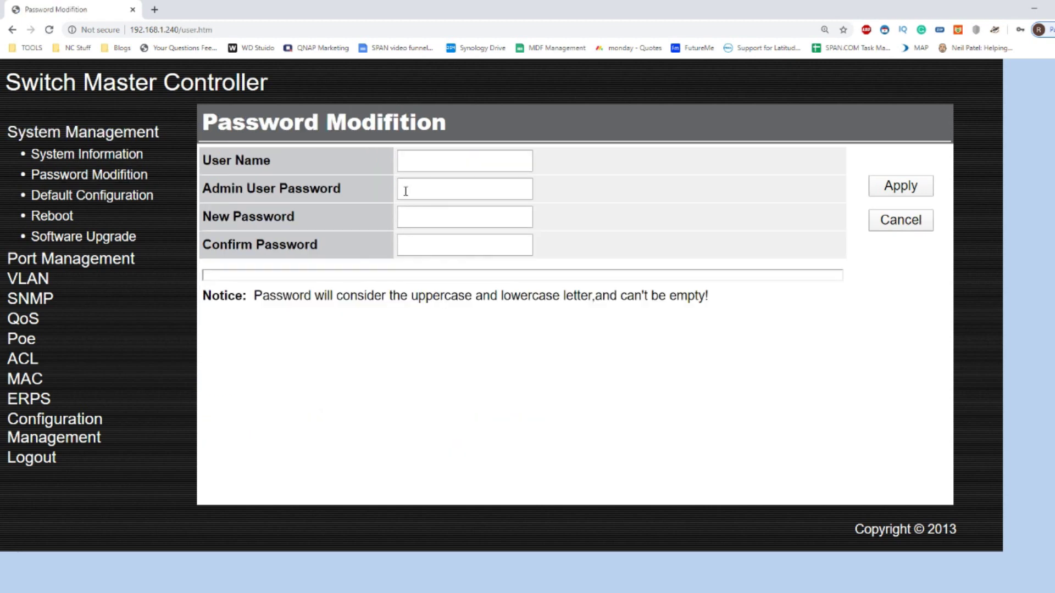
pyautogui.moveTo(338, 264)
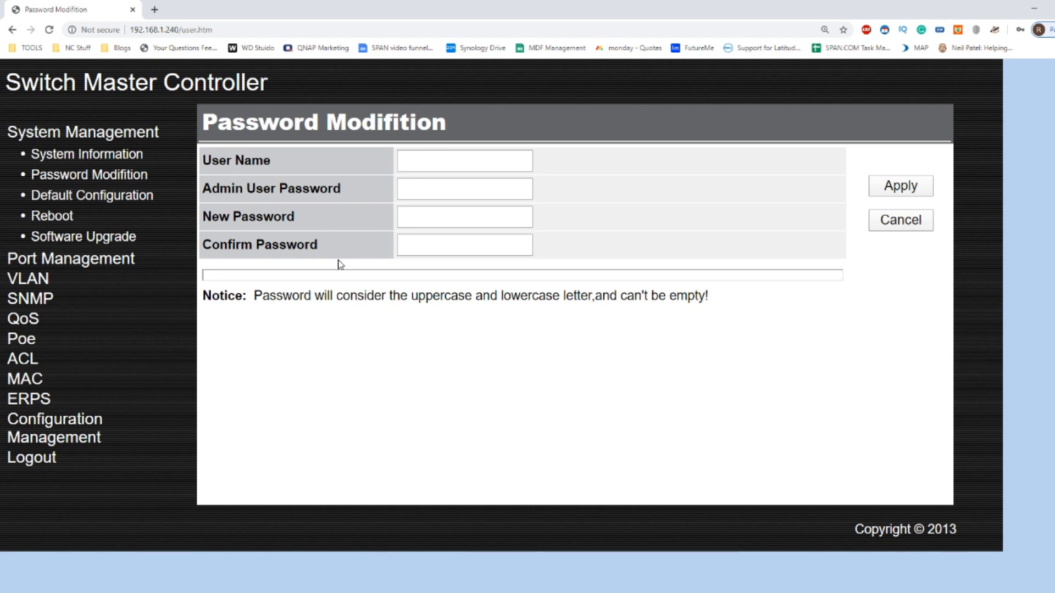
pyautogui.moveTo(83, 236)
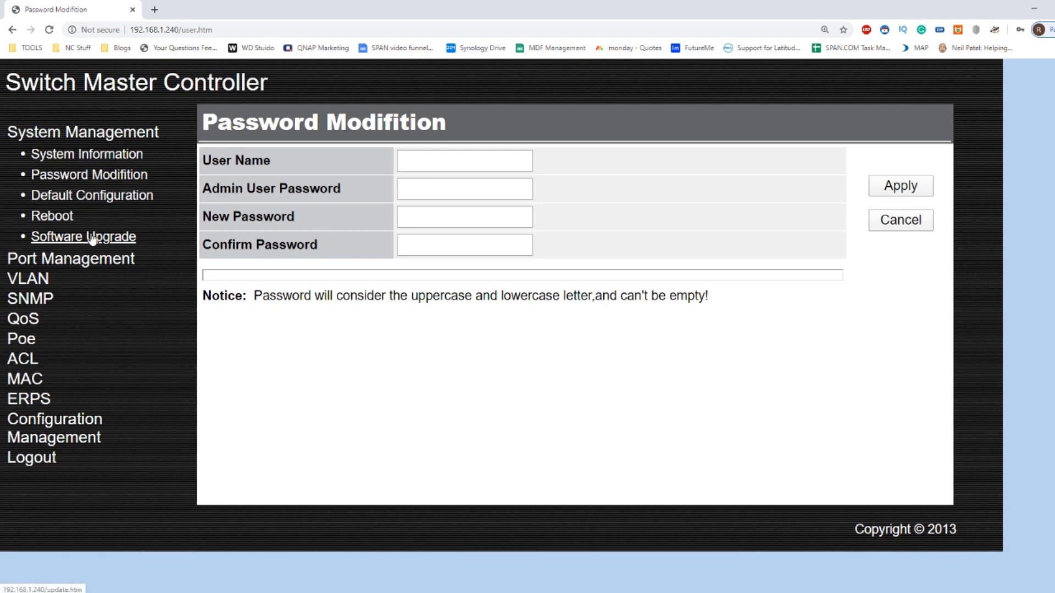
pyautogui.click(83, 236)
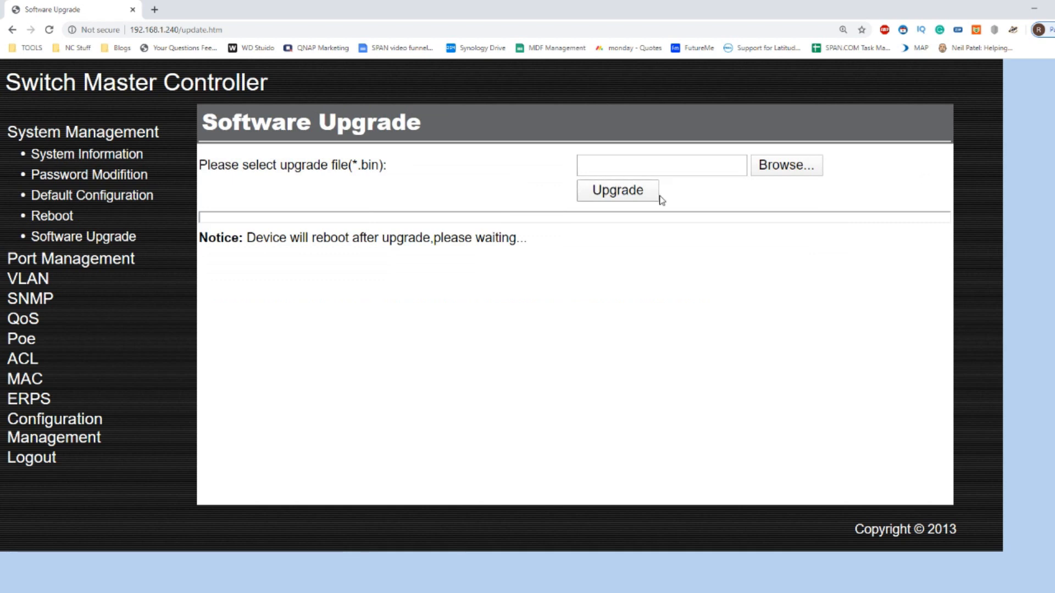
pyautogui.moveTo(666, 197)
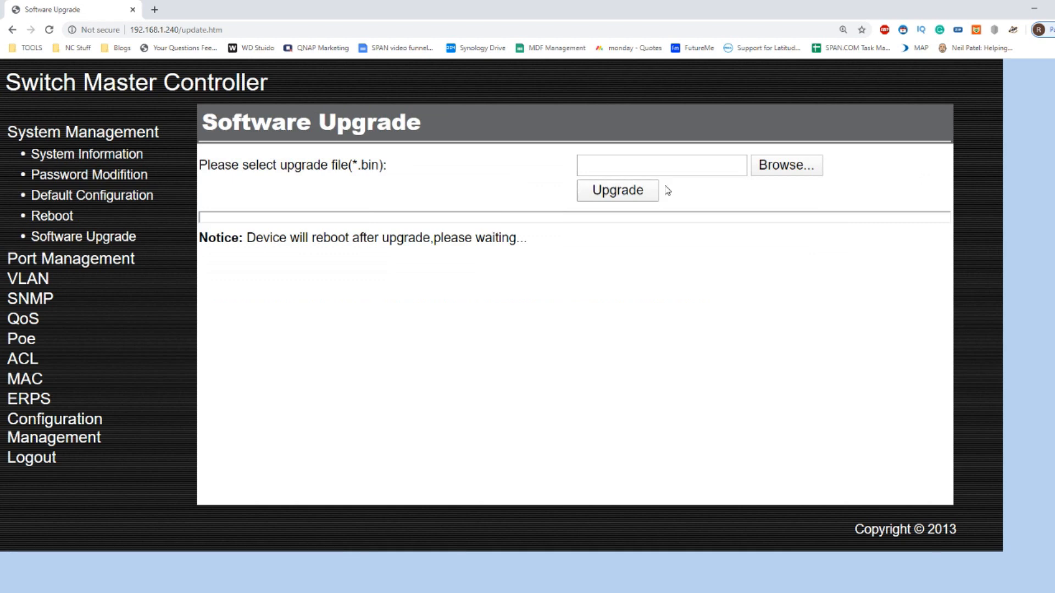
pyautogui.moveTo(609, 155)
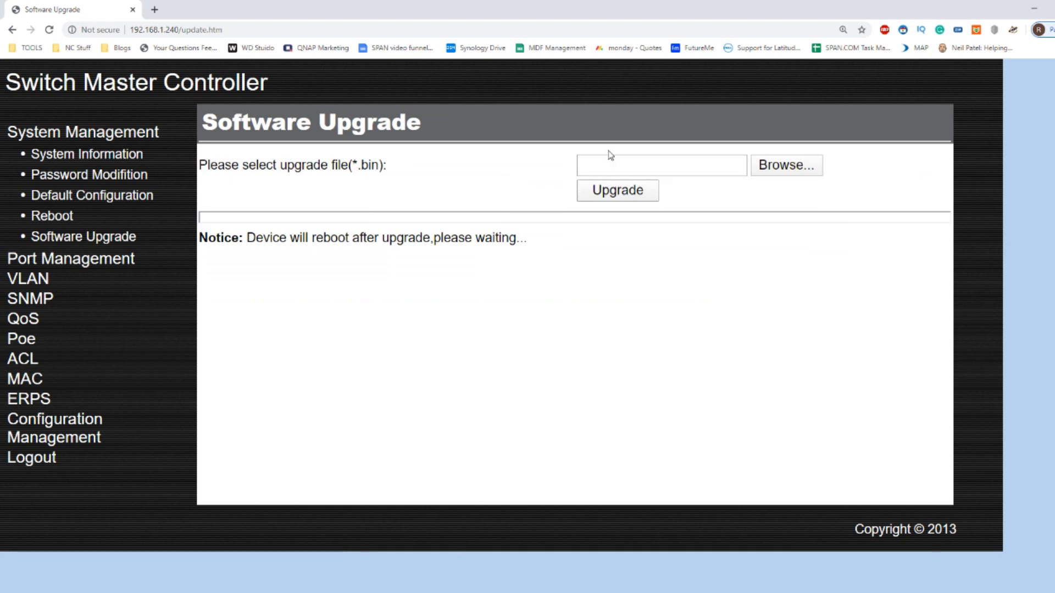
pyautogui.moveTo(505, 122)
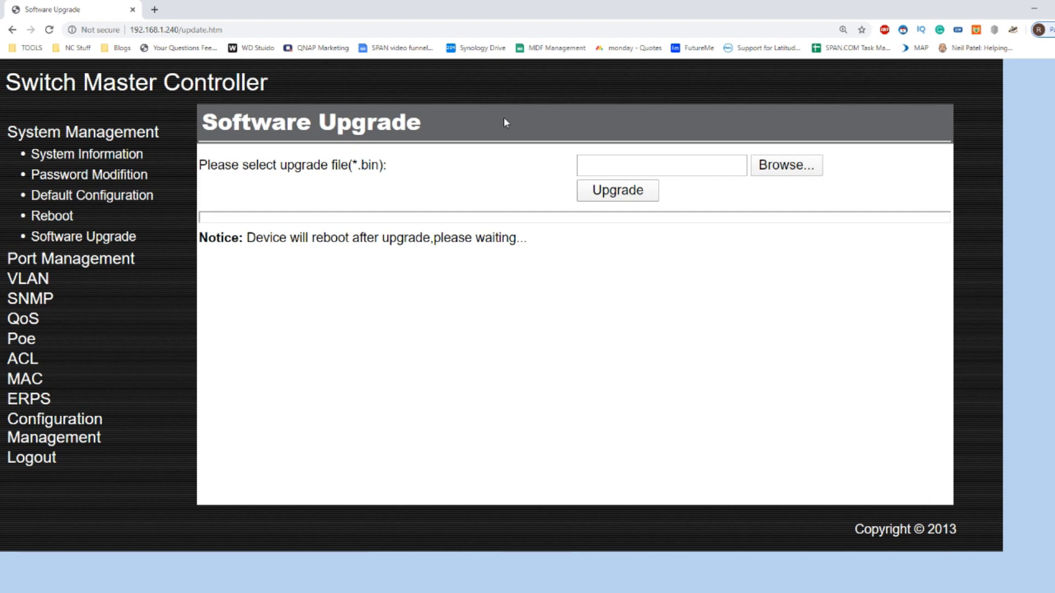
pyautogui.moveTo(492, 126)
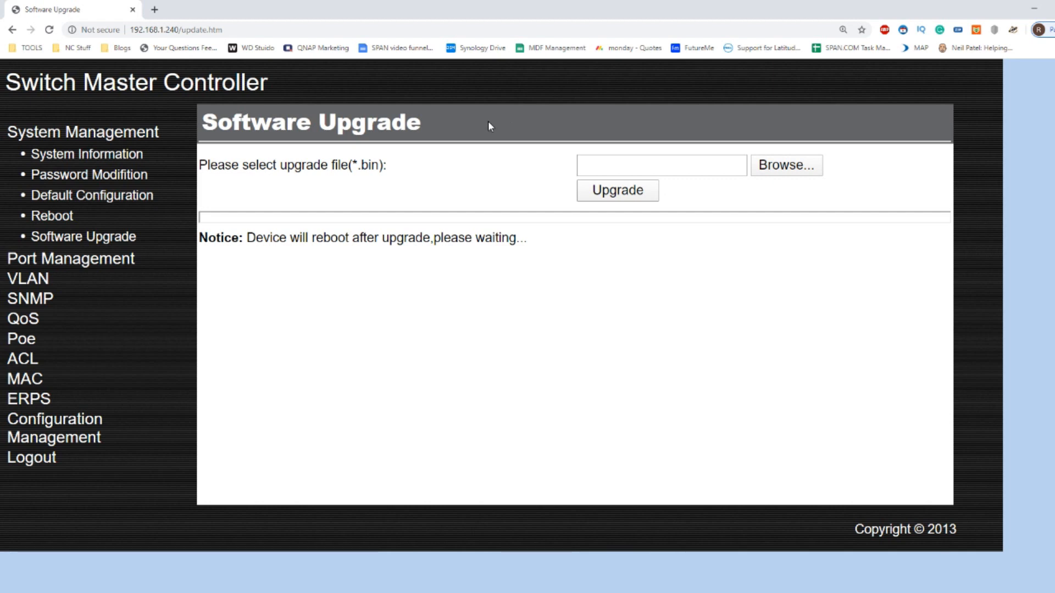
pyautogui.moveTo(450, 171)
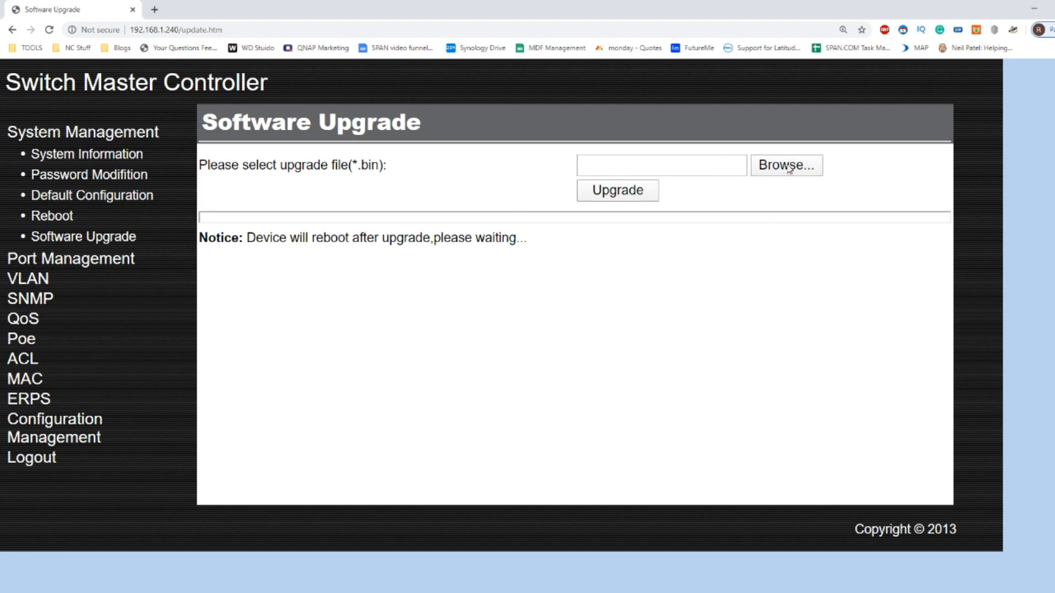
pyautogui.moveTo(766, 238)
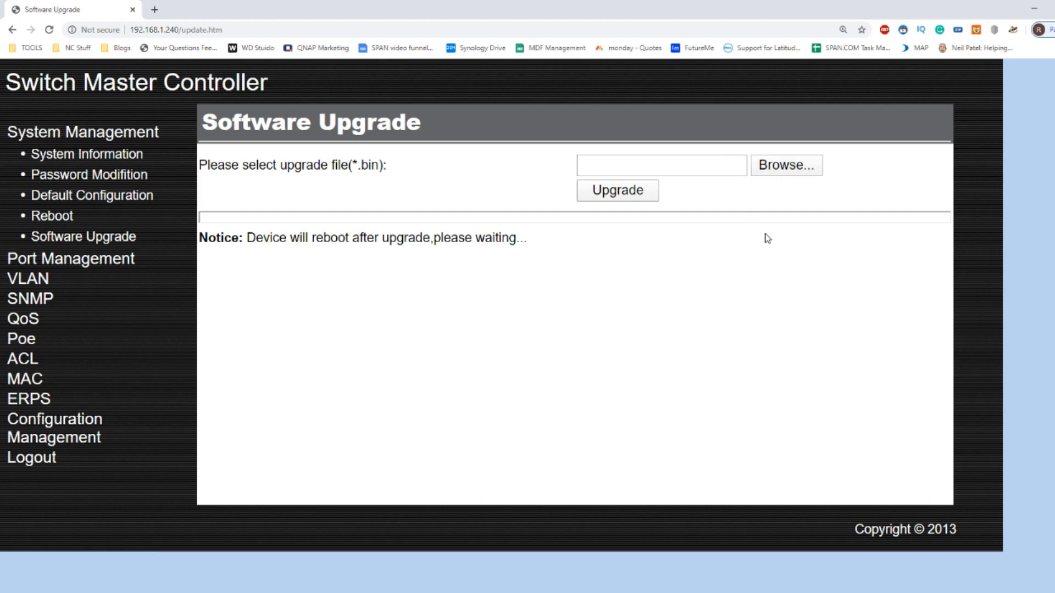
pyautogui.moveTo(531, 153)
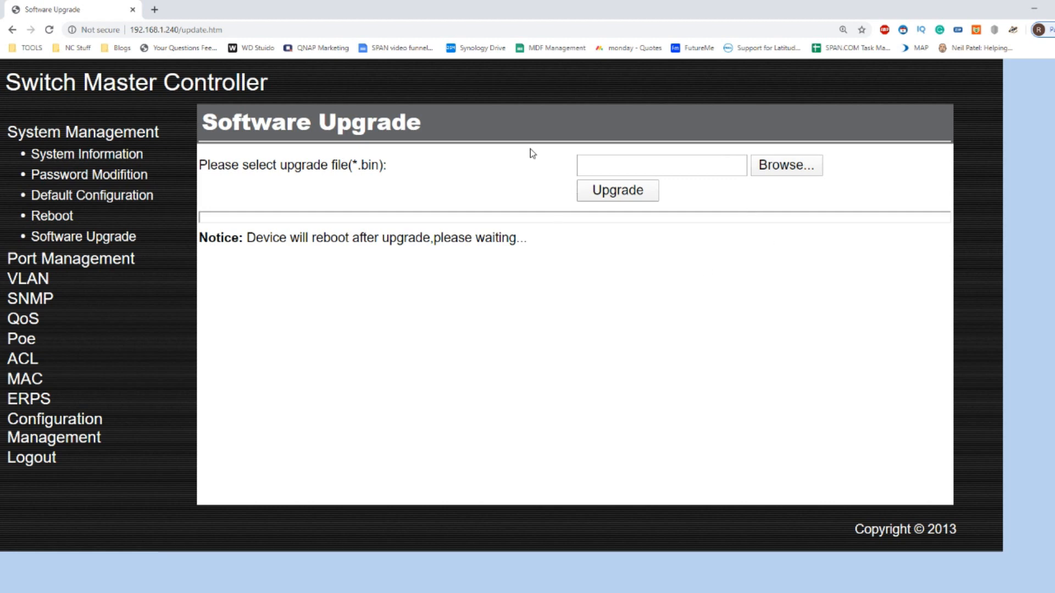
pyautogui.moveTo(237, 125)
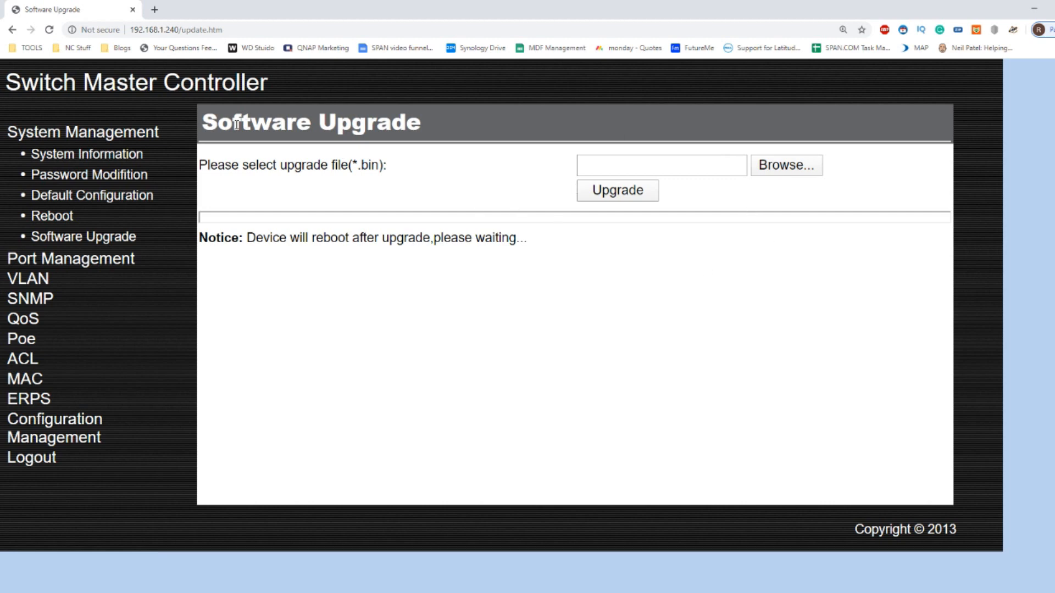
pyautogui.moveTo(84, 236)
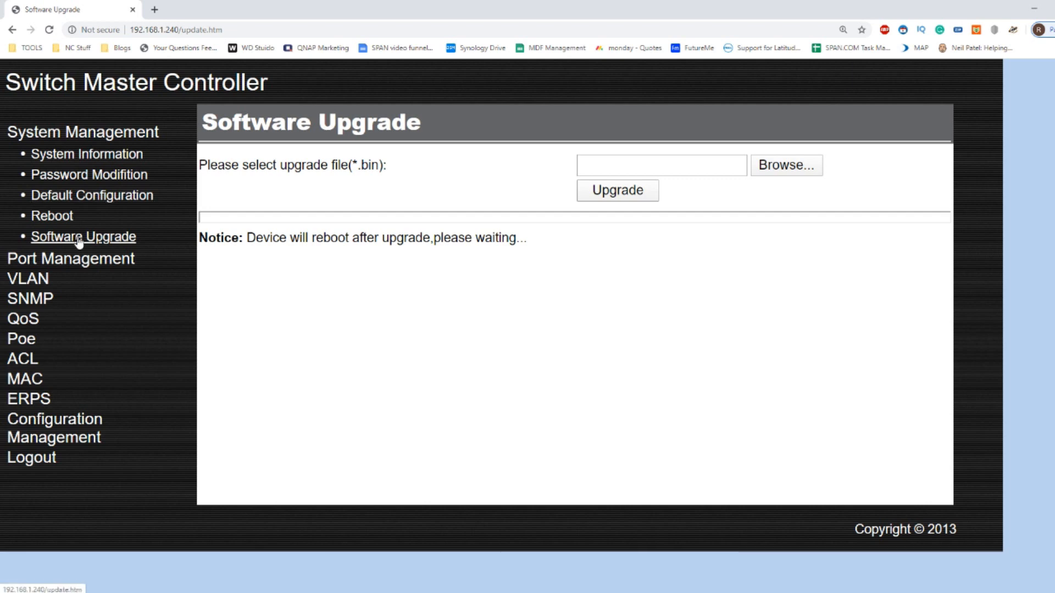
pyautogui.moveTo(255, 242)
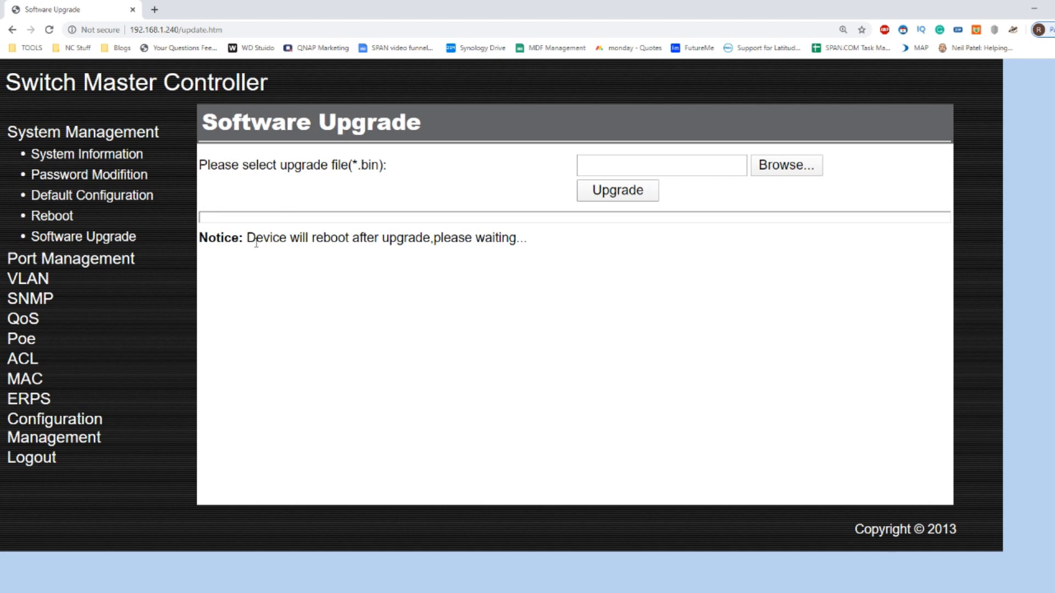
pyautogui.moveTo(83, 236)
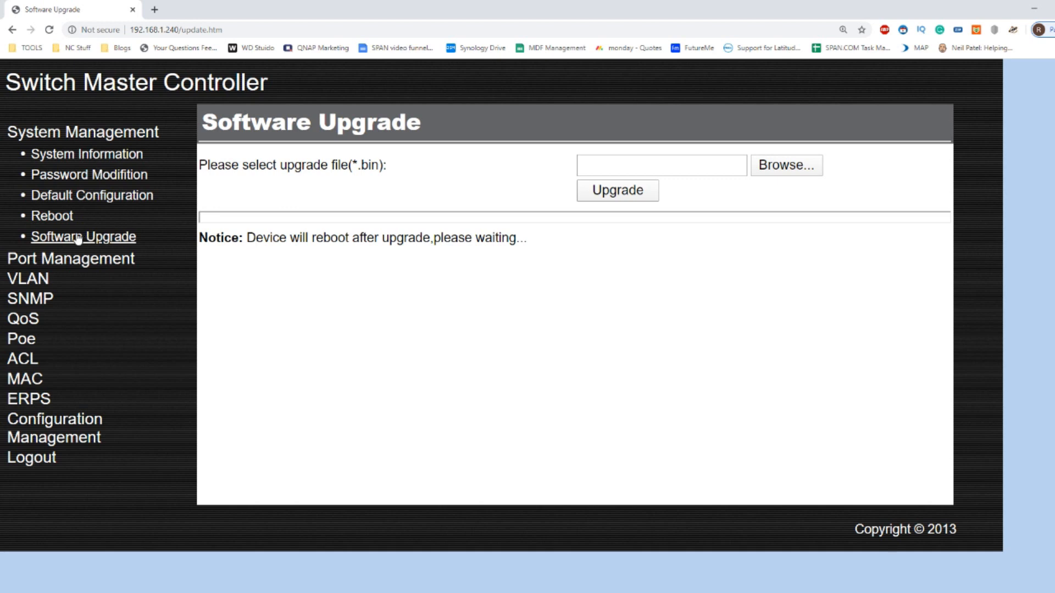
# Step: Open Port Management to view link status and speed for all ten ports
pyautogui.click(71, 259)
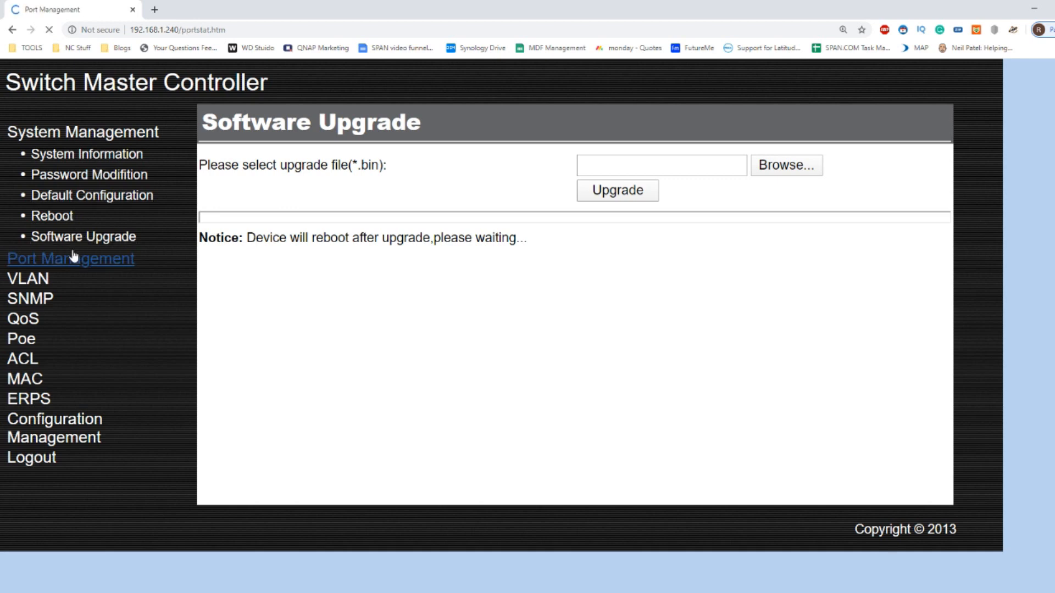
pyautogui.click(70, 259)
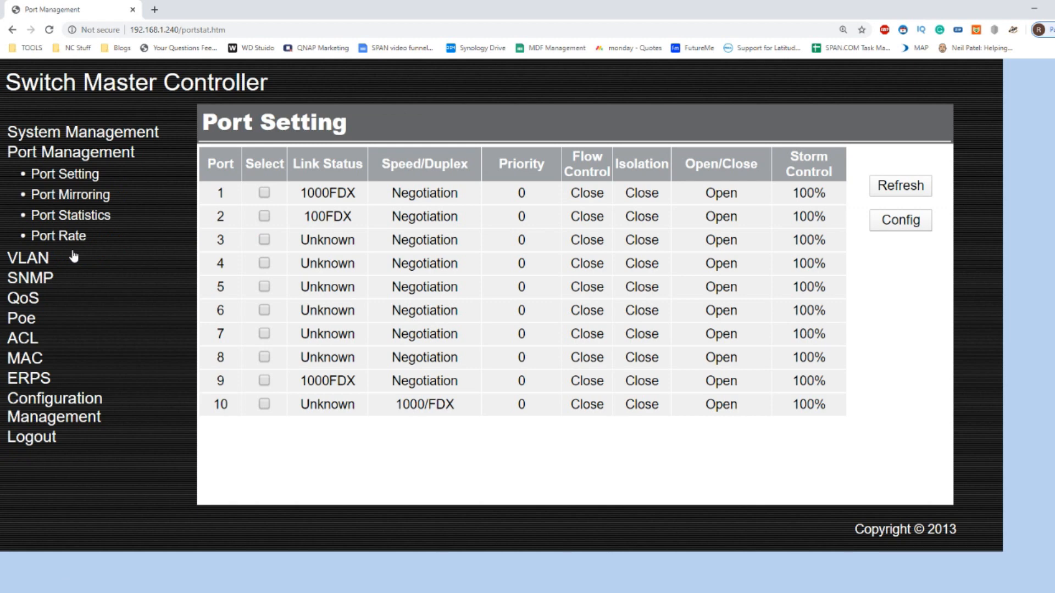
pyautogui.moveTo(448, 377)
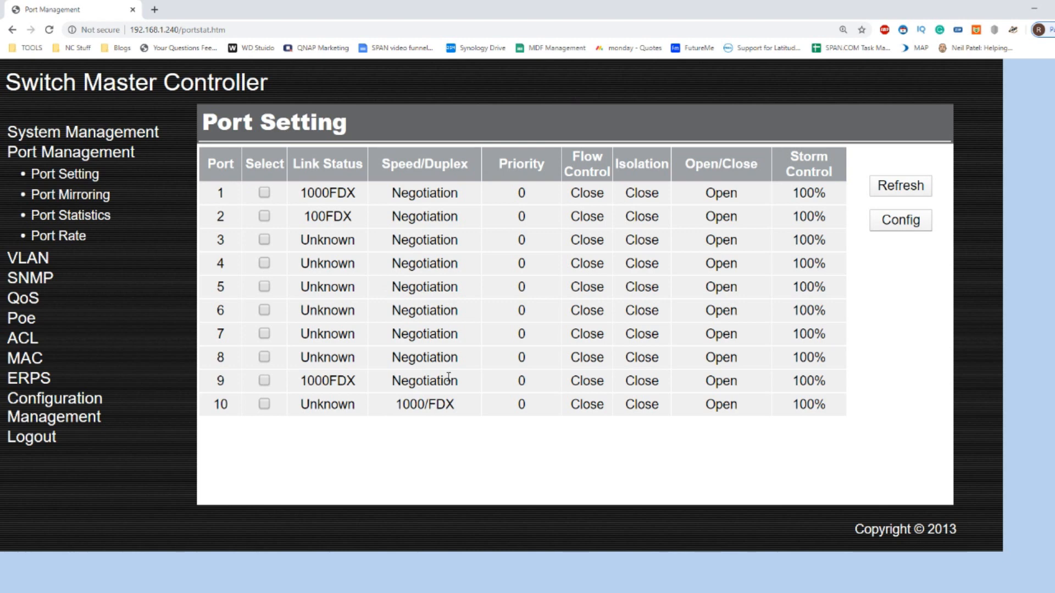
pyautogui.moveTo(359, 234)
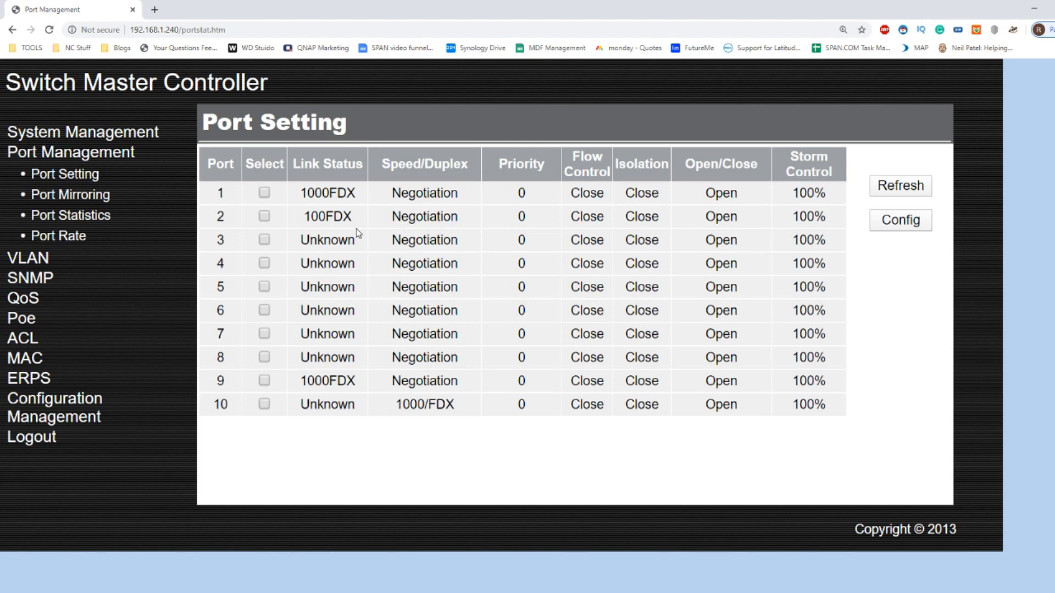
pyautogui.moveTo(417, 188)
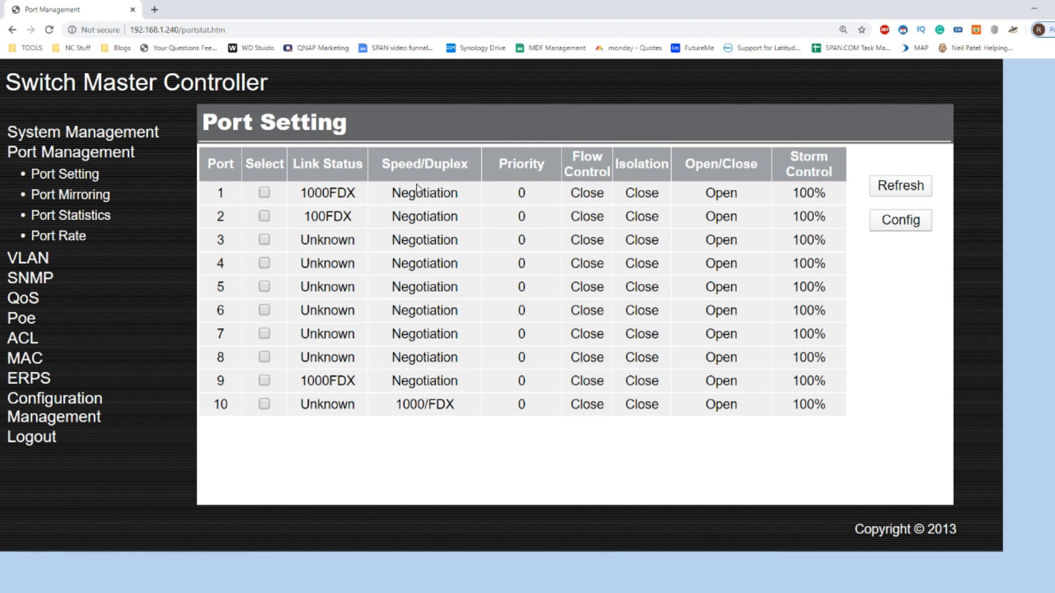
pyautogui.moveTo(409, 303)
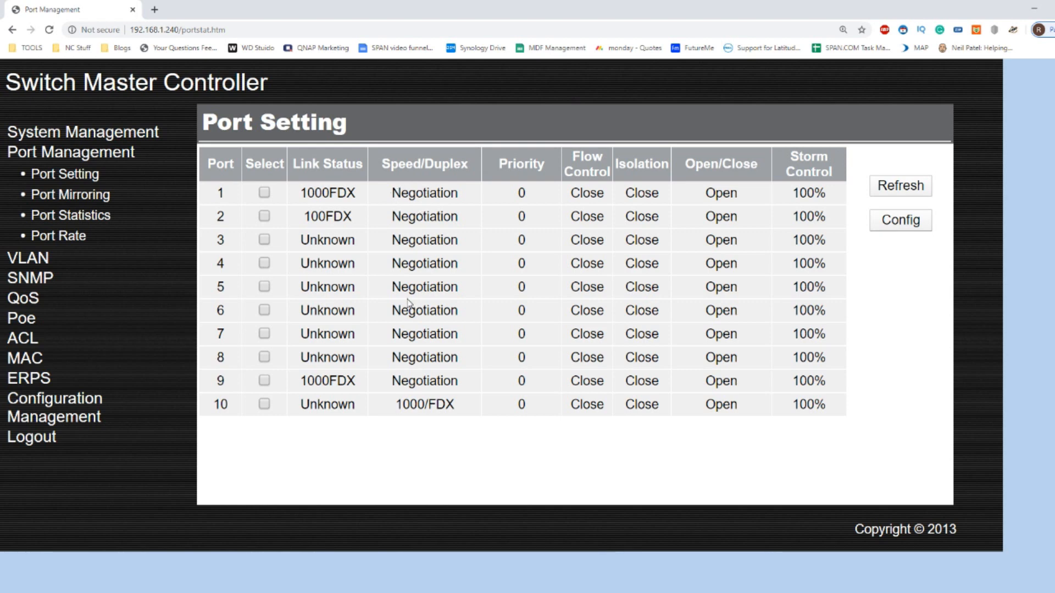
pyautogui.moveTo(339, 188)
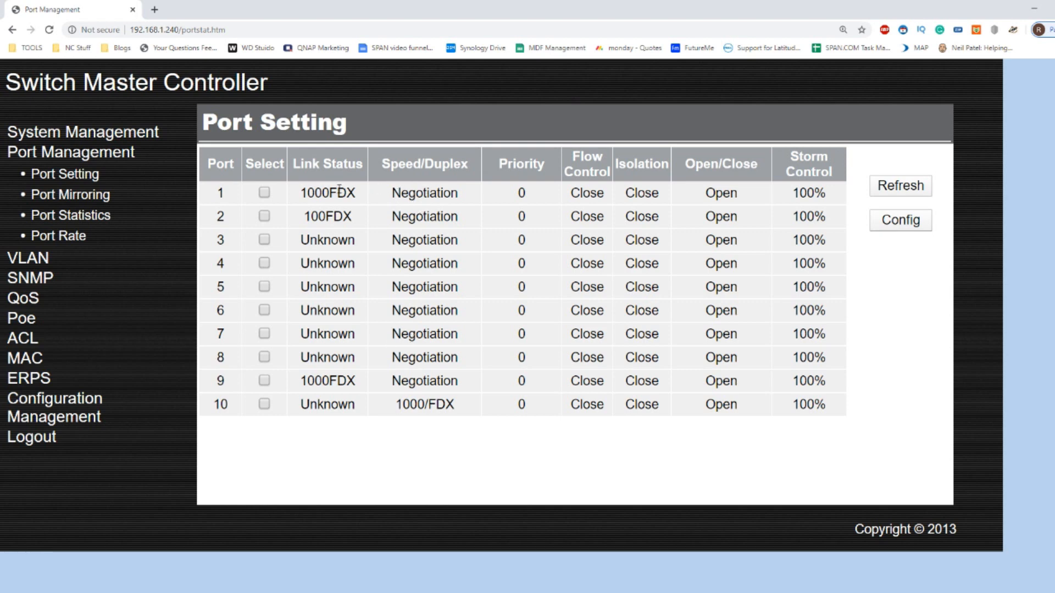
pyautogui.moveTo(406, 189)
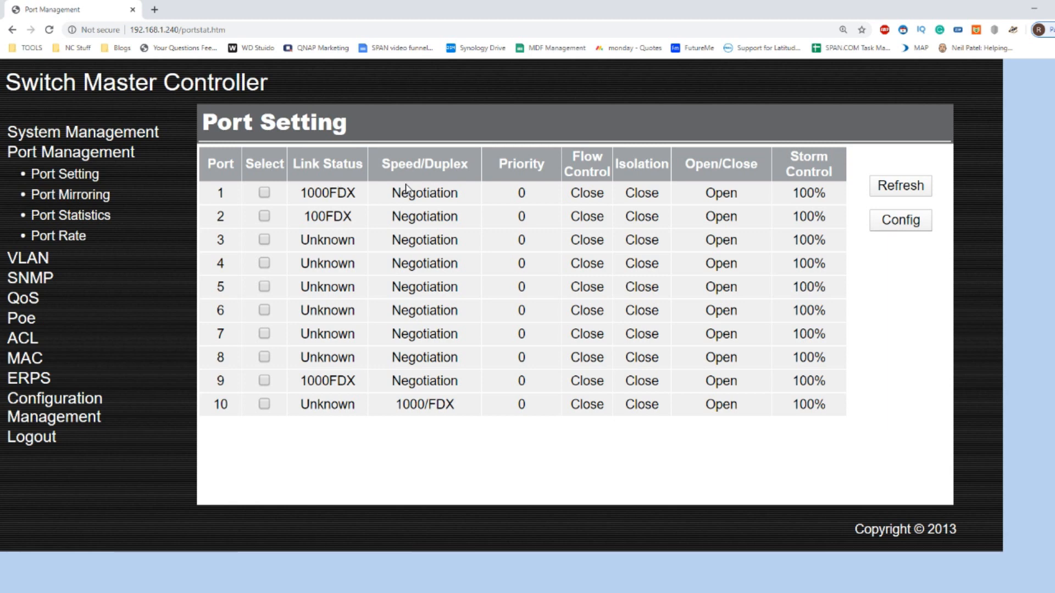
pyautogui.moveTo(343, 216)
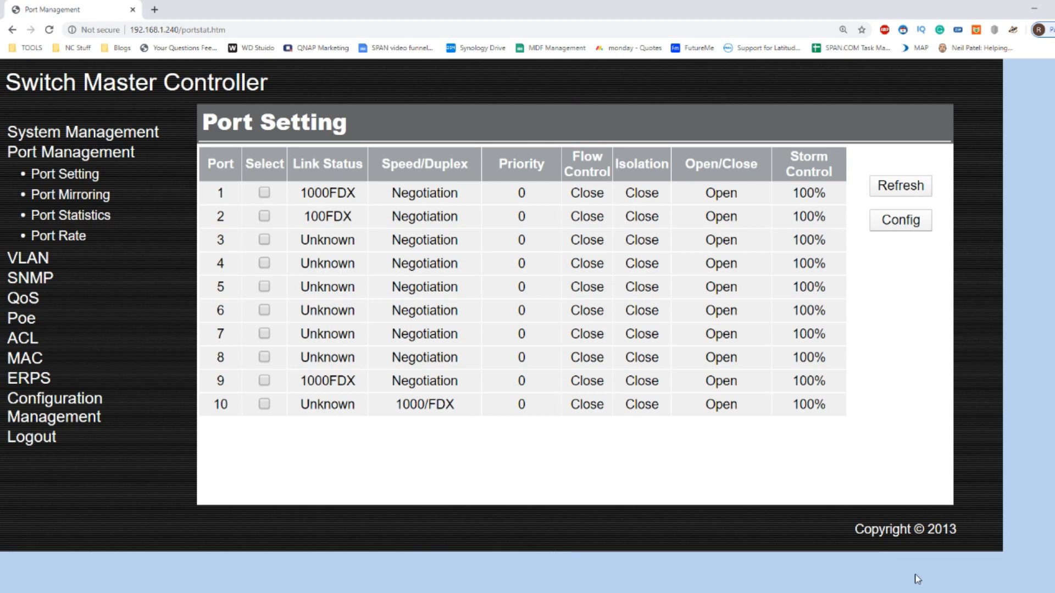
pyautogui.moveTo(404, 476)
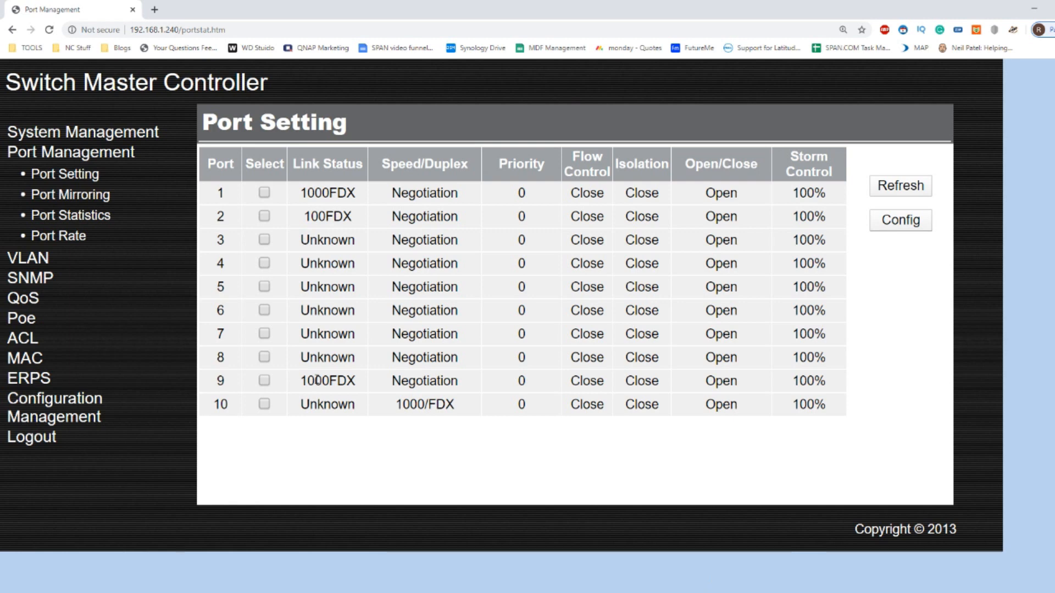
pyautogui.moveTo(75, 331)
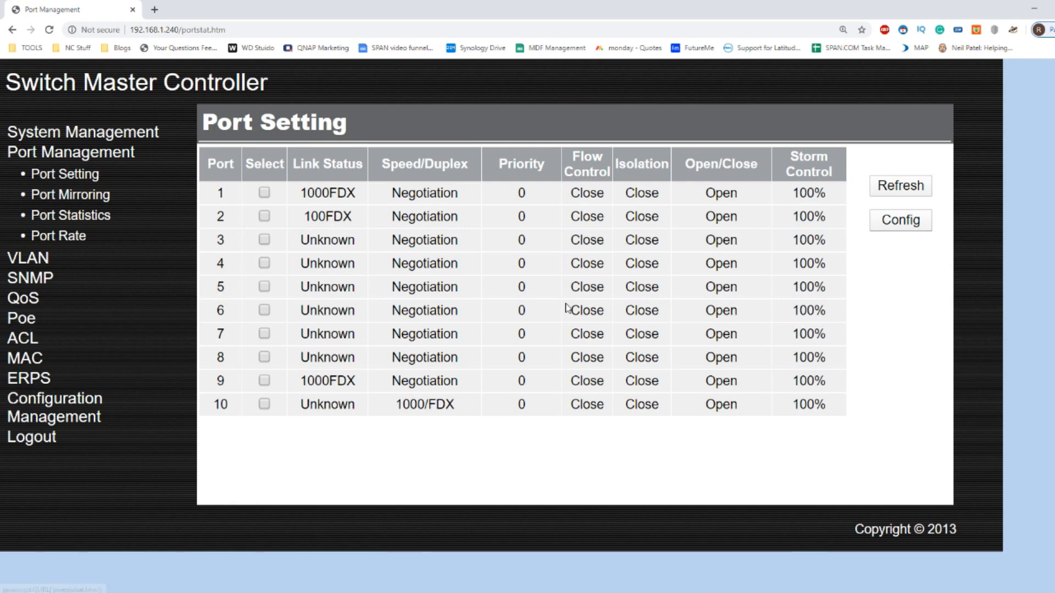
pyautogui.moveTo(390, 222)
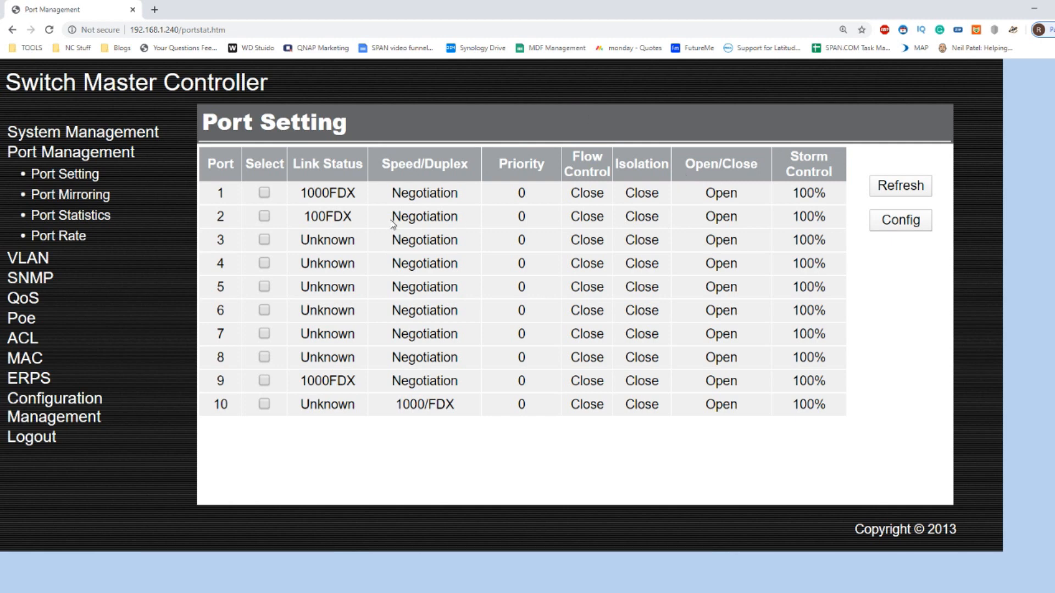
# Step: Dismiss the 'Please select port!' alert, select port 9 and open its configuration form
pyautogui.click(899, 220)
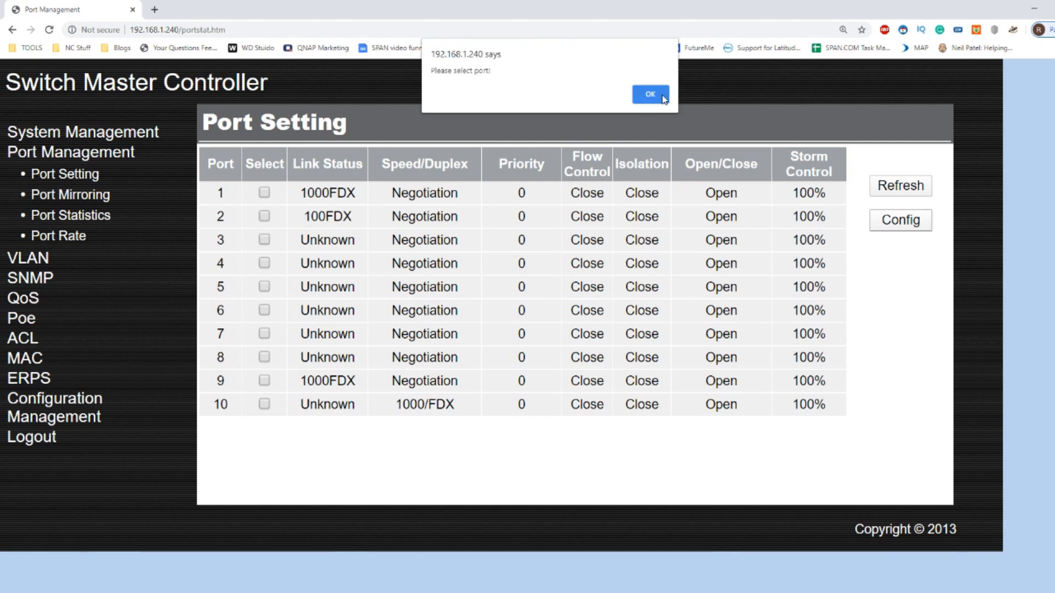
pyautogui.click(648, 94)
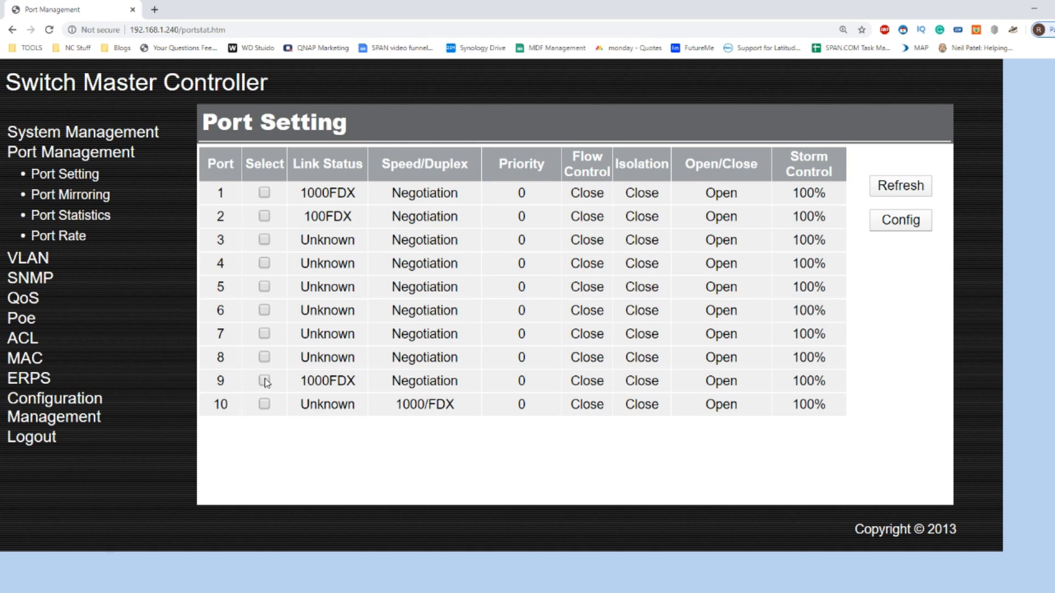
pyautogui.click(263, 380)
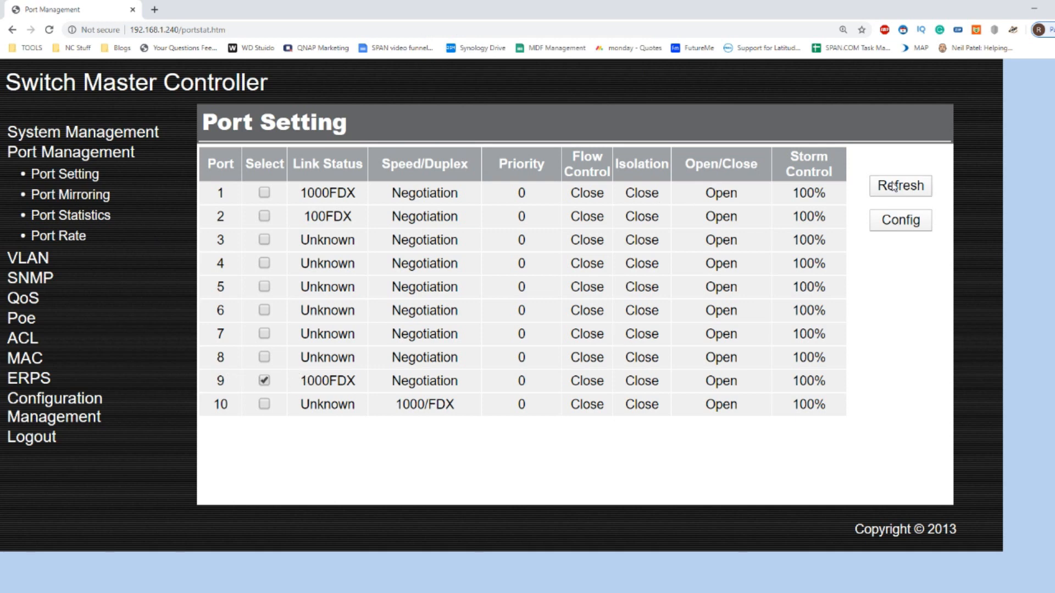
pyautogui.click(900, 220)
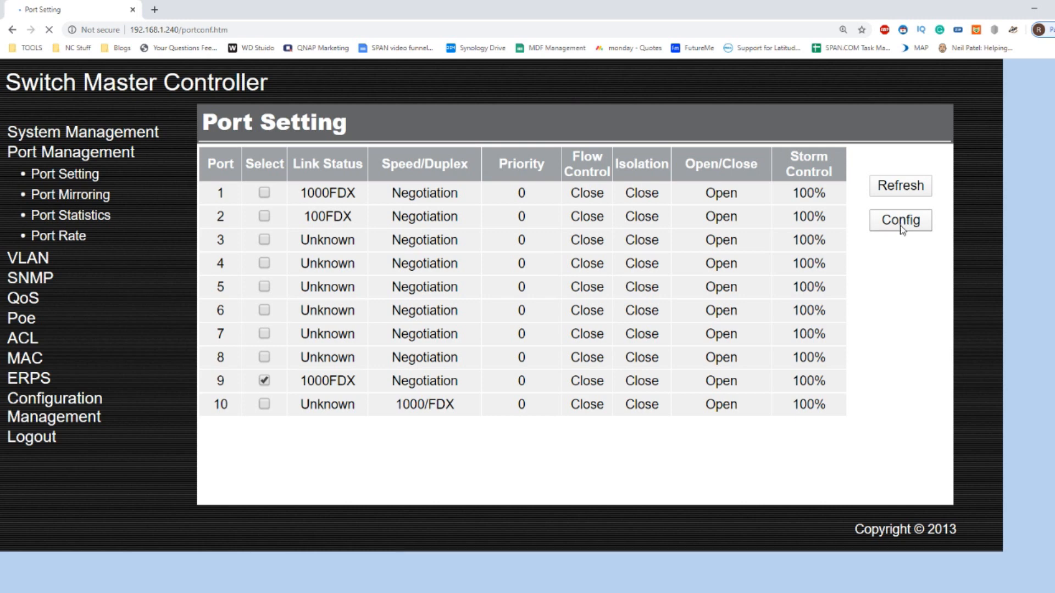
pyautogui.click(899, 219)
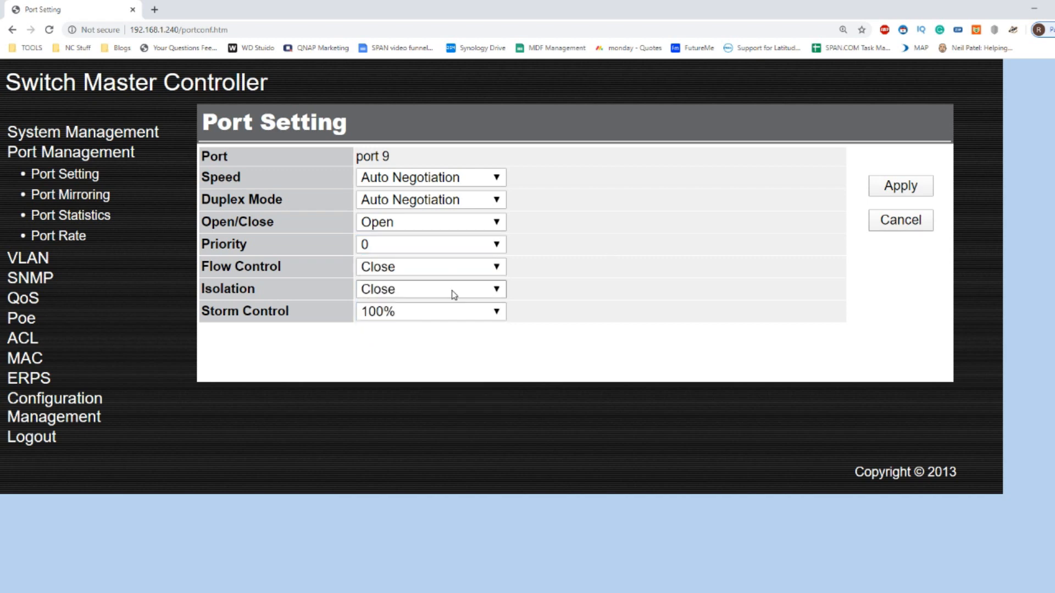
pyautogui.moveTo(444, 179)
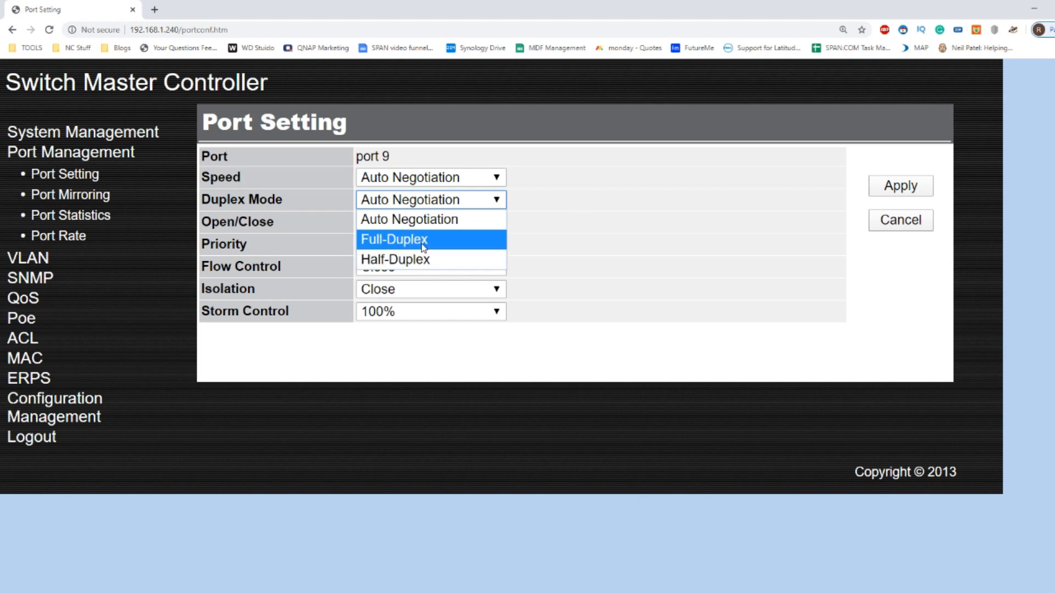
pyautogui.moveTo(395, 259)
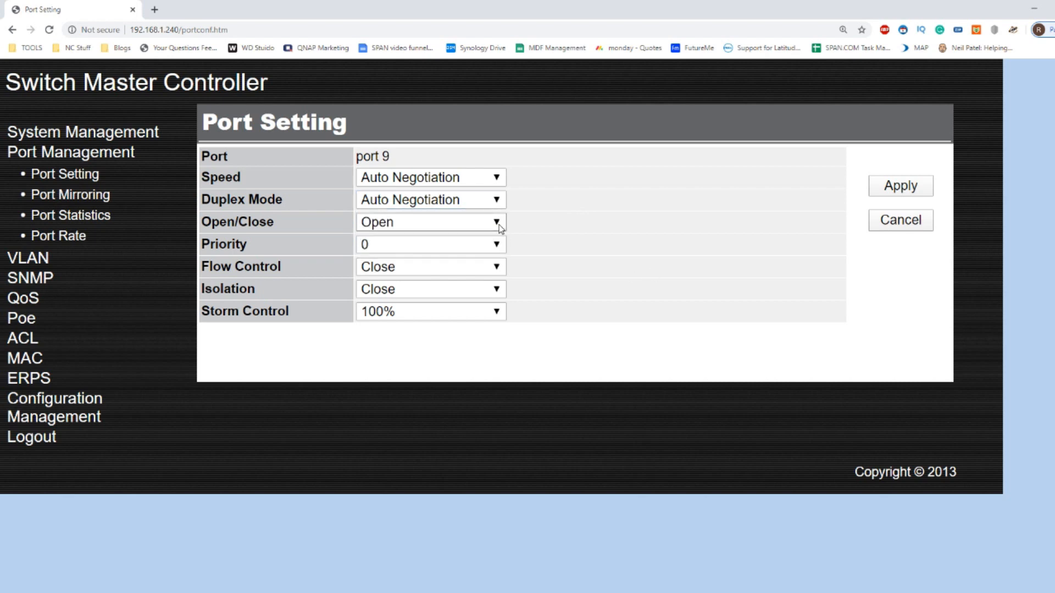
pyautogui.moveTo(551, 290)
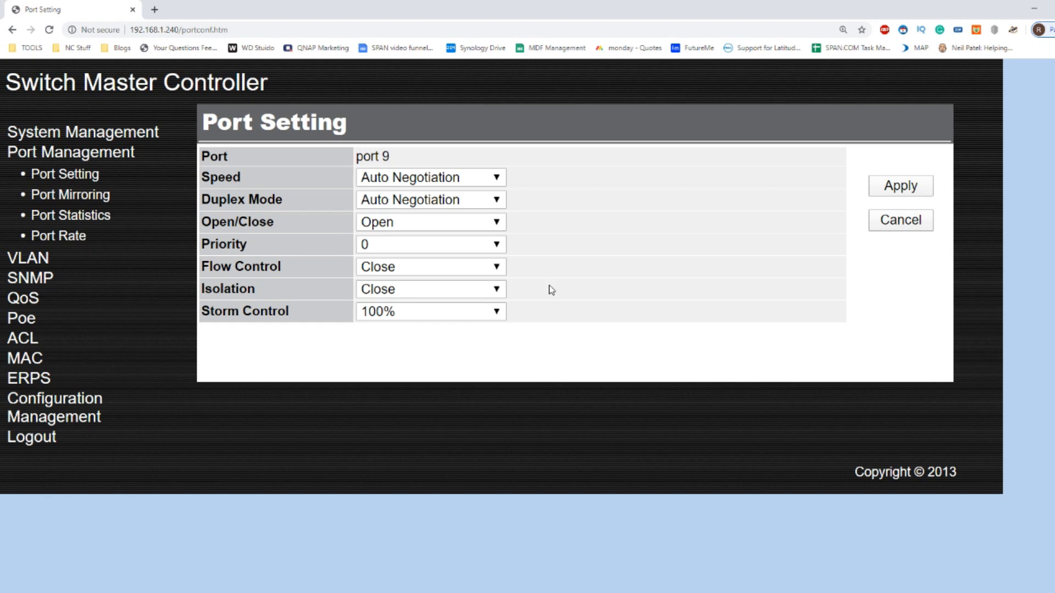
pyautogui.moveTo(443, 113)
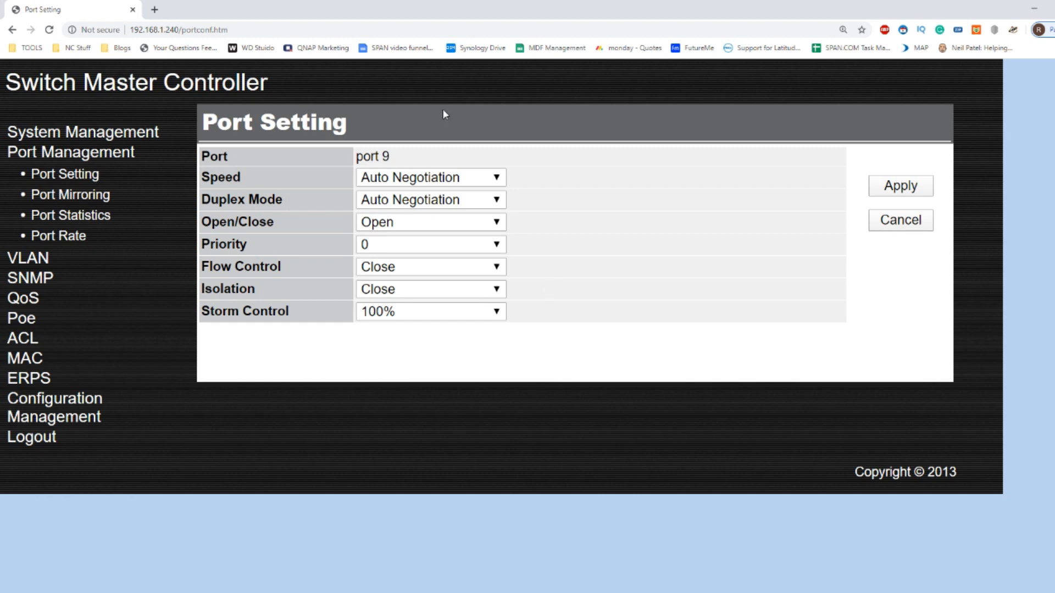
pyautogui.moveTo(431, 222)
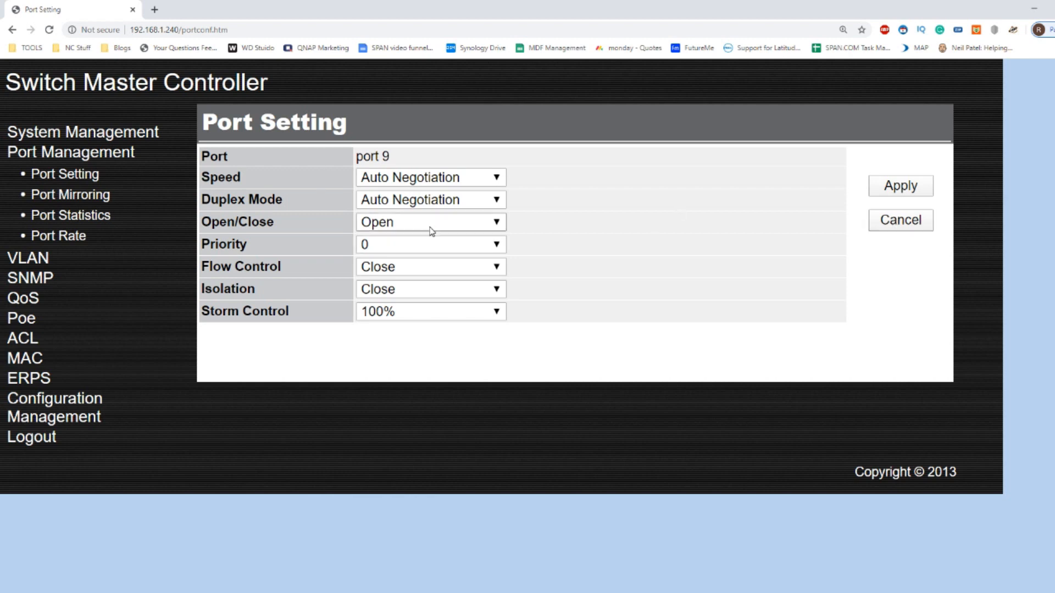
pyautogui.moveTo(900, 220)
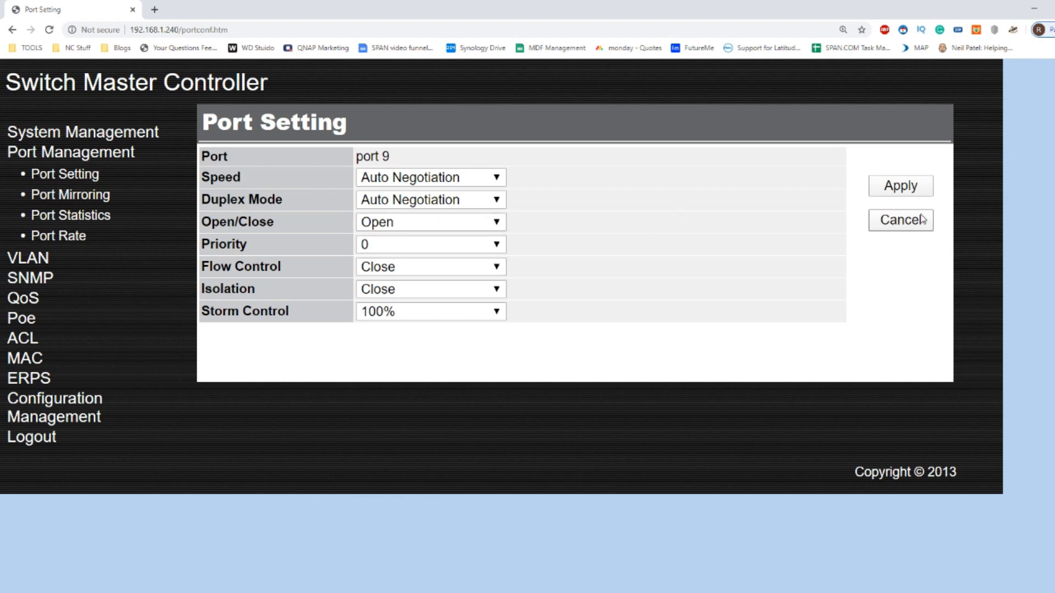
pyautogui.moveTo(578, 255)
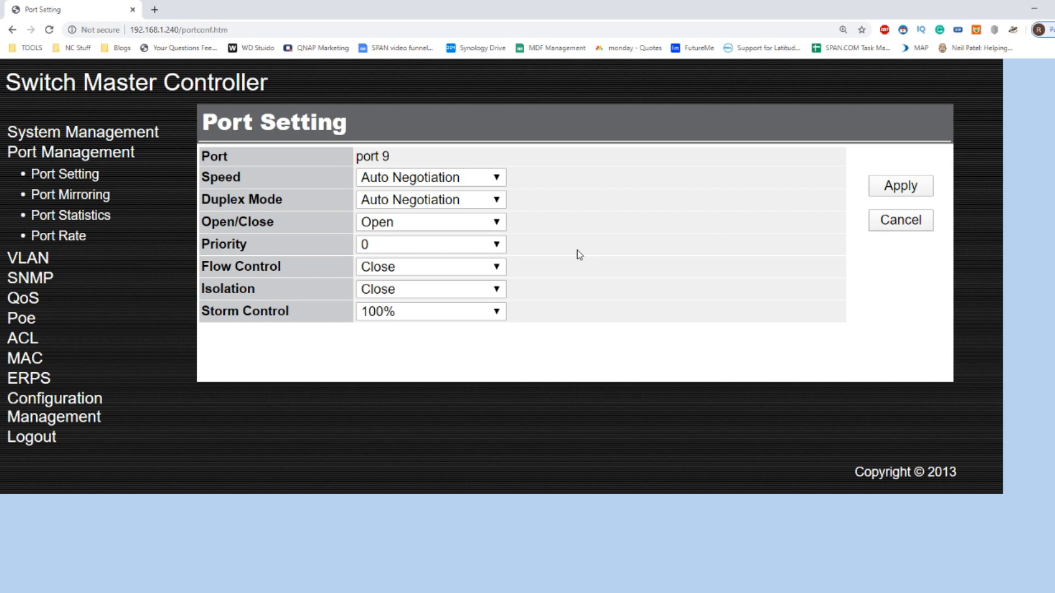
pyautogui.moveTo(453, 307)
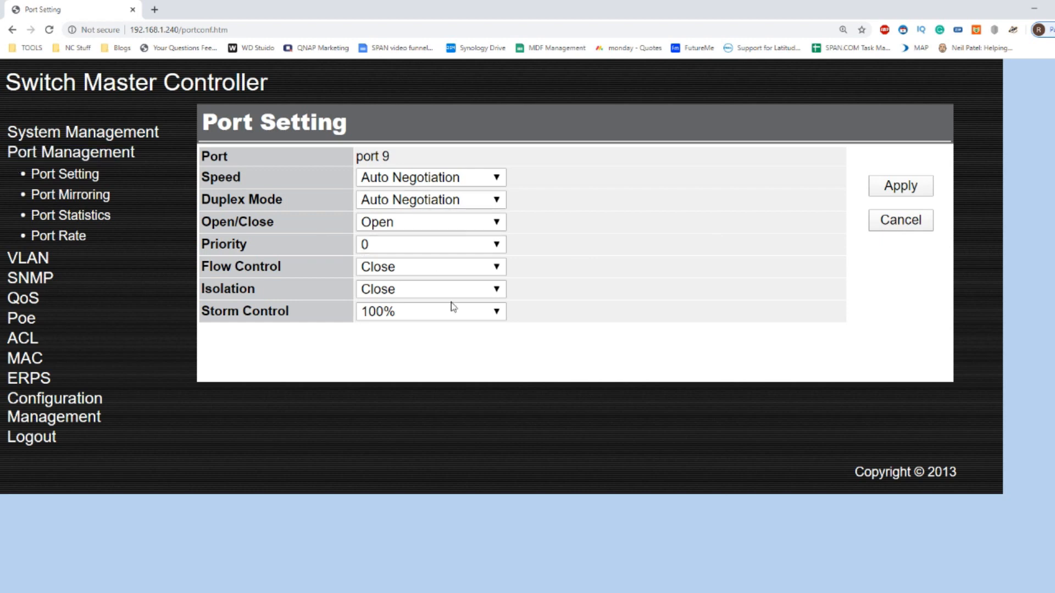
pyautogui.moveTo(70, 194)
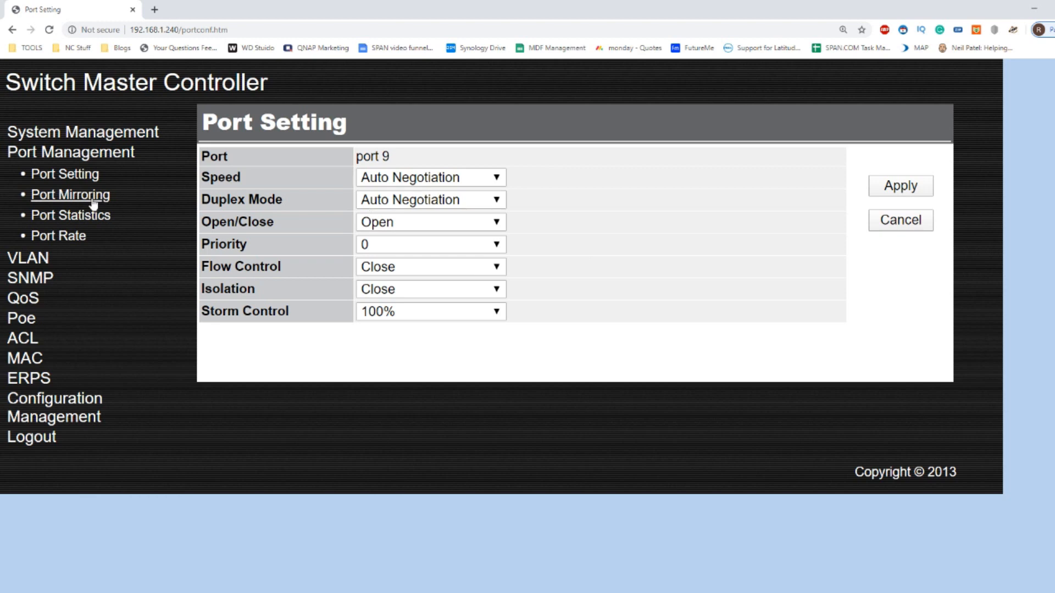
# Step: Check Port Mirroring shows No Mirror on every port, then go to Port Statistics
pyautogui.click(70, 195)
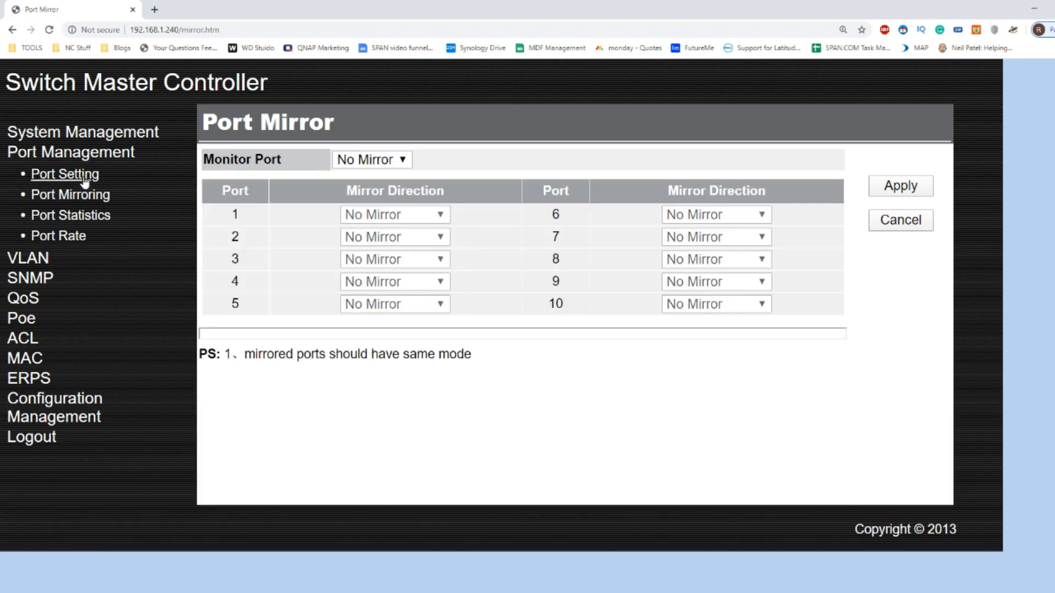
pyautogui.moveTo(326, 200)
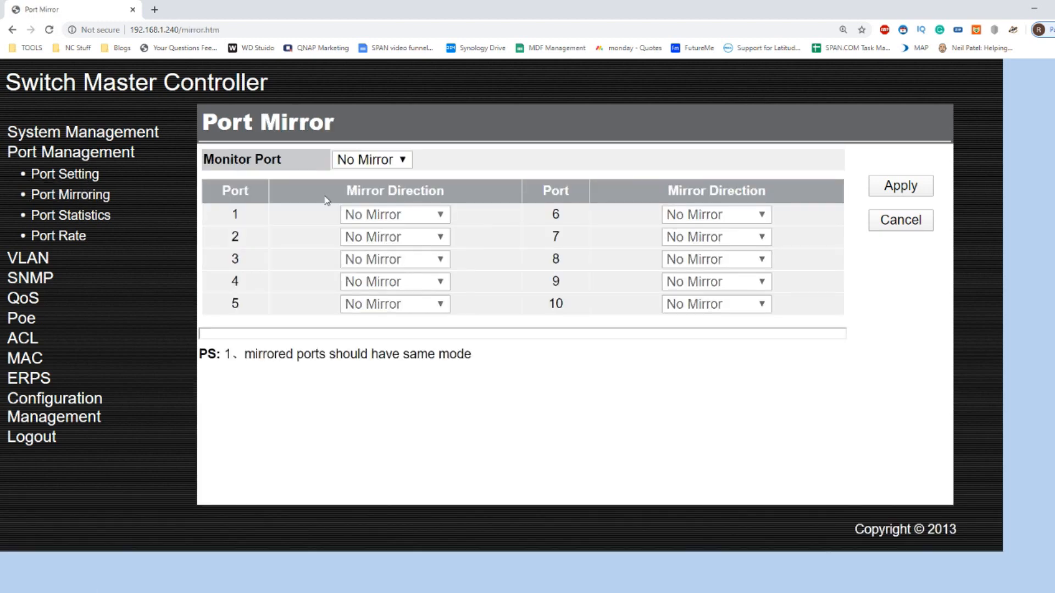
pyautogui.moveTo(369, 210)
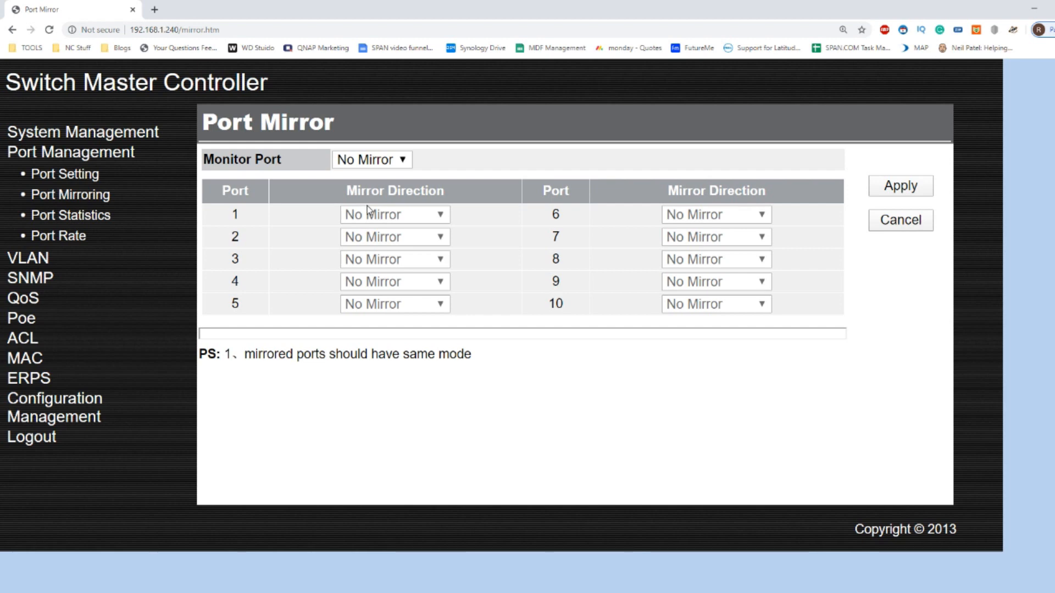
pyautogui.moveTo(375, 214)
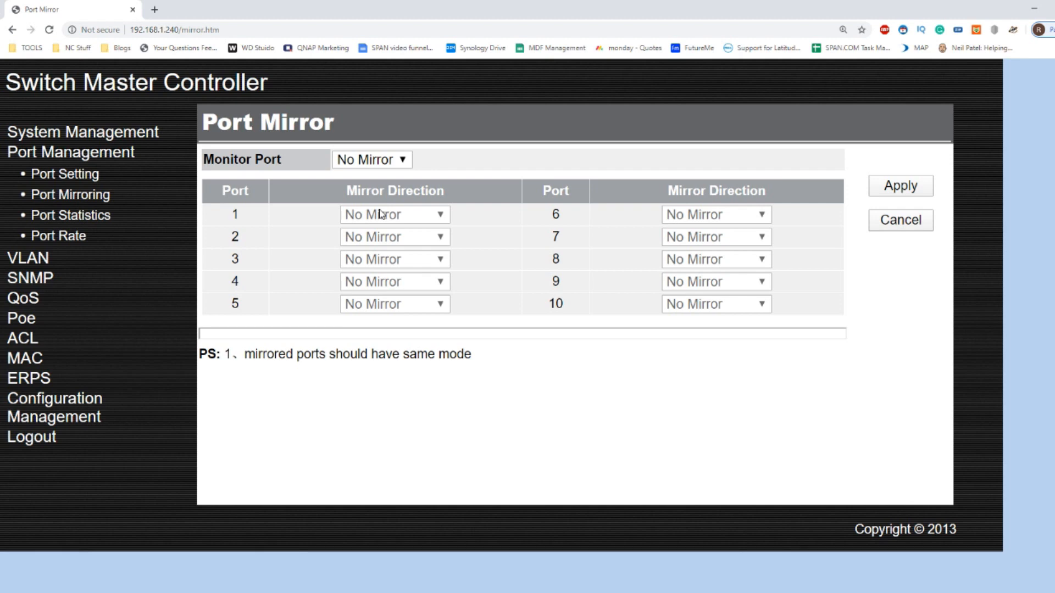
pyautogui.click(69, 214)
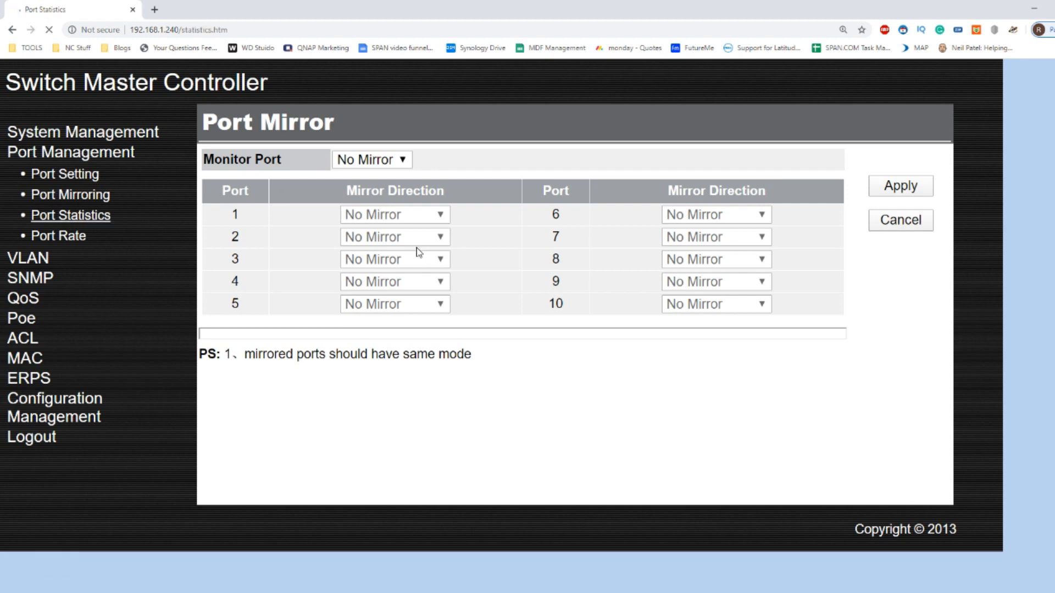
# Step: Review per-port packet and byte counts (traffic on ports 1, 2, 9), then go to Port Rate
pyautogui.click(70, 214)
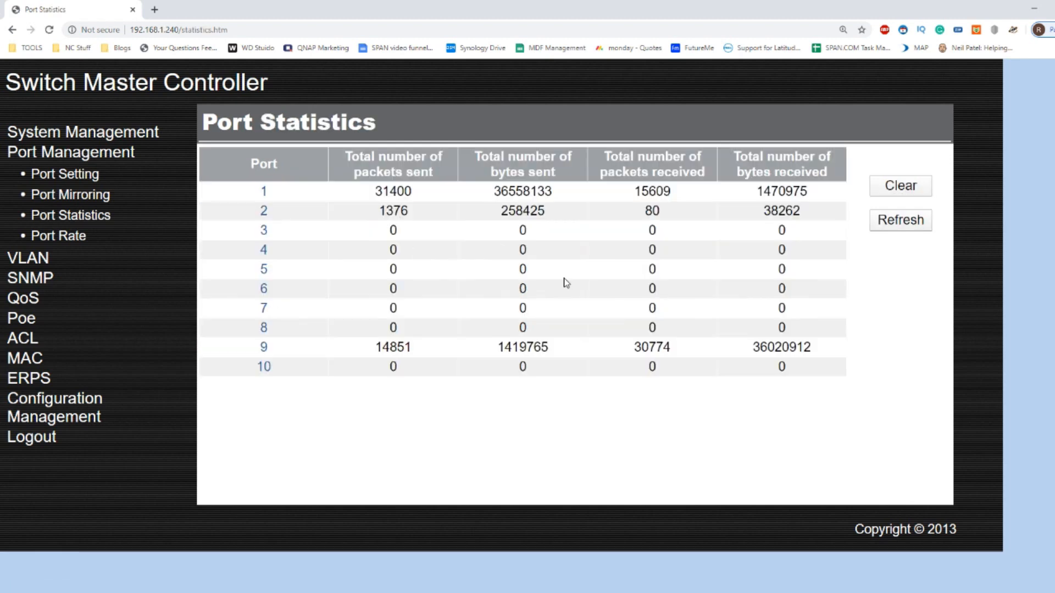
pyautogui.moveTo(244, 233)
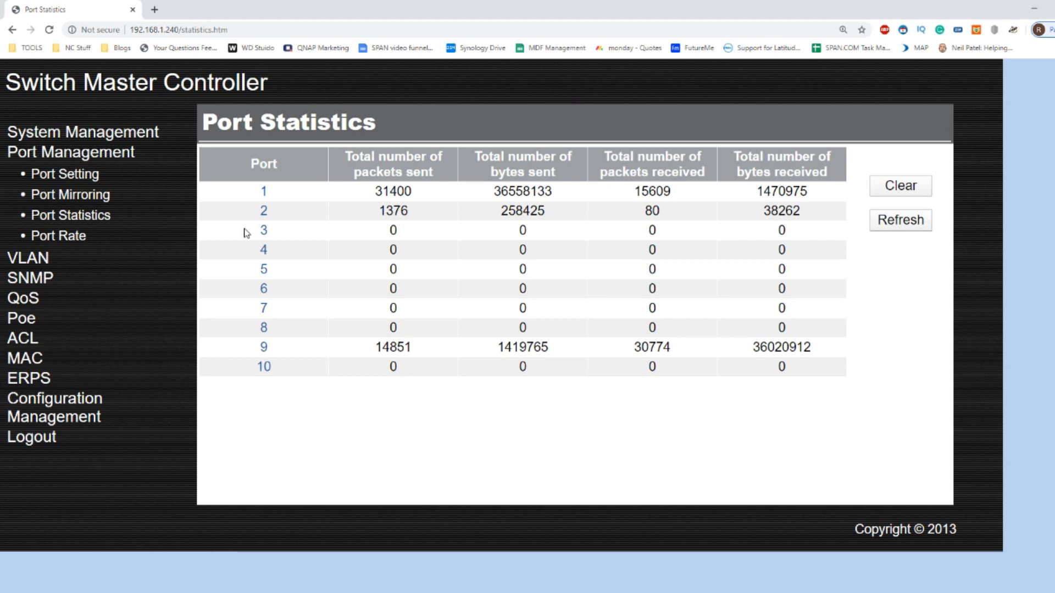
pyautogui.moveTo(20, 318)
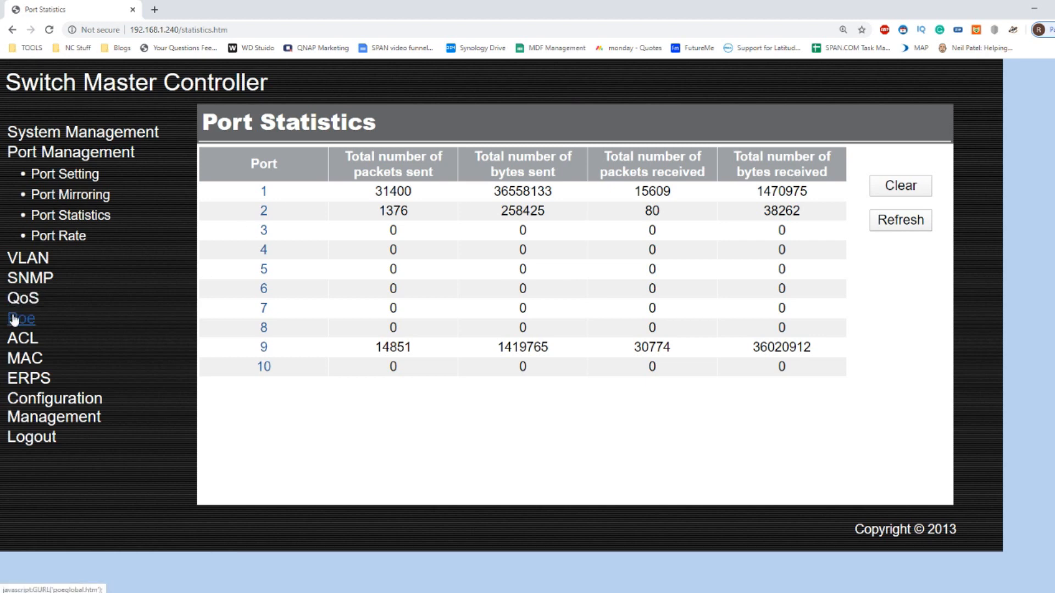
pyautogui.moveTo(746, 289)
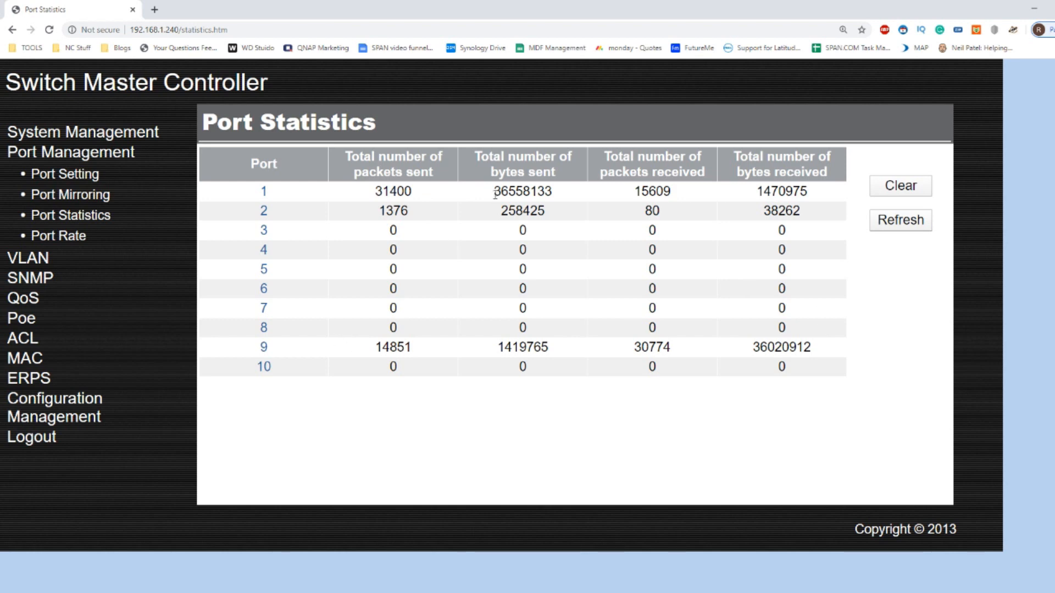
pyautogui.moveTo(562, 195)
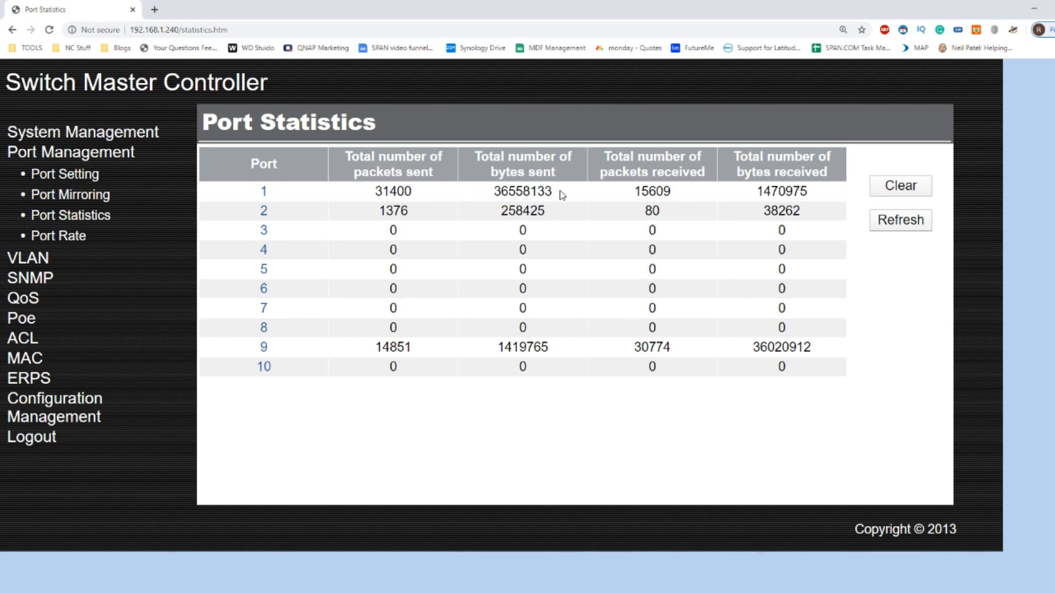
pyautogui.moveTo(776, 282)
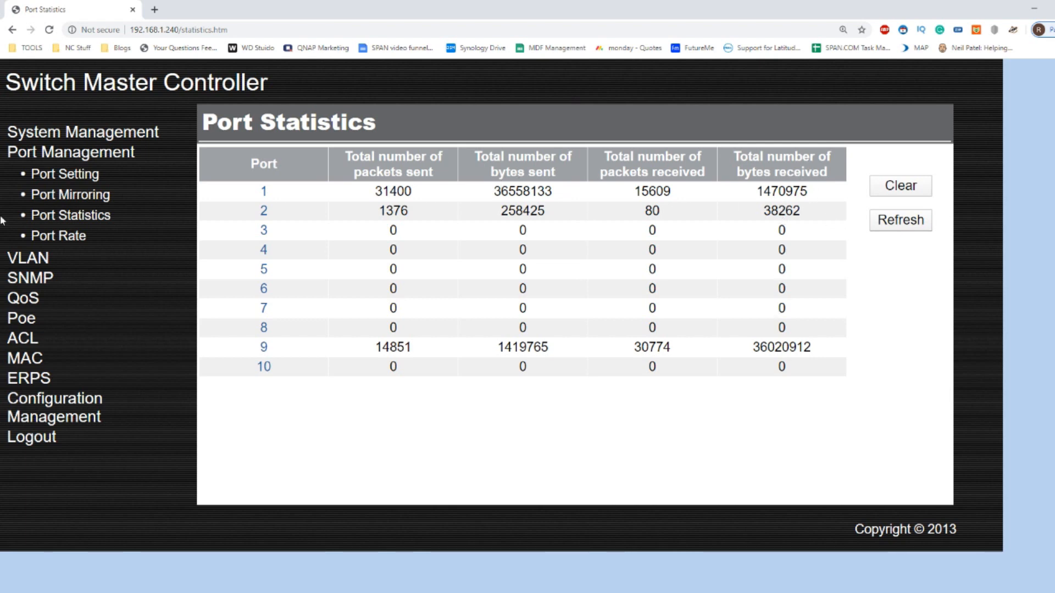
pyautogui.click(58, 235)
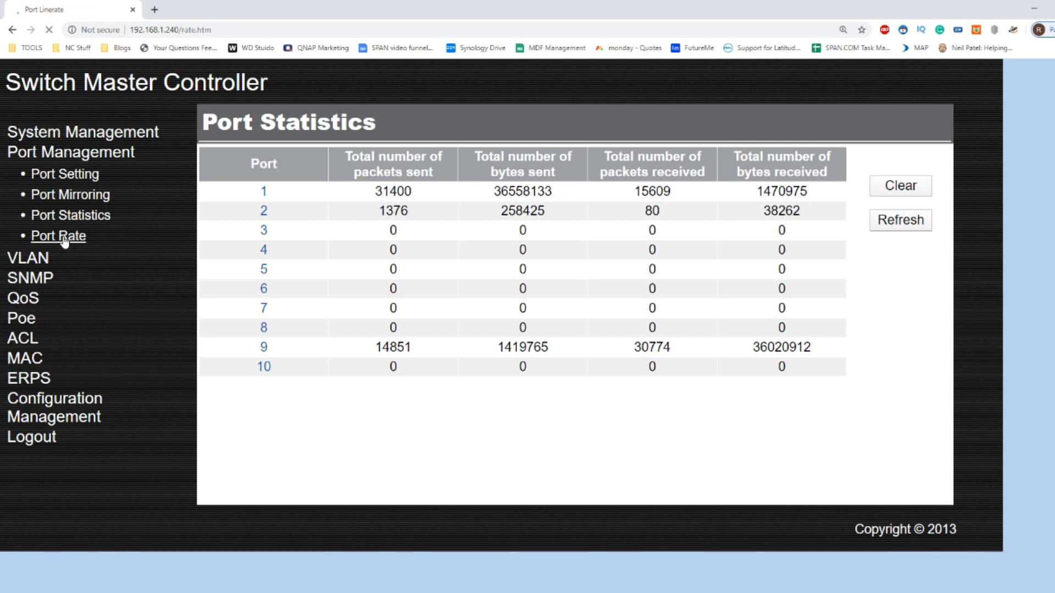
# Step: Confirm all ports' rate limits are Unrestricted, then go to the VLAN section
pyautogui.click(58, 235)
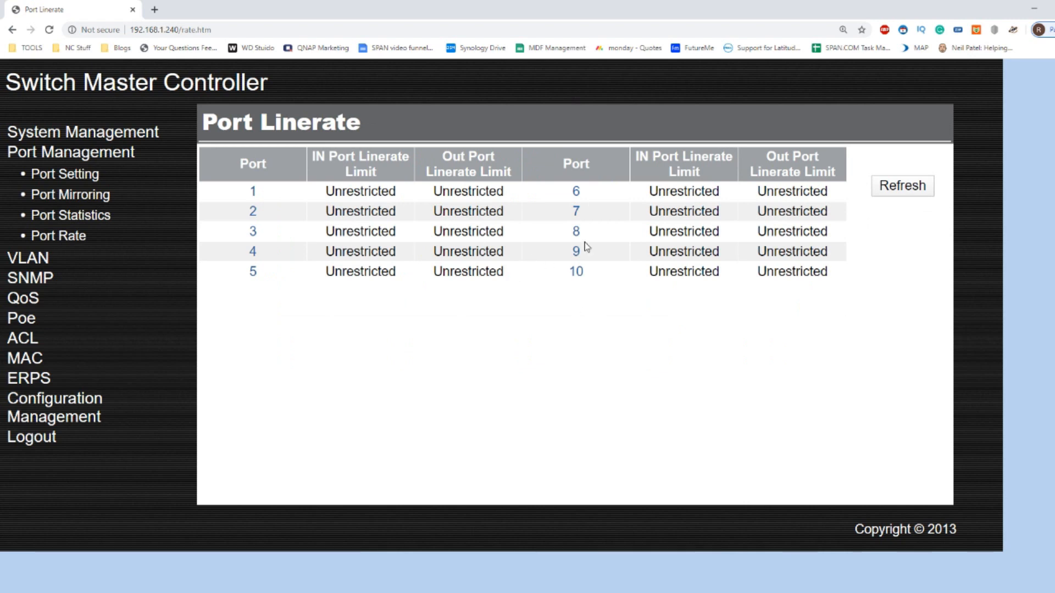
pyautogui.moveTo(548, 244)
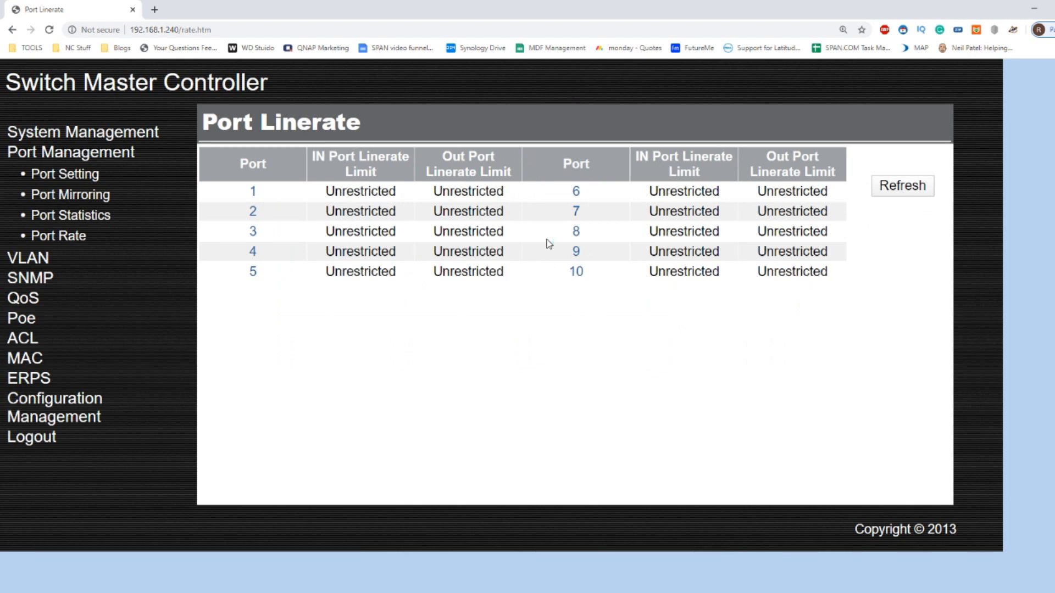
pyautogui.moveTo(516, 191)
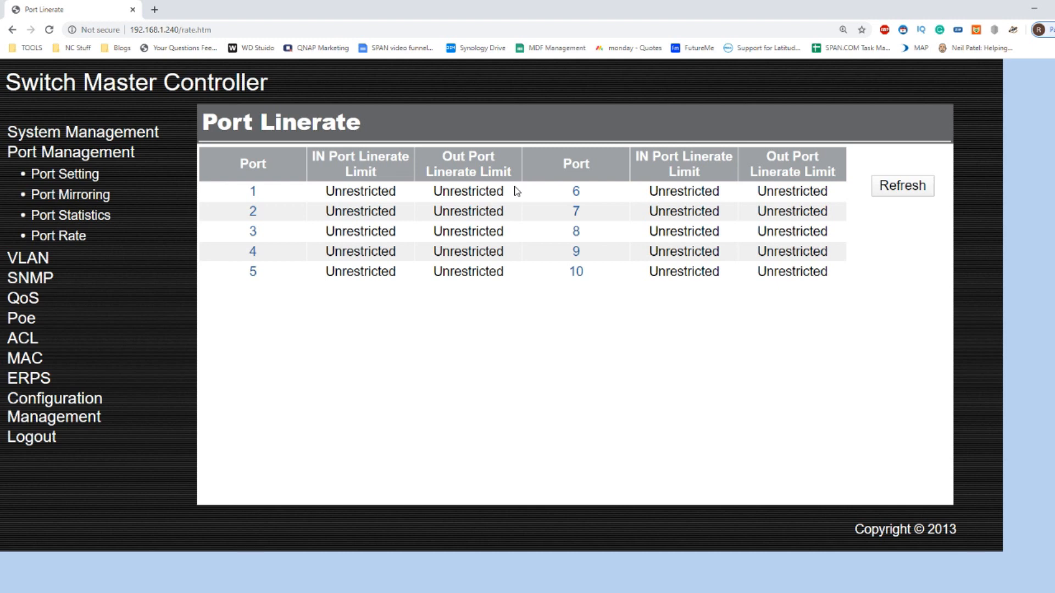
pyautogui.moveTo(198, 285)
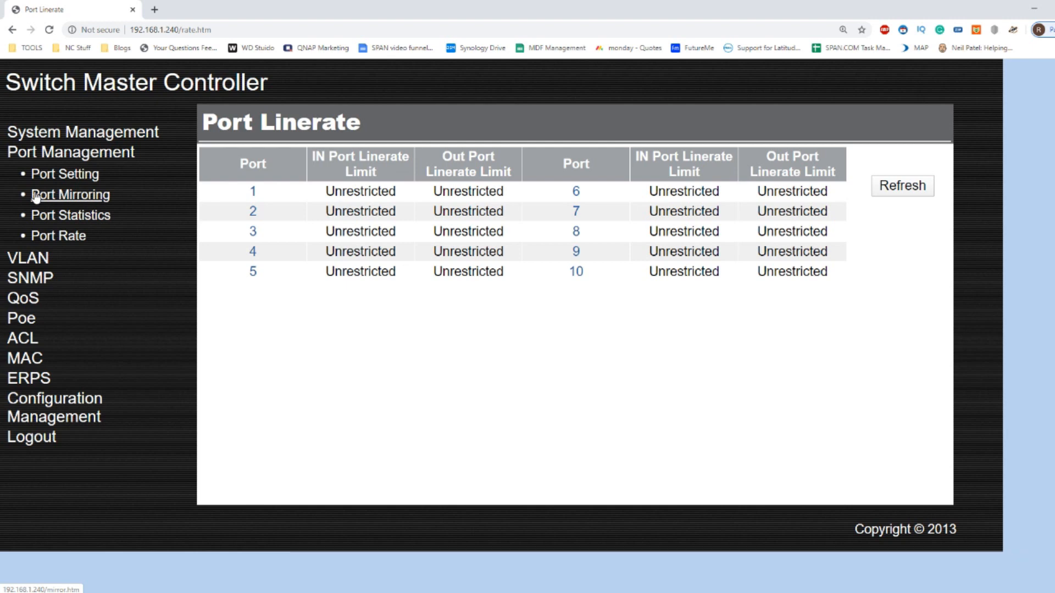
pyautogui.moveTo(59, 236)
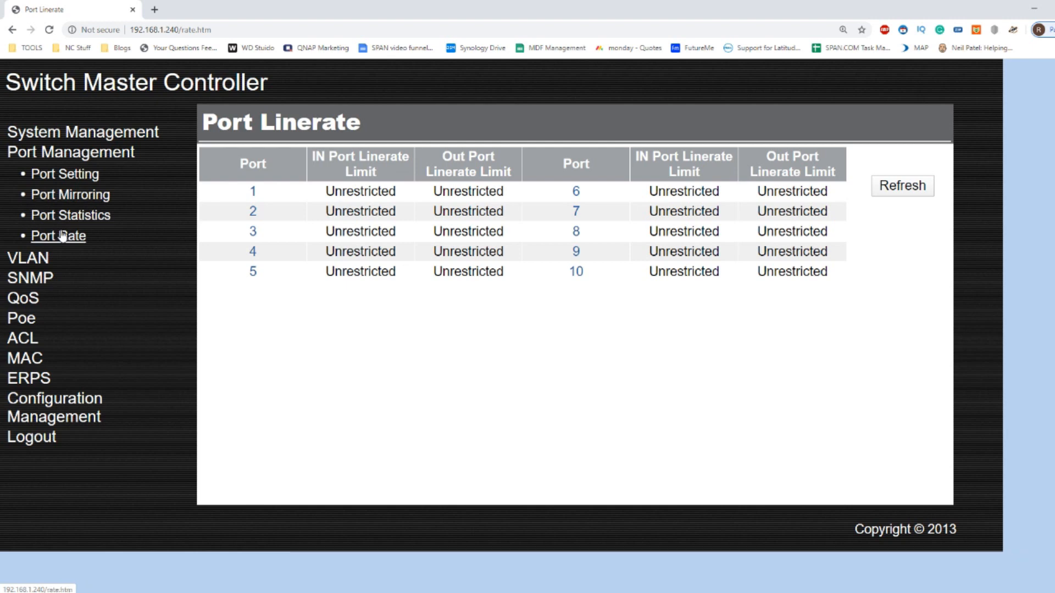
pyautogui.moveTo(27, 258)
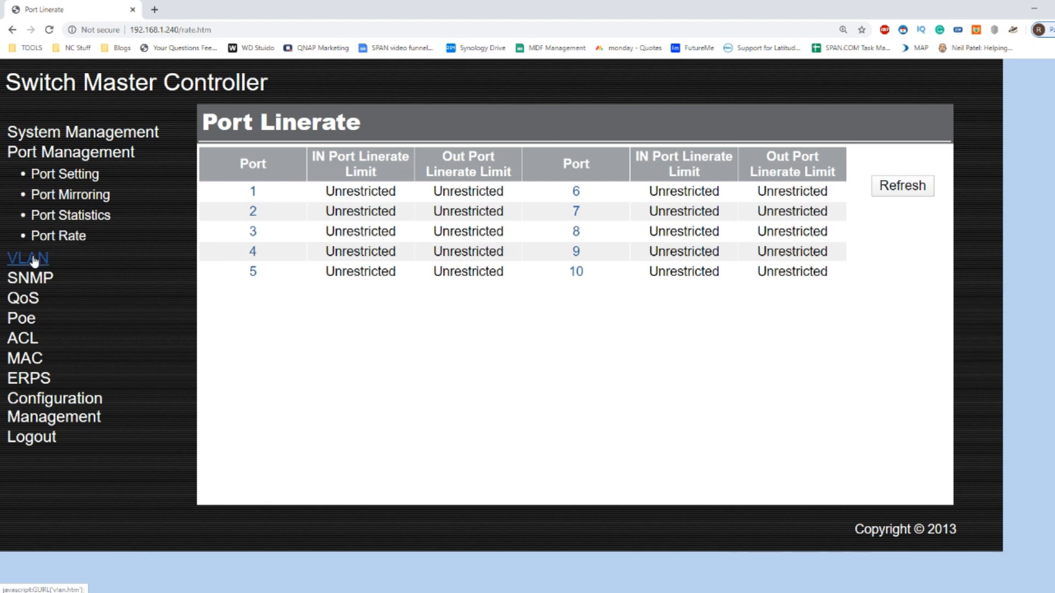
pyautogui.click(27, 259)
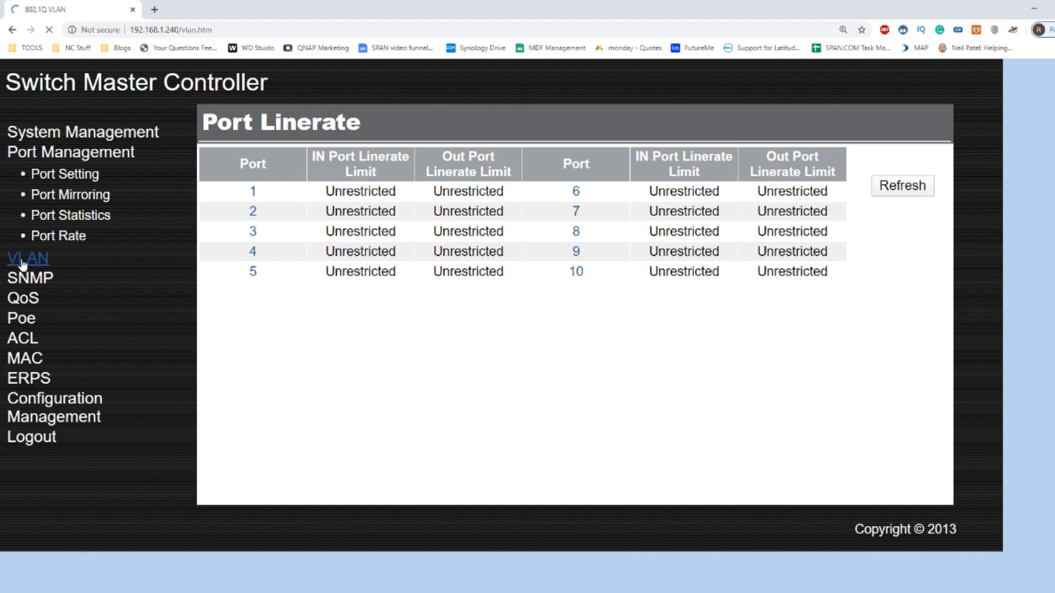
# Step: Review VLAN 1 spanning ports 1–10 and start creating a new VLAN
pyautogui.click(27, 258)
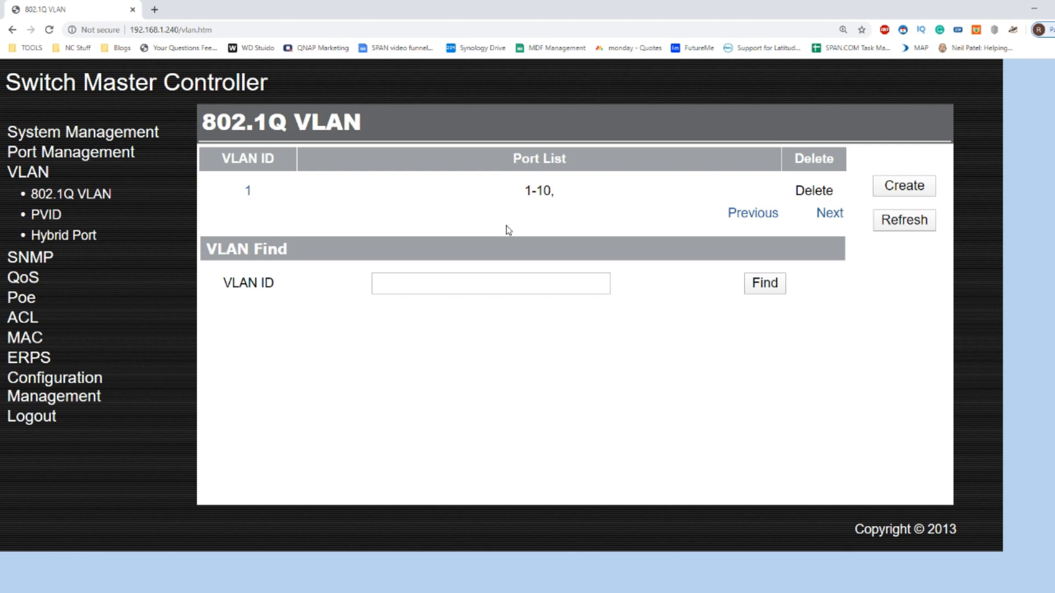
pyautogui.moveTo(834, 206)
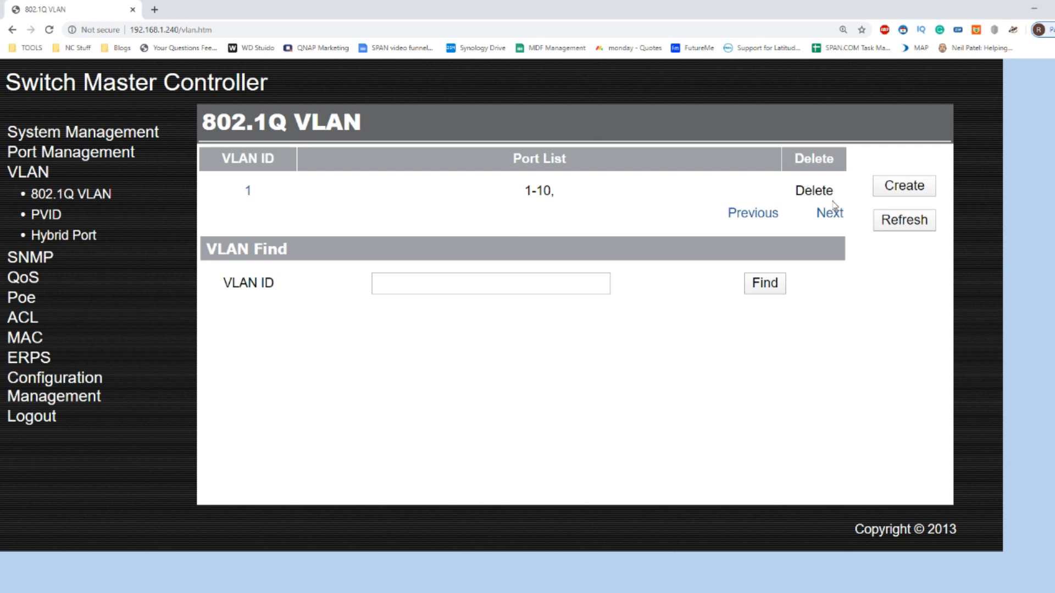
pyautogui.moveTo(904, 220)
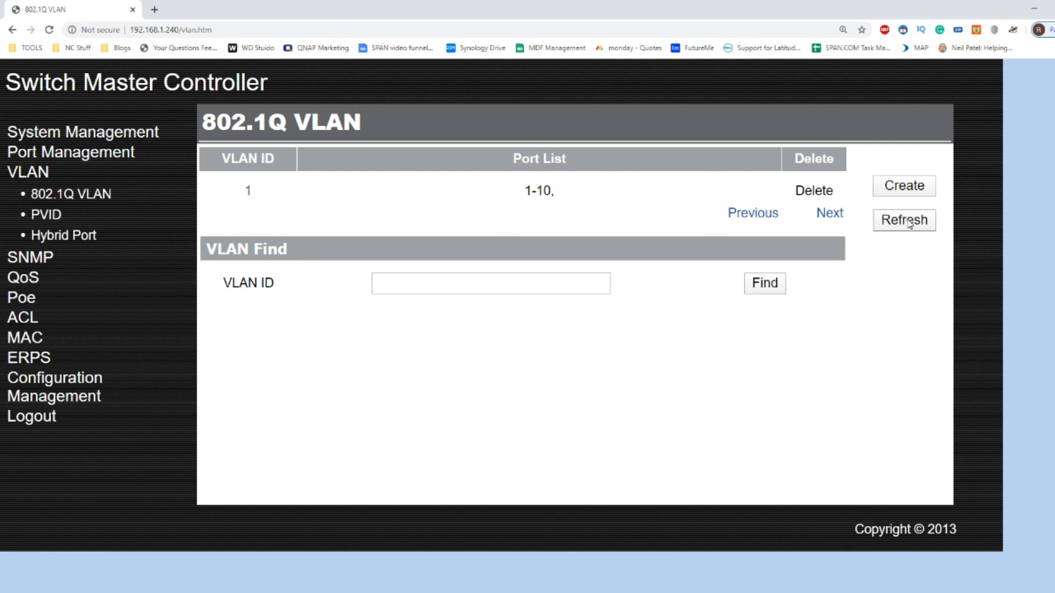
pyautogui.moveTo(904, 194)
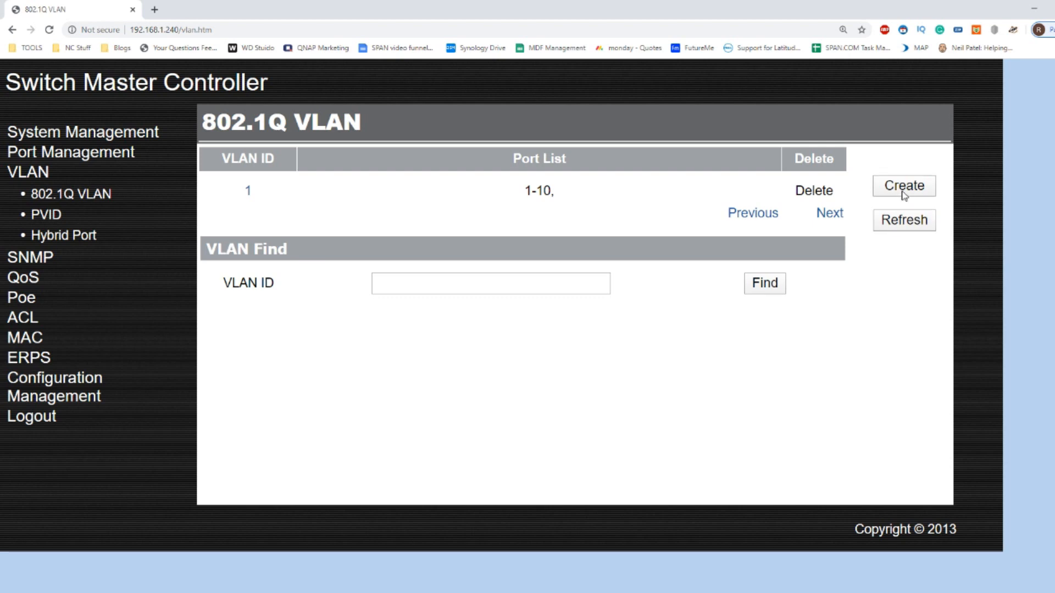
pyautogui.click(904, 187)
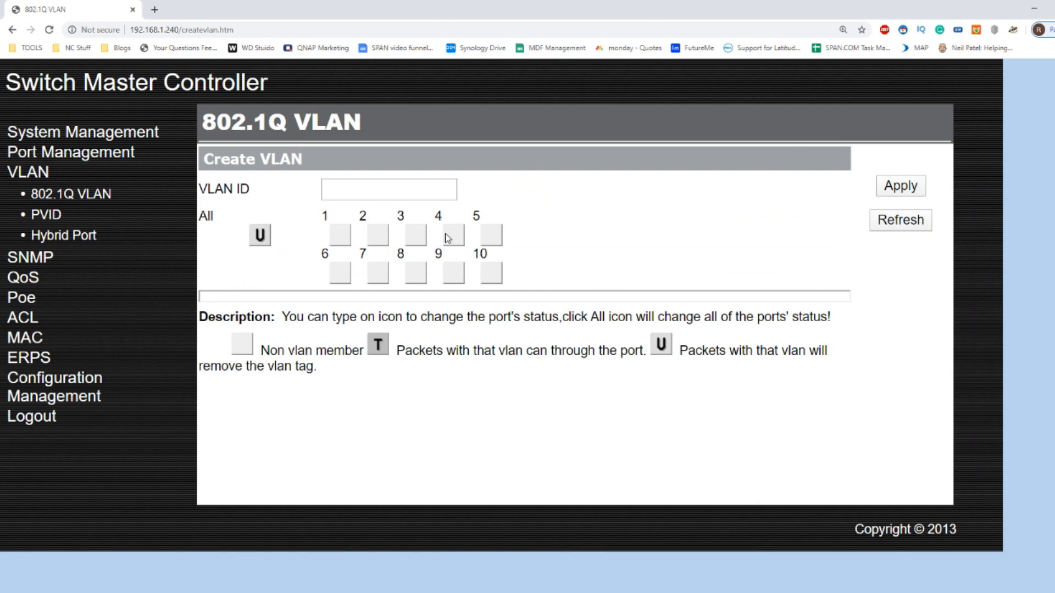
# Step: Set ports 4 and 5 untagged, clear the invalid-ID alert, and enter VLAN ID 111
pyautogui.click(452, 234)
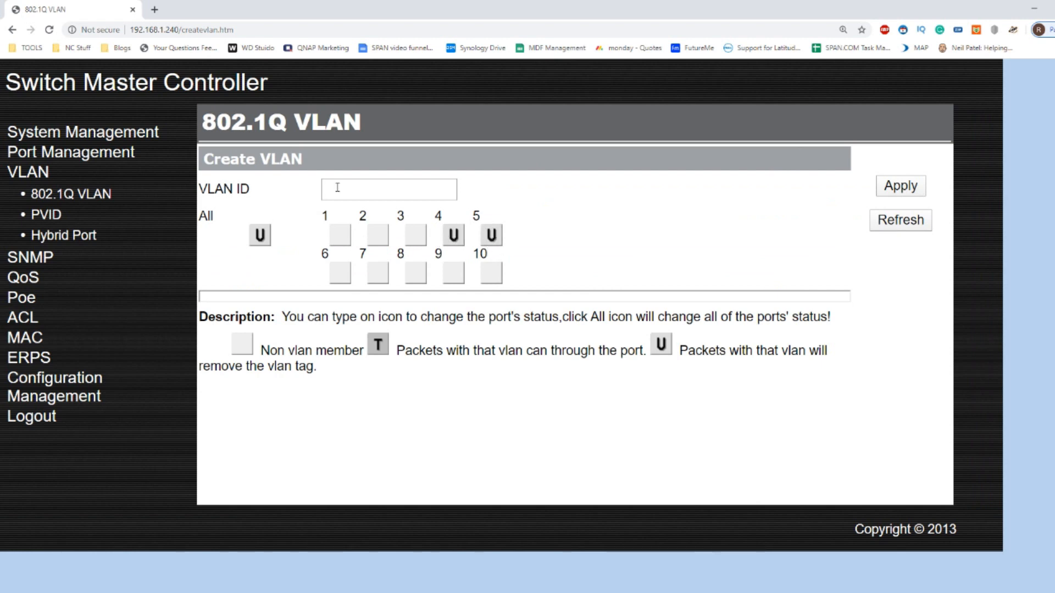
pyautogui.click(388, 189)
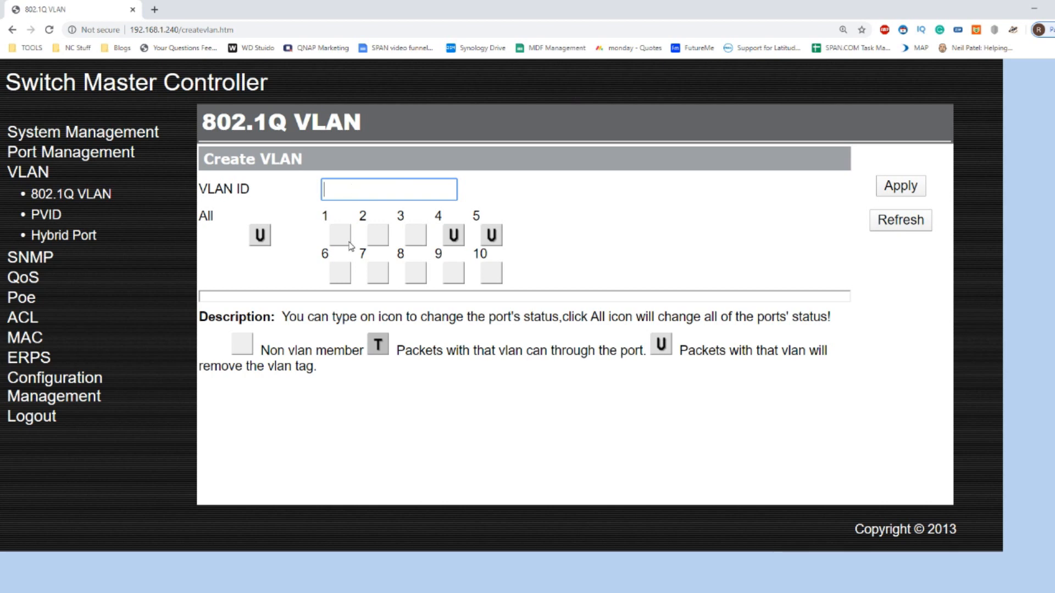
pyautogui.moveTo(502, 246)
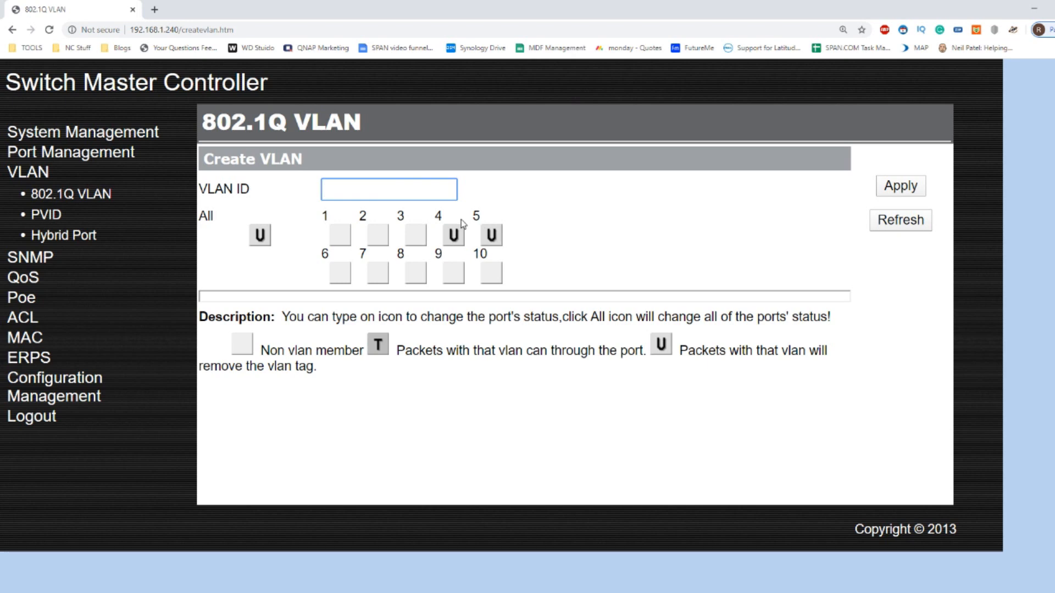
pyautogui.moveTo(867, 214)
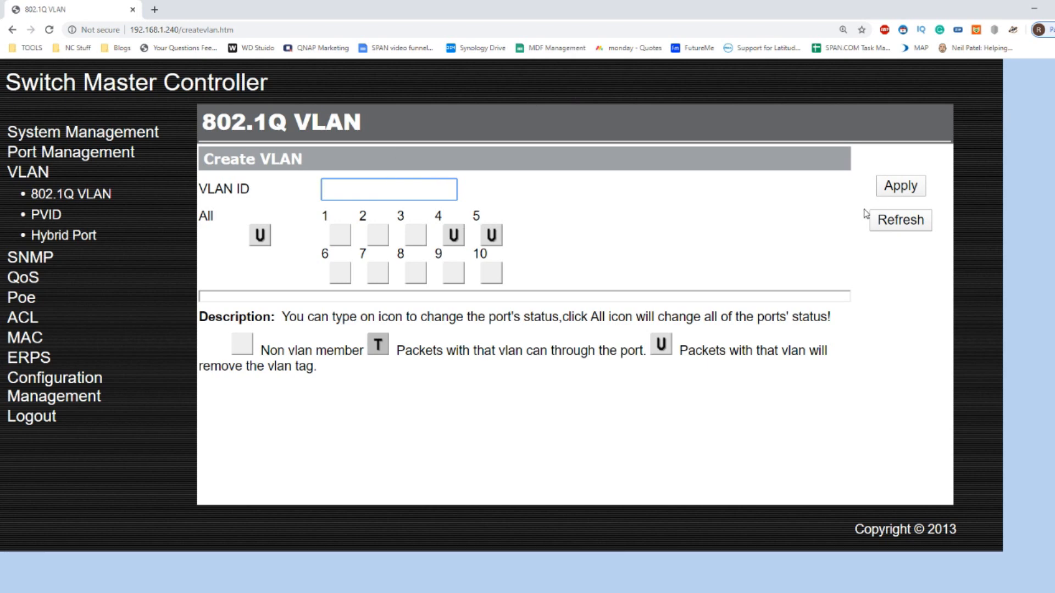
pyautogui.click(901, 185)
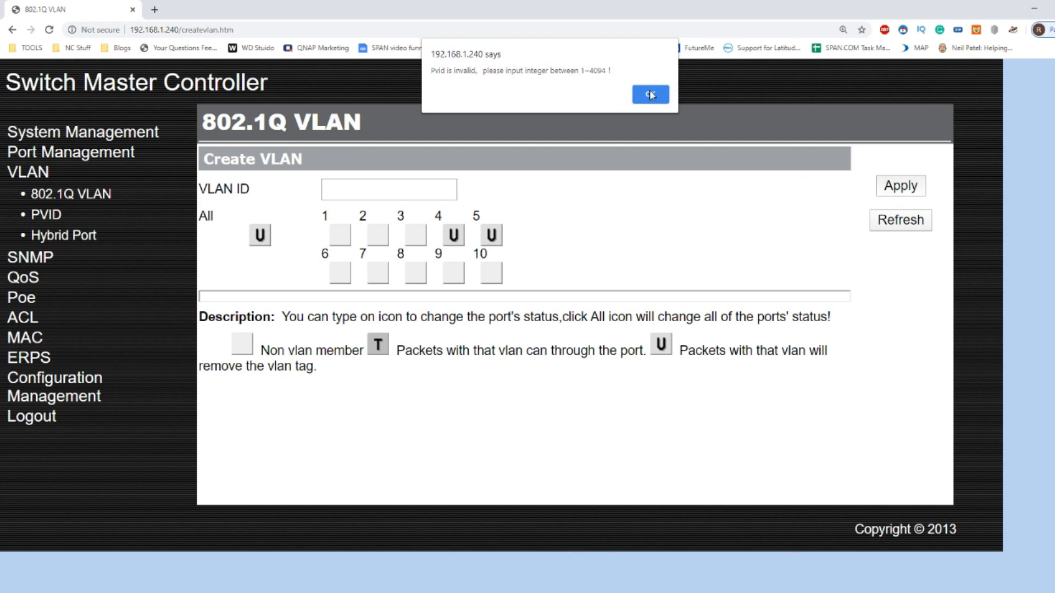
pyautogui.click(650, 94)
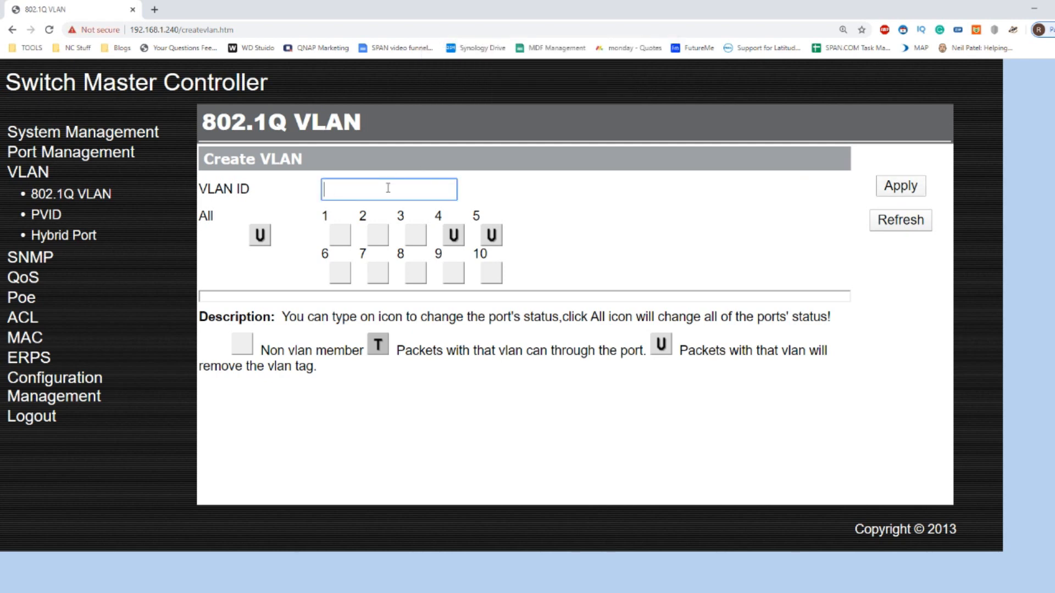
pyautogui.write('111')
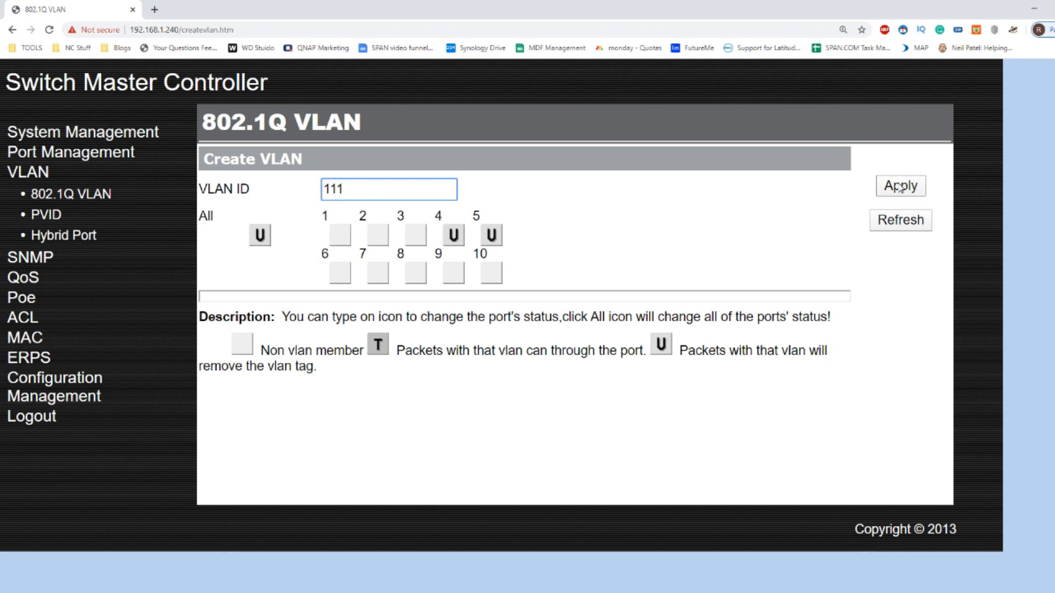
# Step: Save VLAN 111 with member ports 4-5 into the 802.1Q VLAN table
pyautogui.click(900, 185)
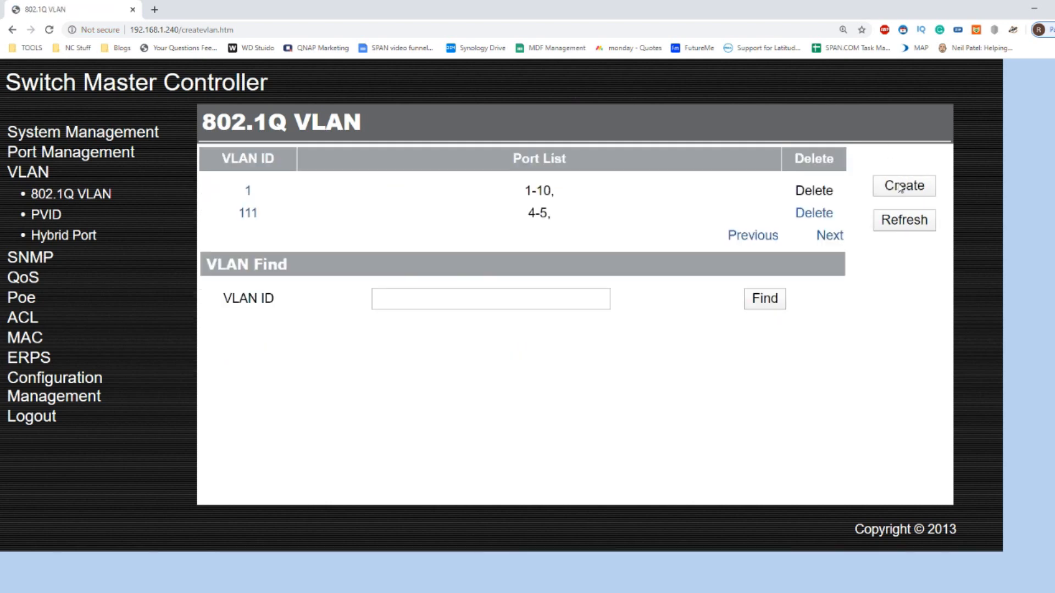
pyautogui.moveTo(398, 213)
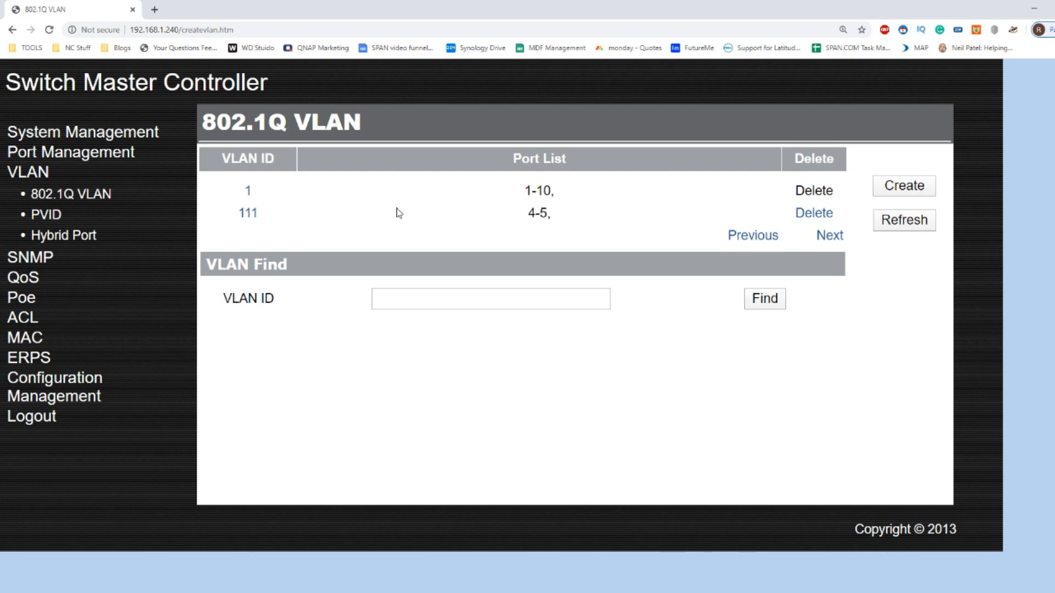
pyautogui.moveTo(294, 237)
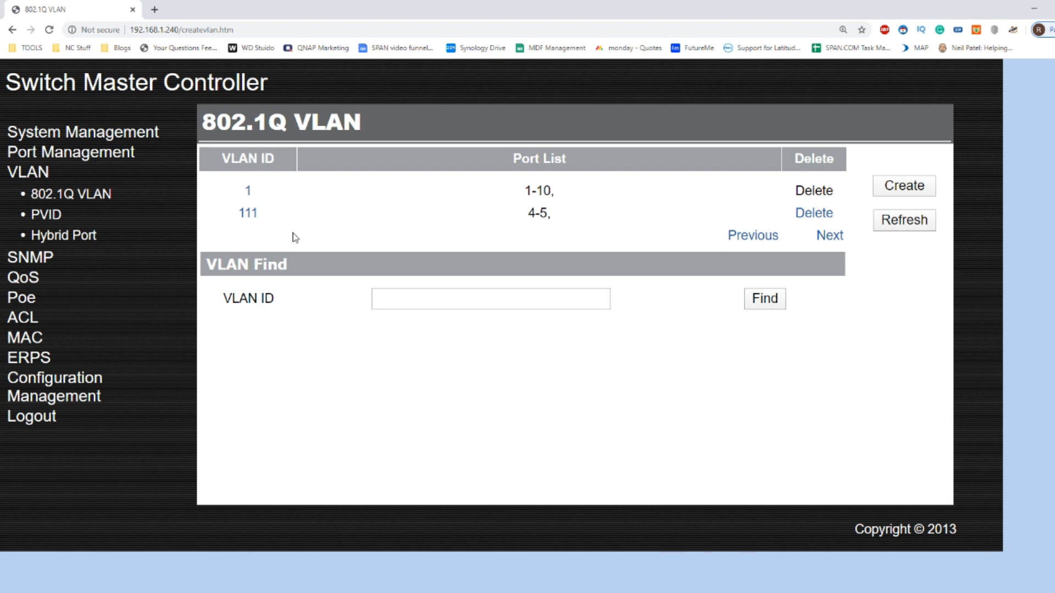
pyautogui.moveTo(413, 232)
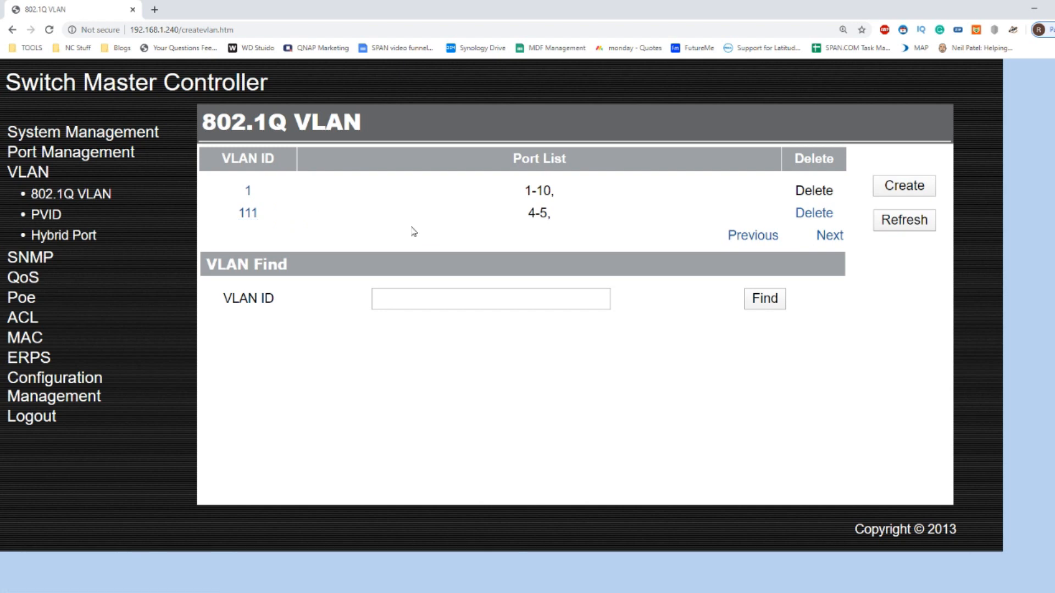
pyautogui.moveTo(554, 216)
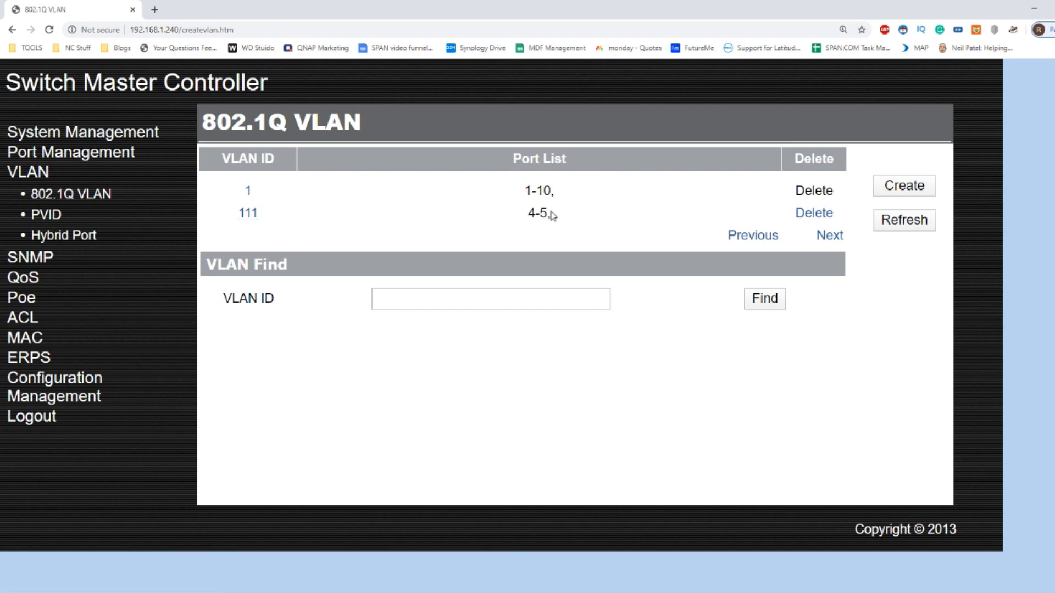
pyautogui.moveTo(510, 205)
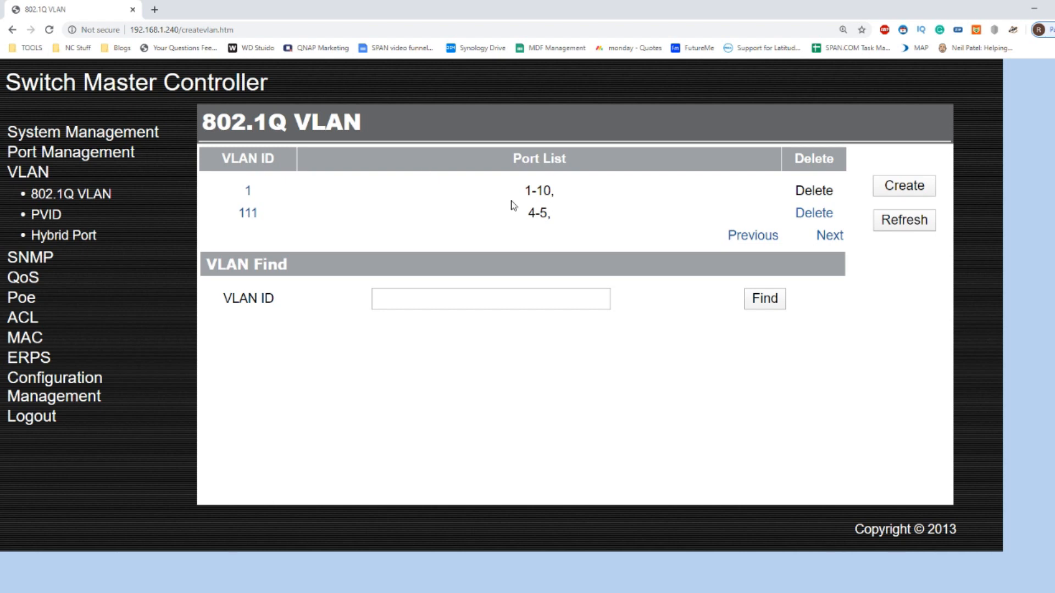
pyautogui.moveTo(624, 226)
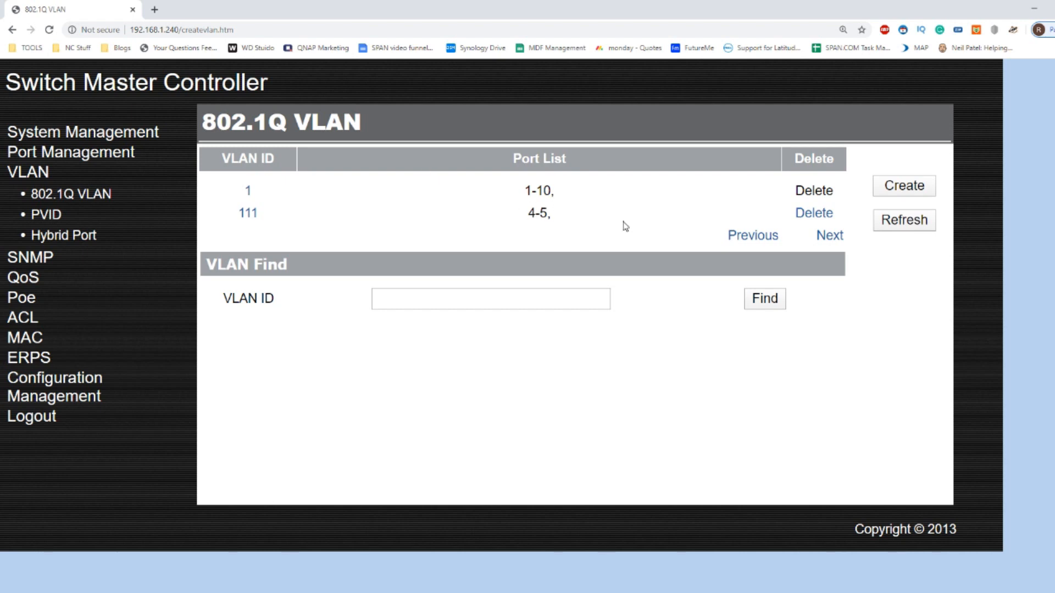
pyautogui.moveTo(552, 220)
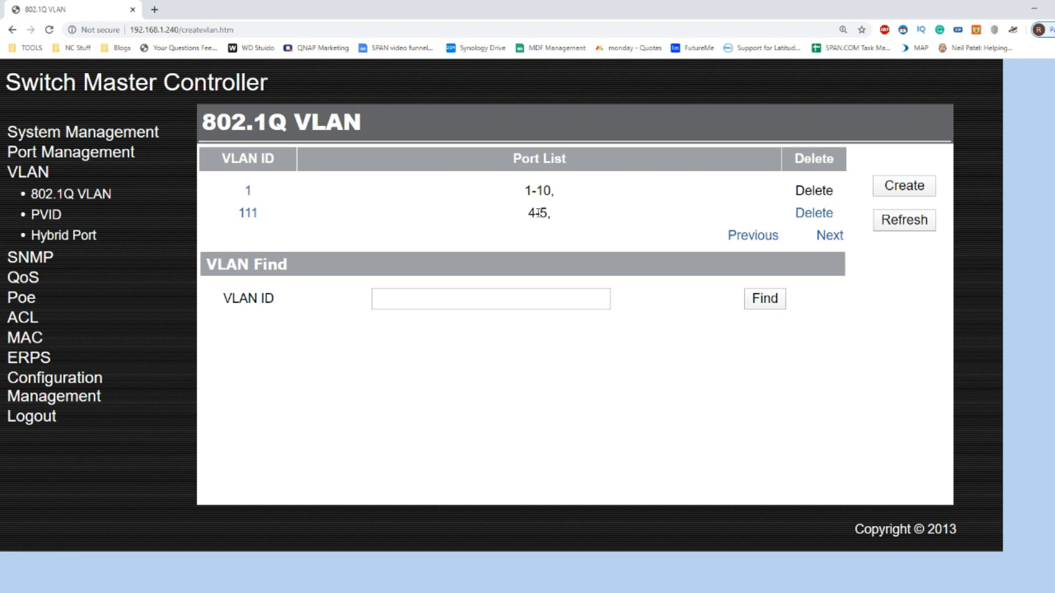
pyautogui.moveTo(568, 204)
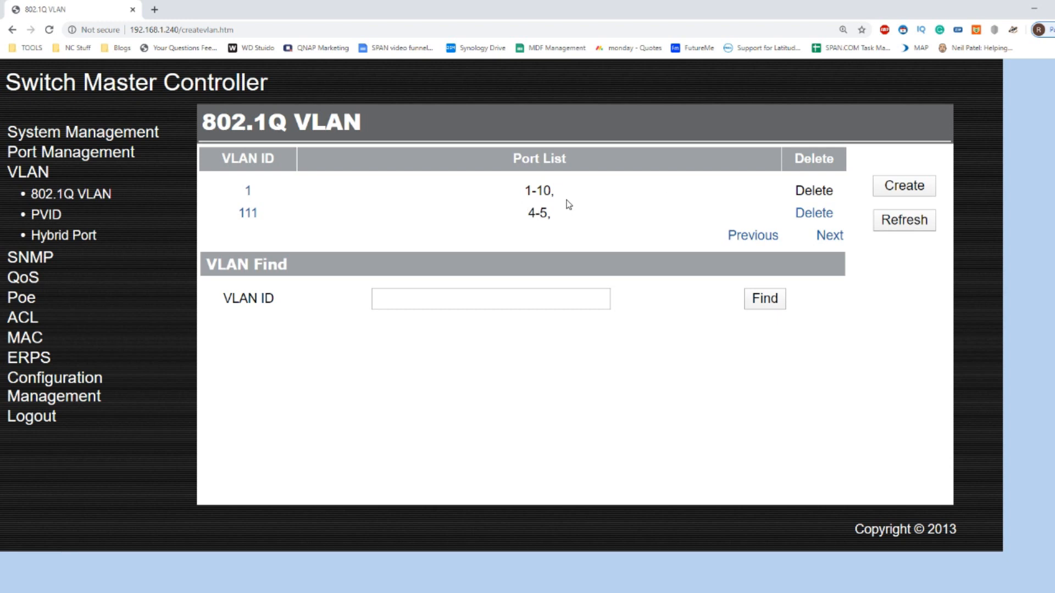
# Step: Delete VLAN 111, leaving only VLAN 1, and view the PVID page for ports 1-10
pyautogui.click(813, 213)
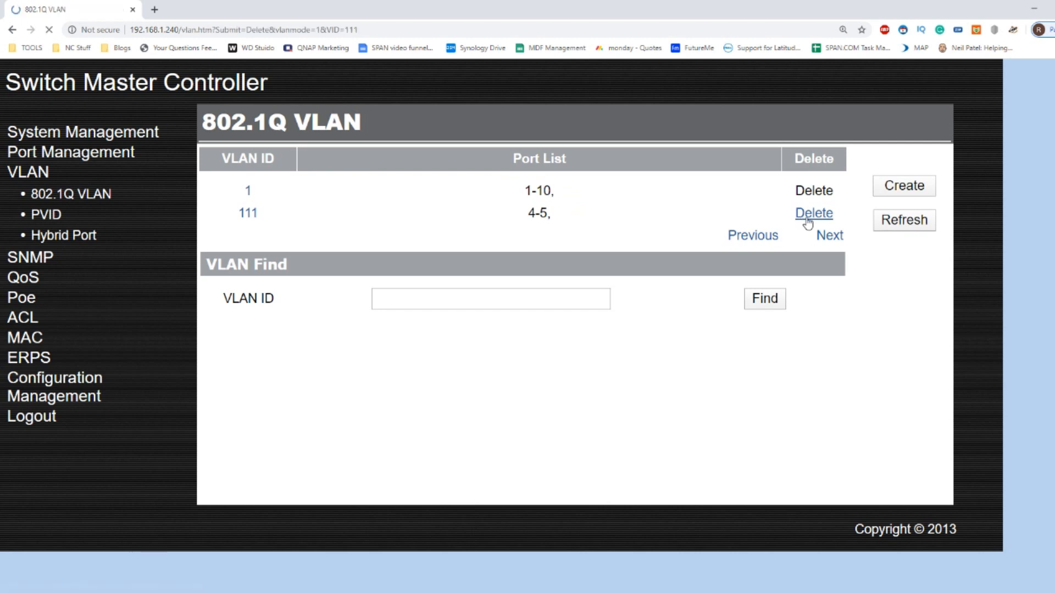
pyautogui.click(813, 214)
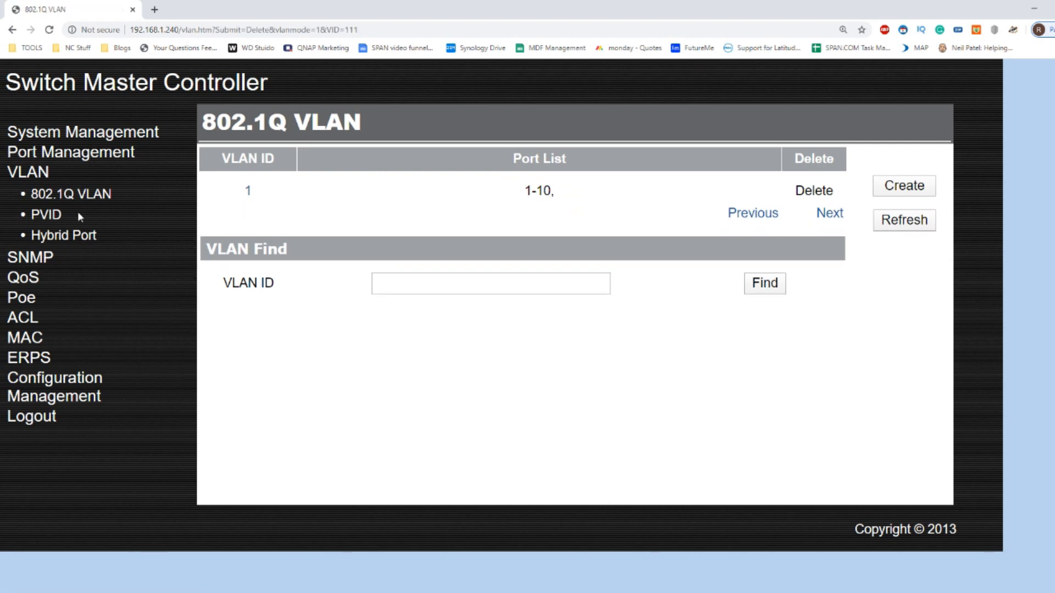
pyautogui.click(46, 214)
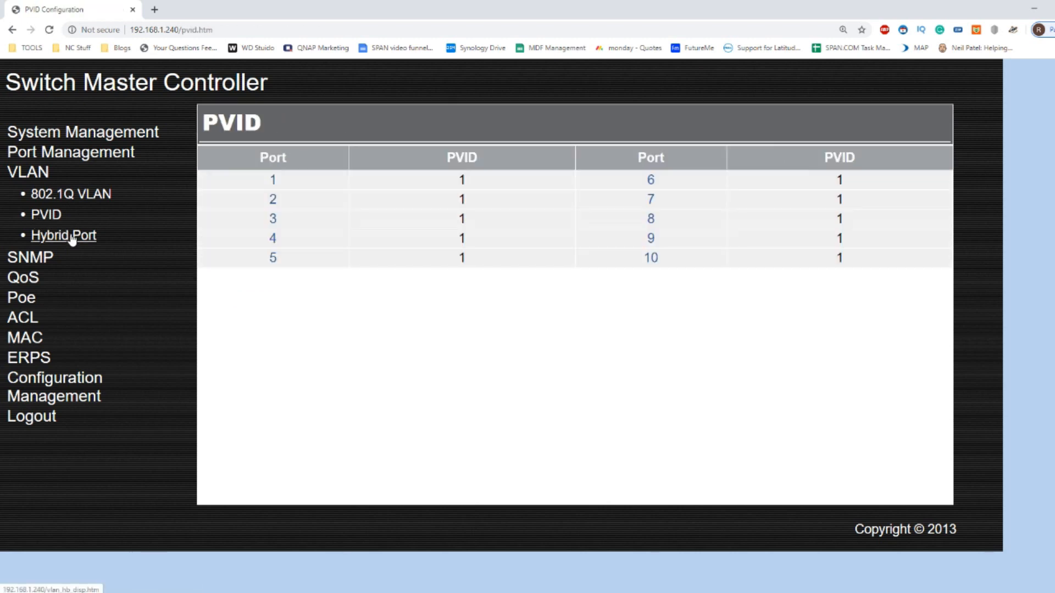
# Step: Review the Hybrid Port table: ports 1-10 with PVID 1 and untagged VLAN 1
pyautogui.click(63, 235)
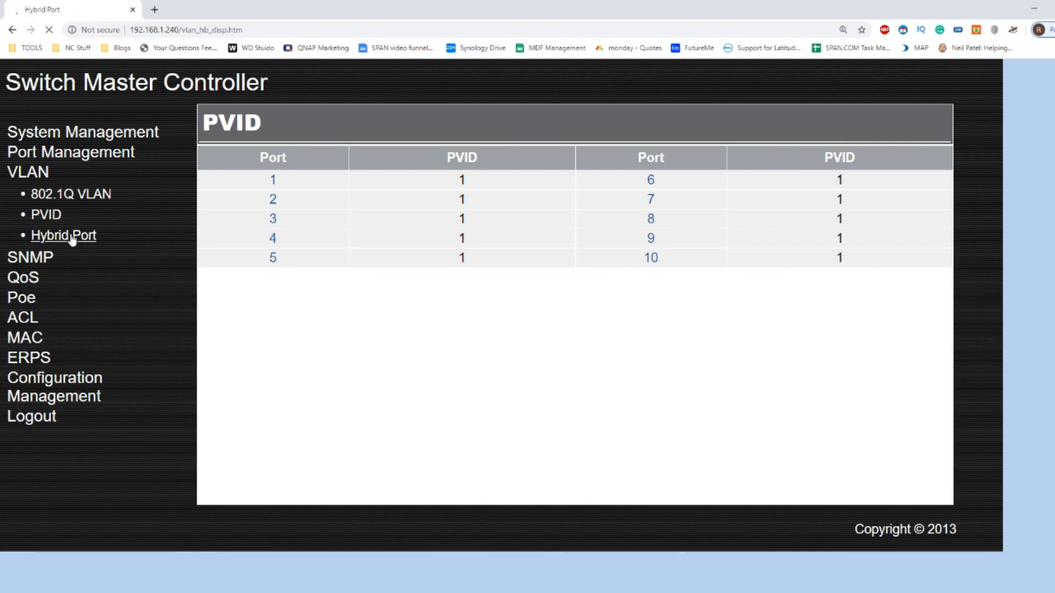
pyautogui.click(63, 234)
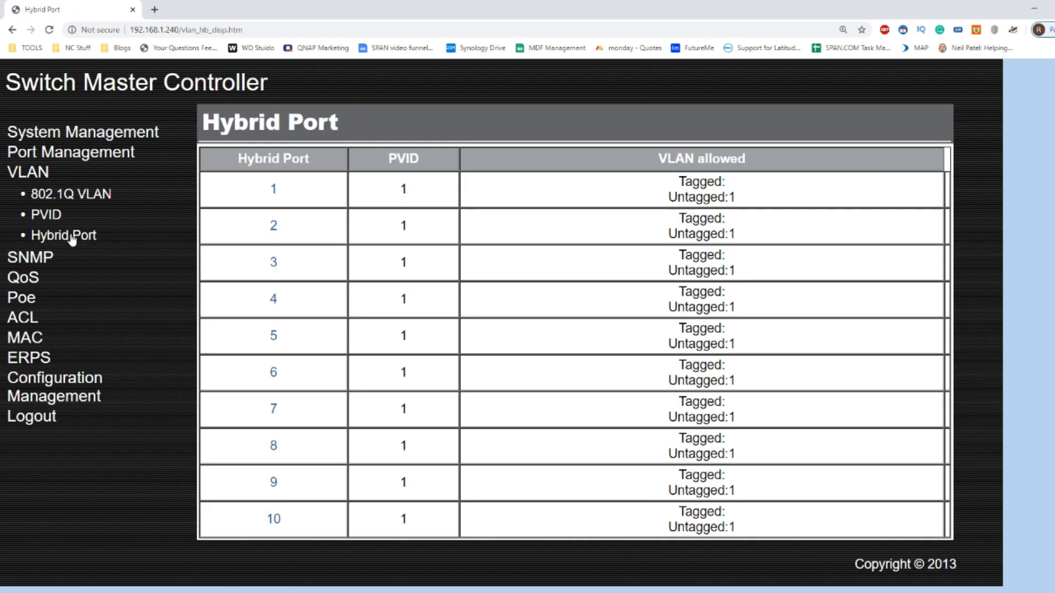
pyautogui.moveTo(377, 293)
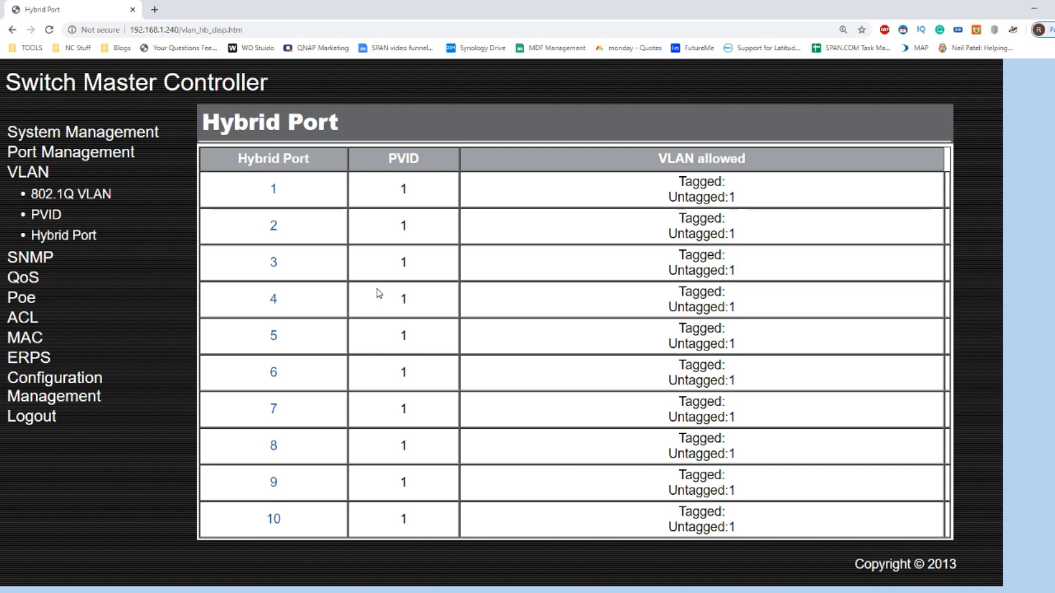
pyautogui.moveTo(566, 249)
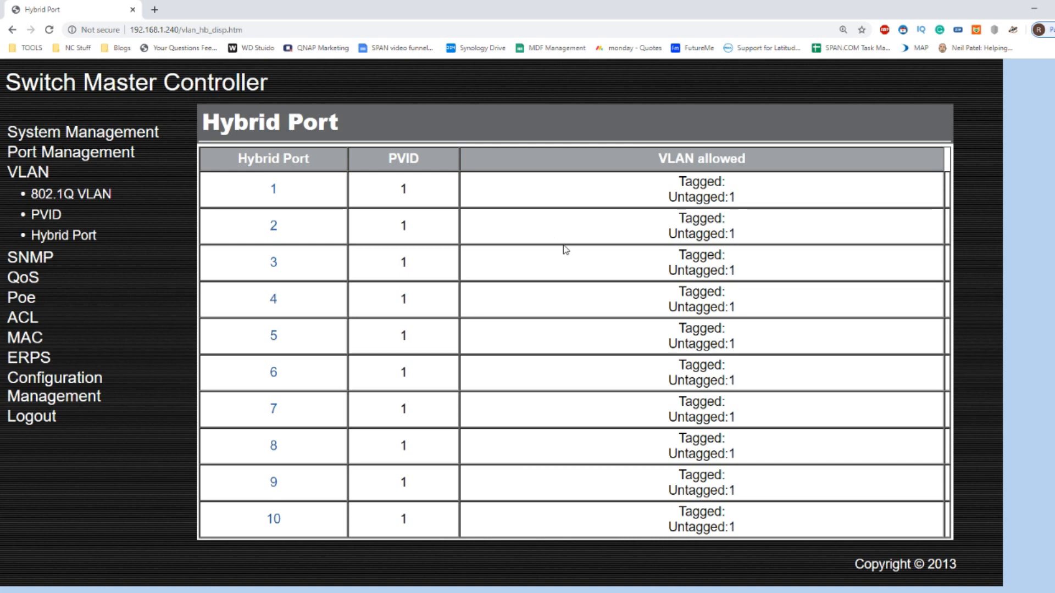
pyautogui.moveTo(66, 204)
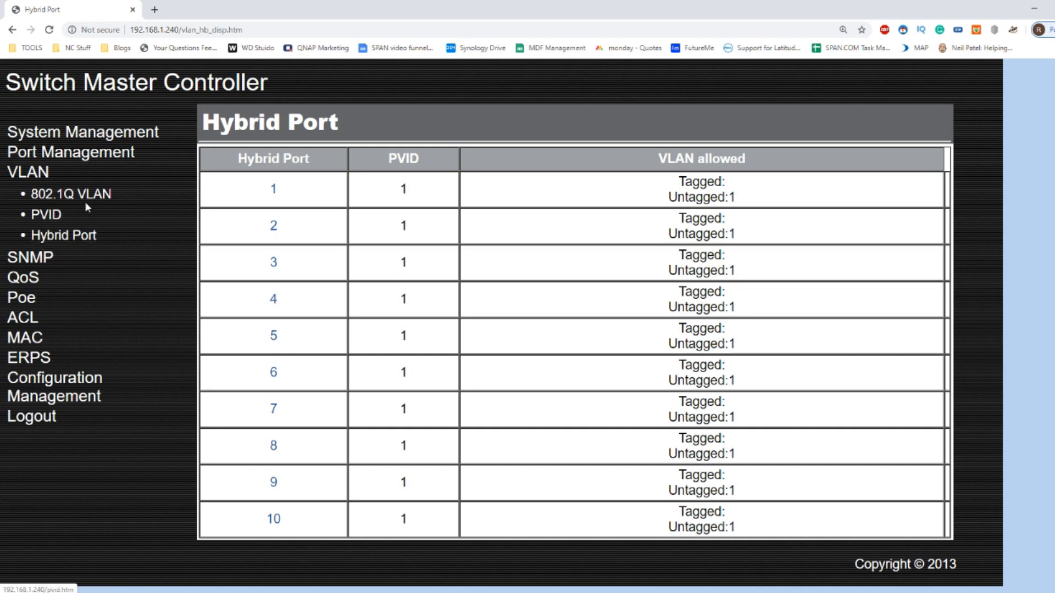
pyautogui.moveTo(116, 219)
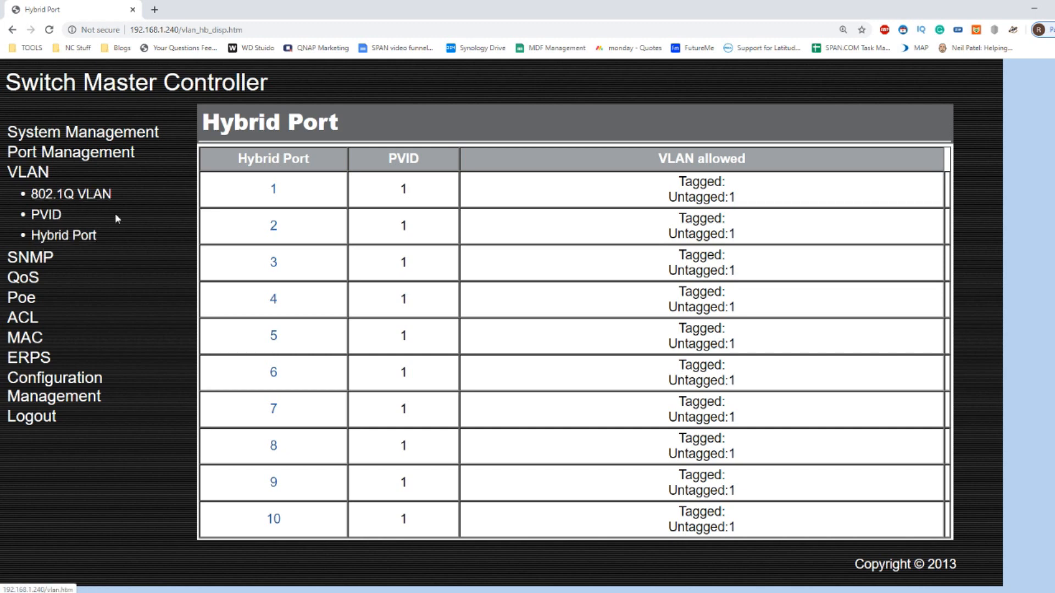
pyautogui.moveTo(30, 257)
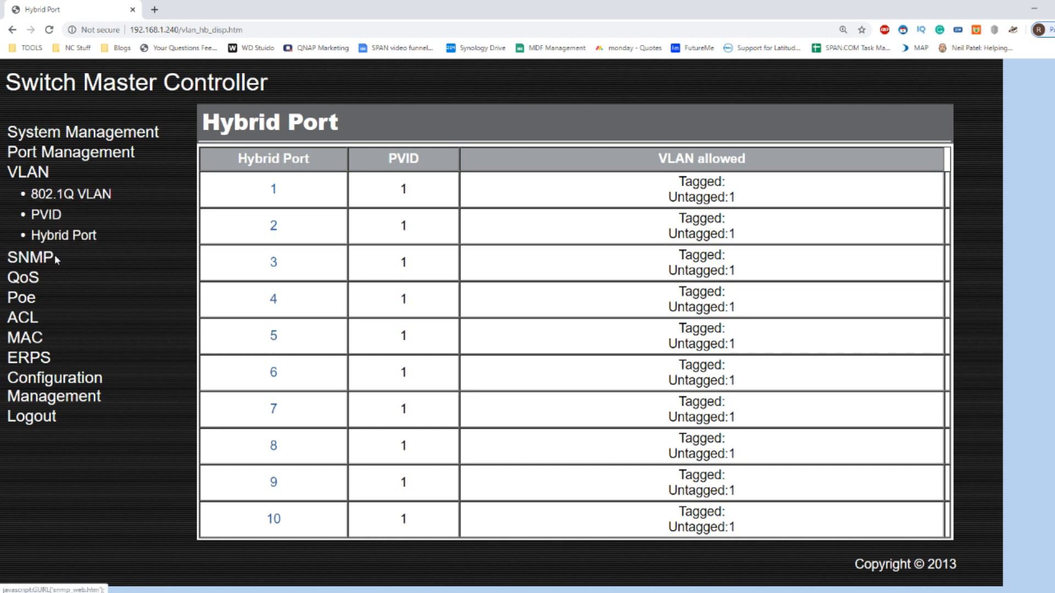
pyautogui.click(28, 257)
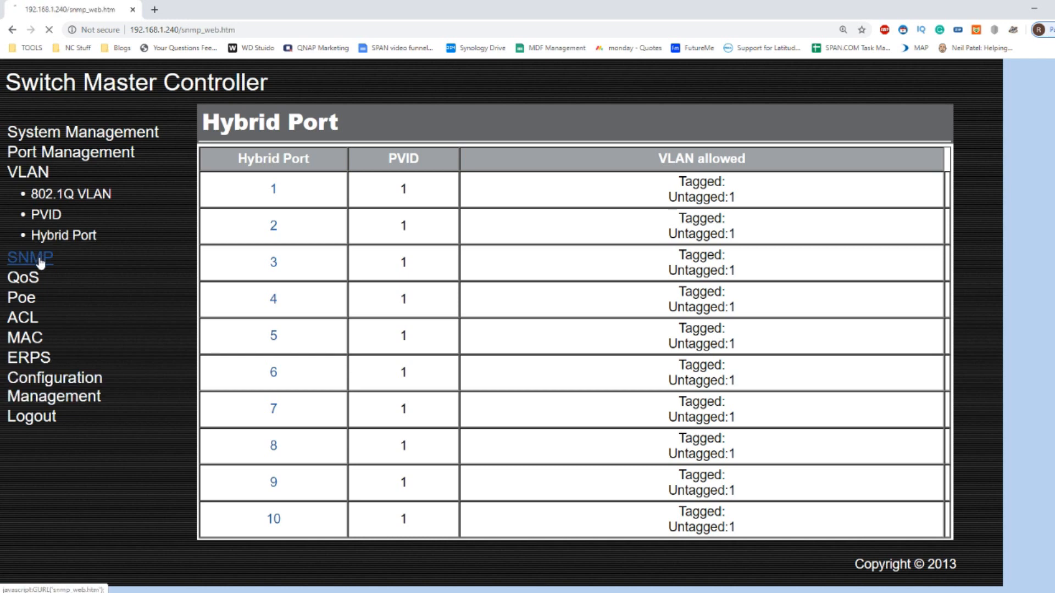
# Step: Review SNMP settings: status Open, location China, communities public and private
pyautogui.click(28, 257)
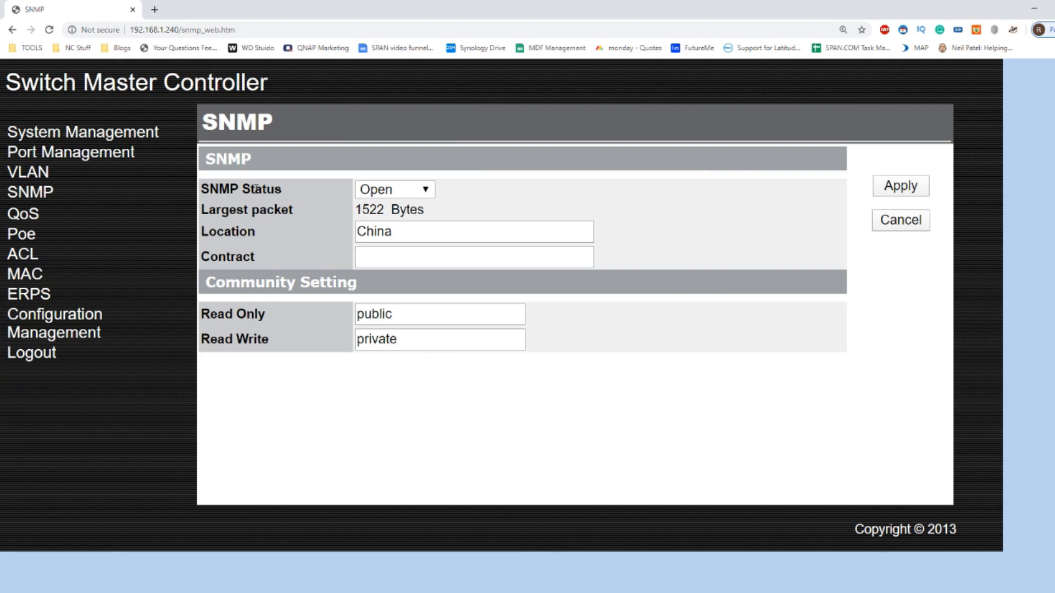
pyautogui.moveTo(236, 252)
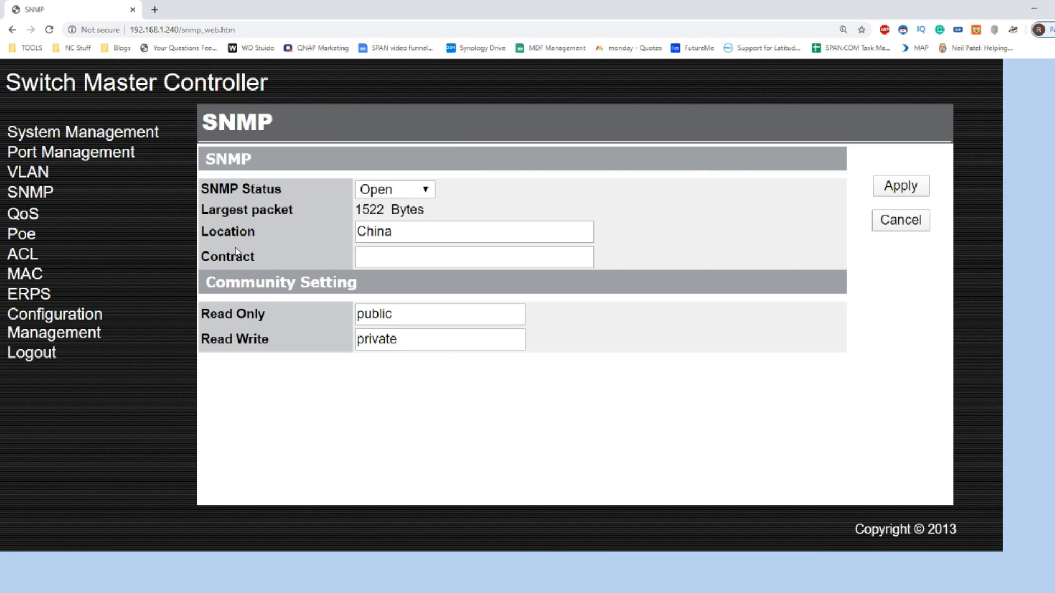
pyautogui.moveTo(21, 233)
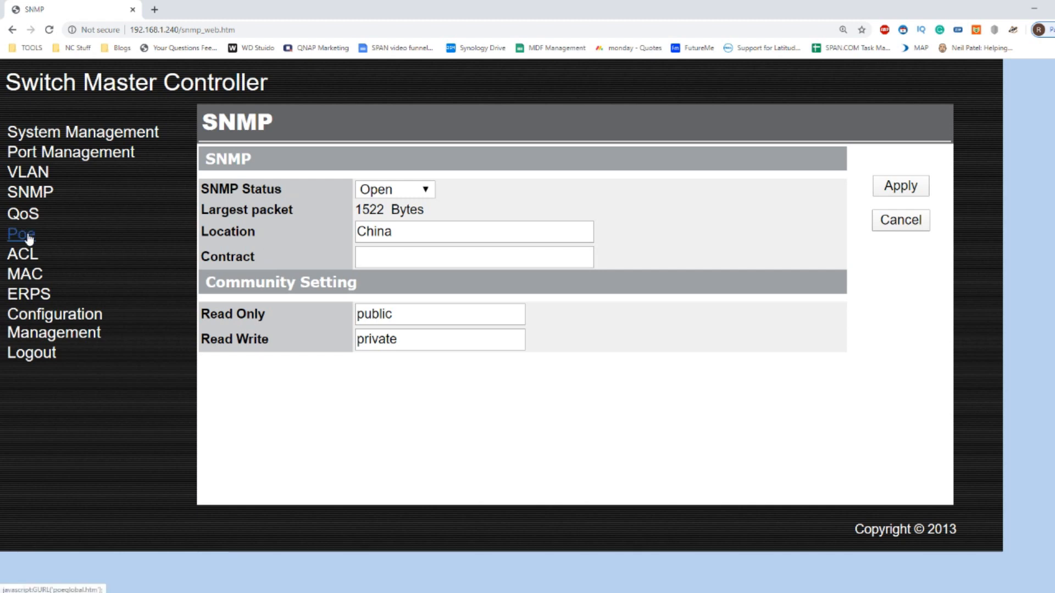
pyautogui.moveTo(891, 365)
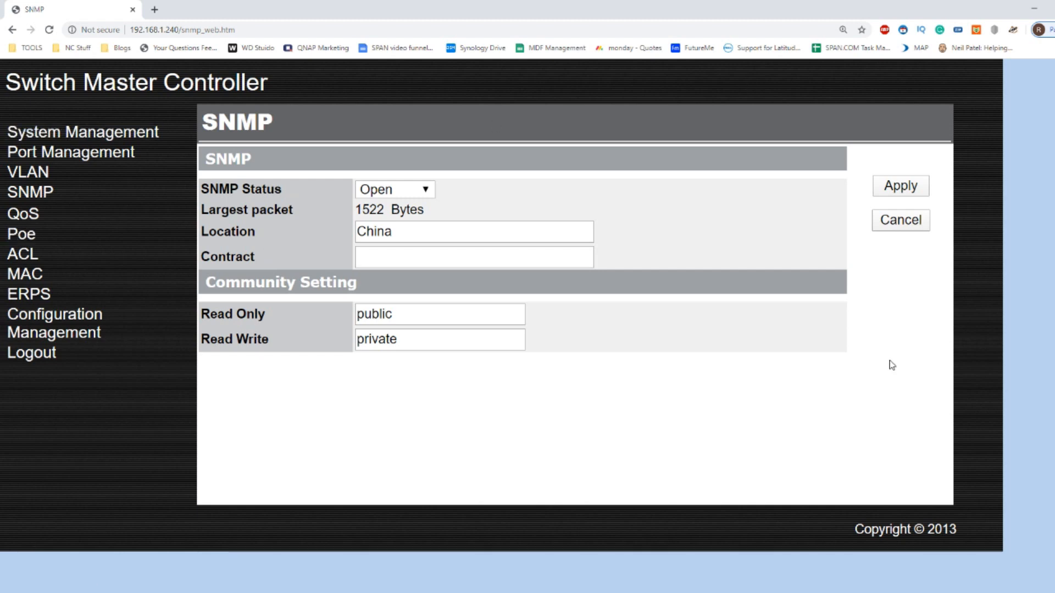
pyautogui.moveTo(485, 219)
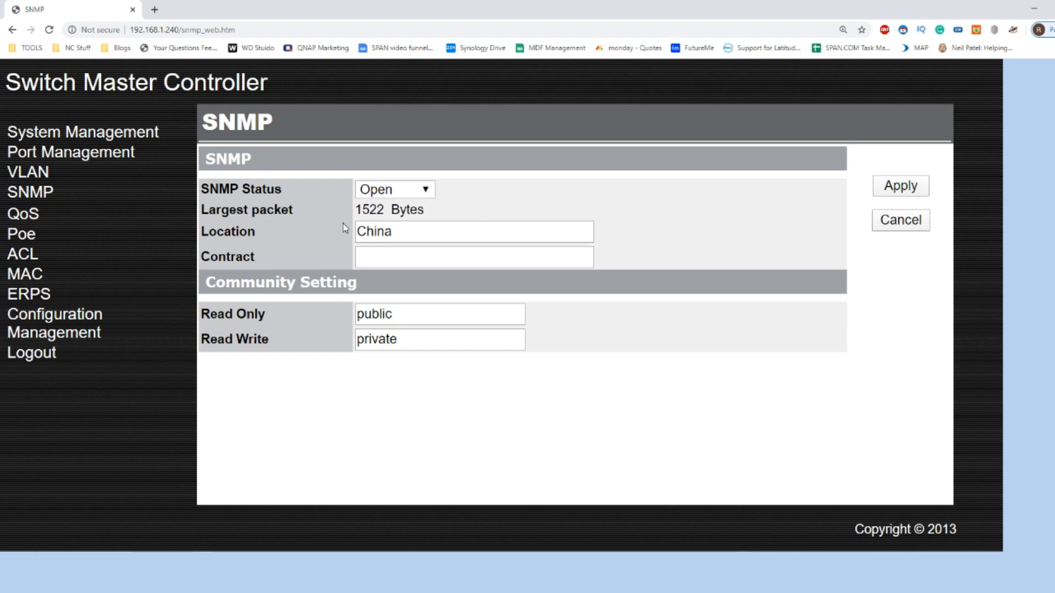
pyautogui.moveTo(266, 233)
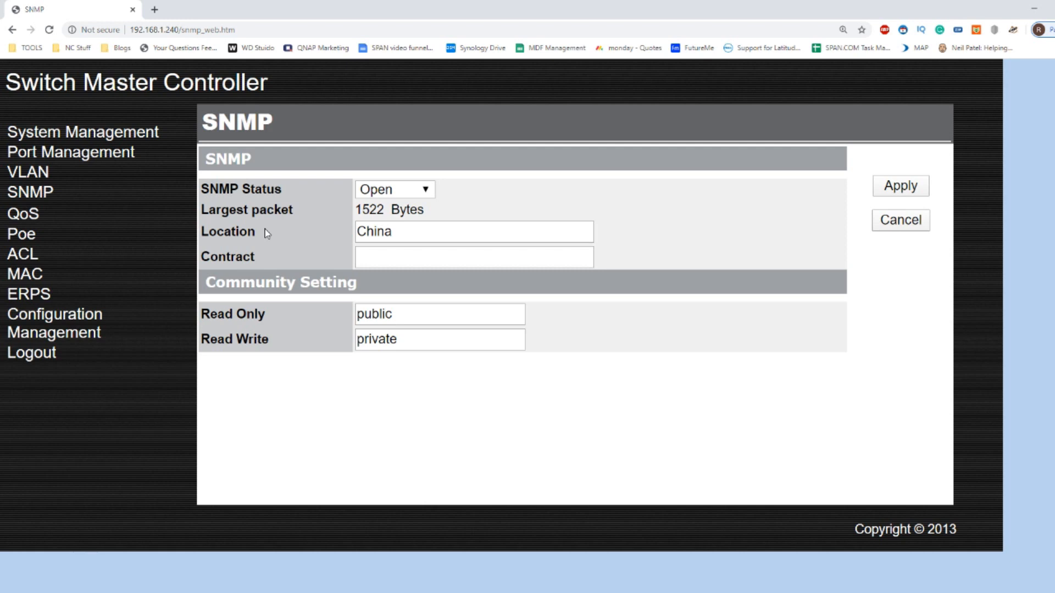
pyautogui.moveTo(22, 213)
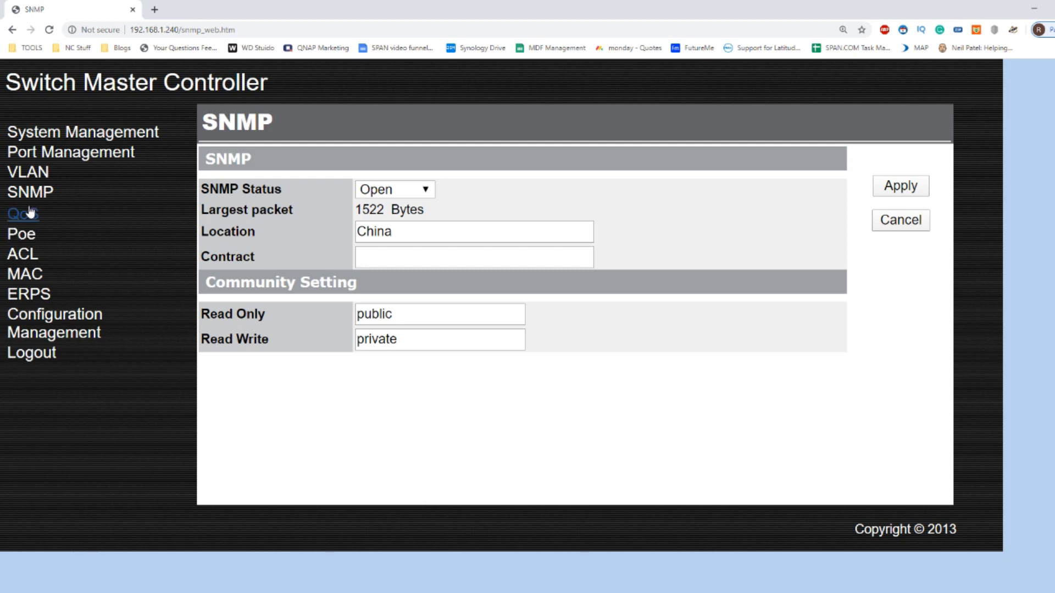
pyautogui.click(22, 214)
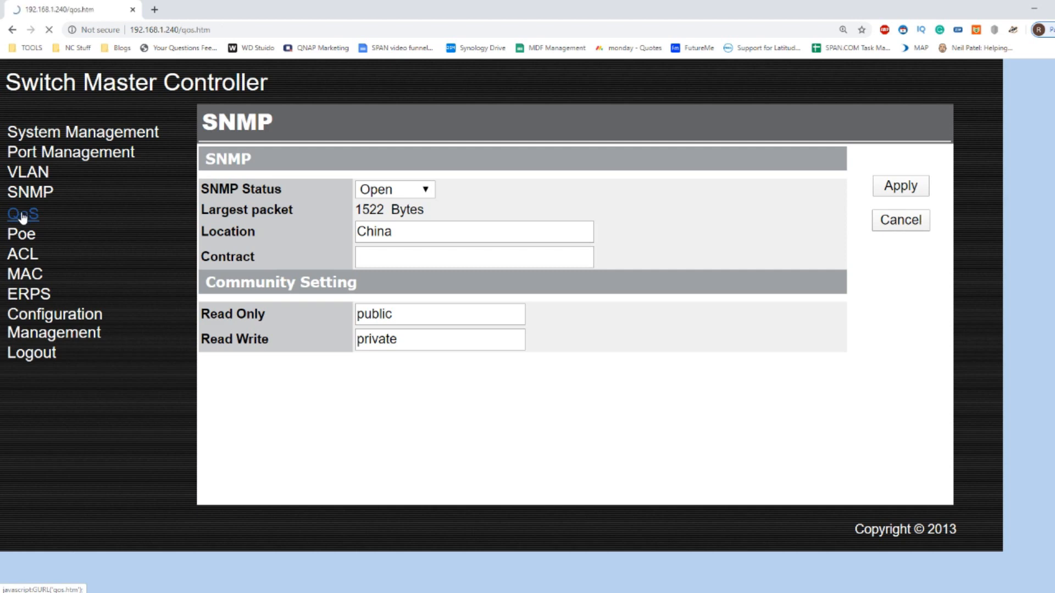
# Step: Review QoS settings: COS priority, WRR scheduling, queue weights 1, 2, 4 and 8
pyautogui.click(22, 214)
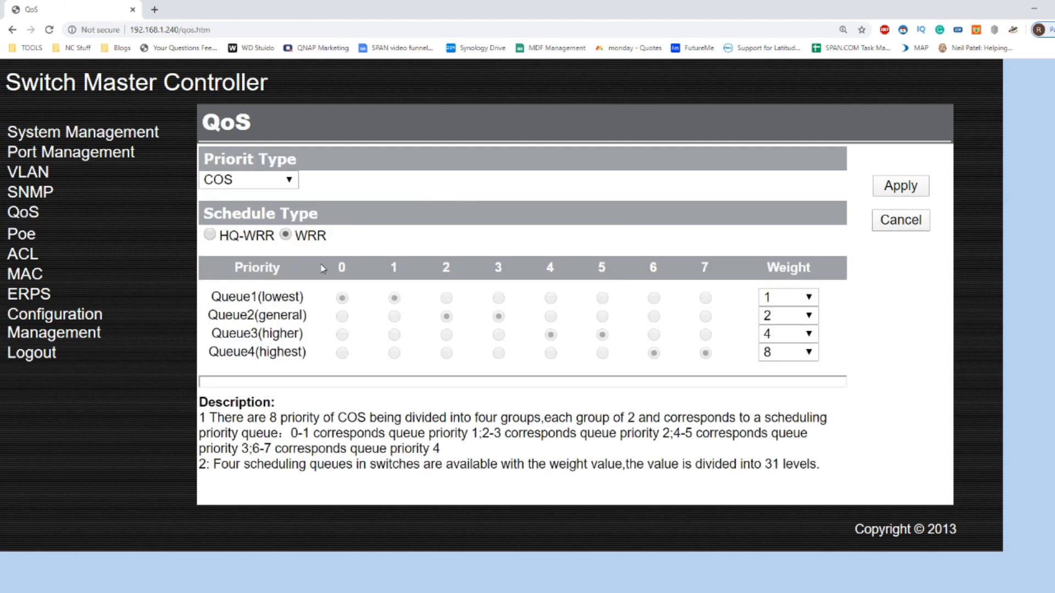
pyautogui.moveTo(349, 366)
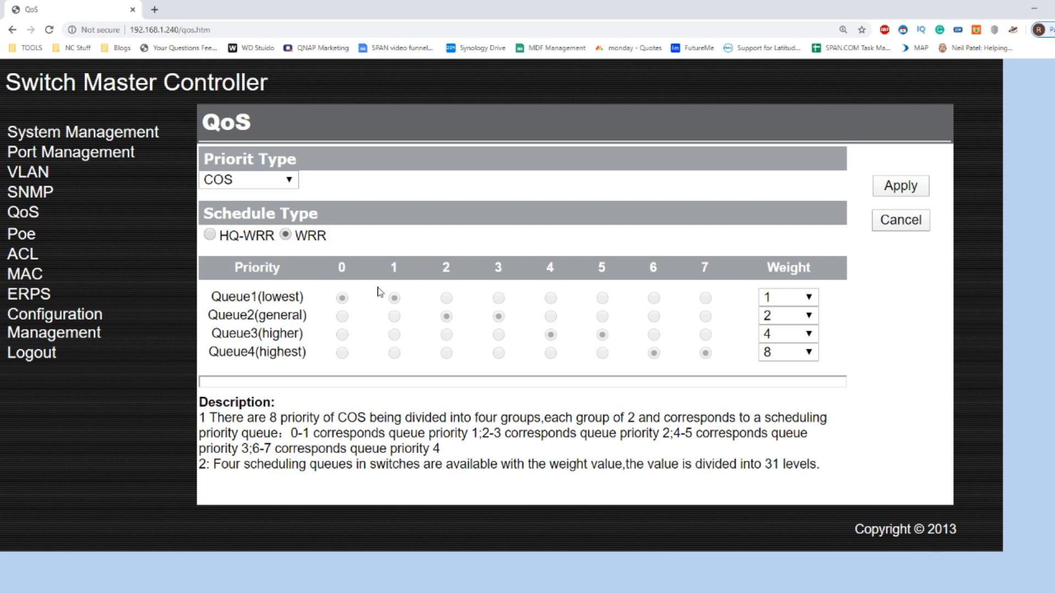
pyautogui.moveTo(355, 267)
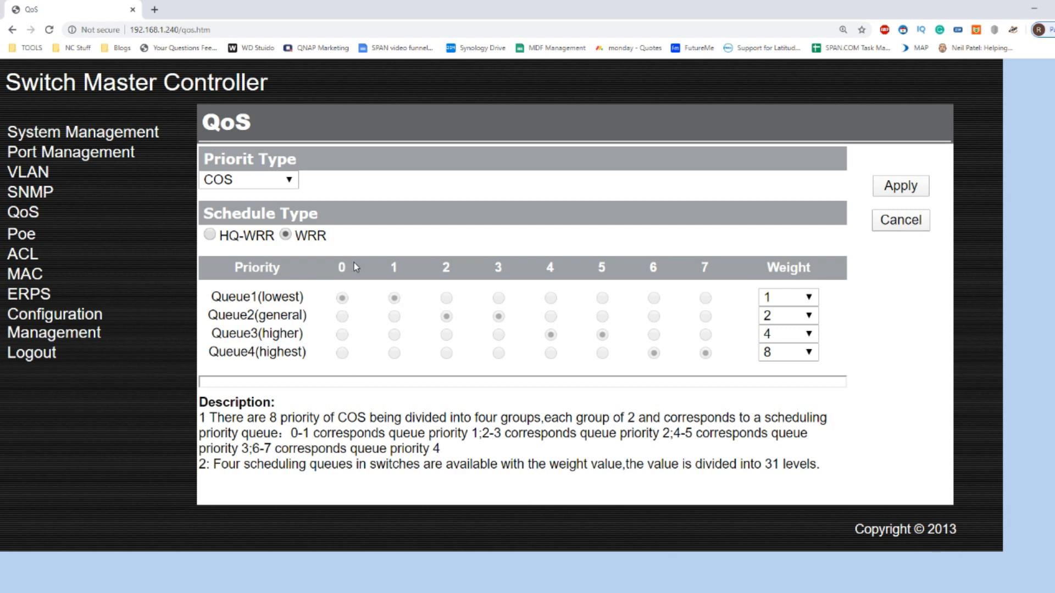
pyautogui.moveTo(70, 152)
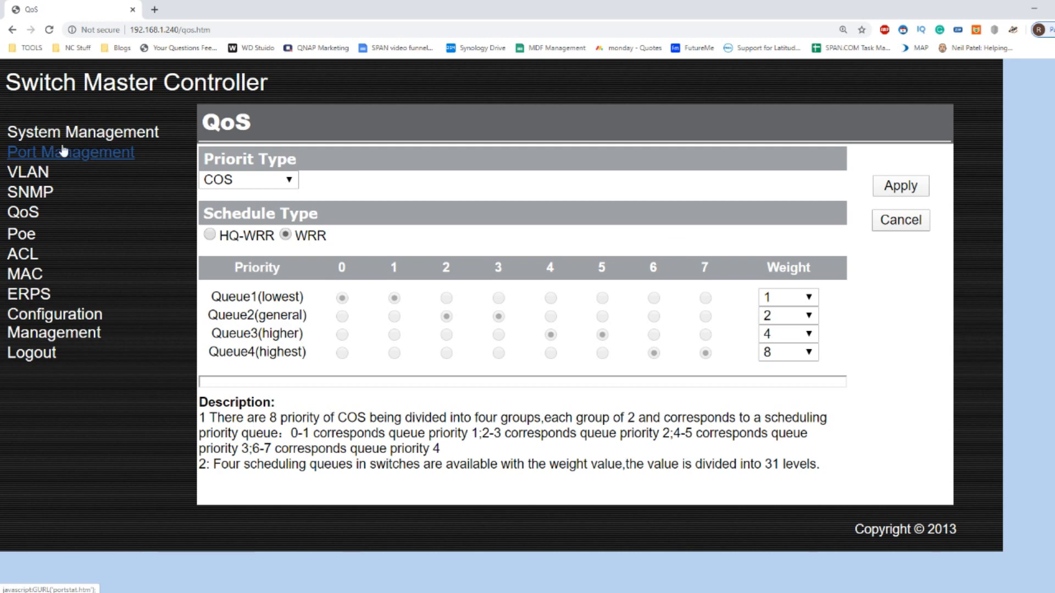
pyautogui.moveTo(633, 299)
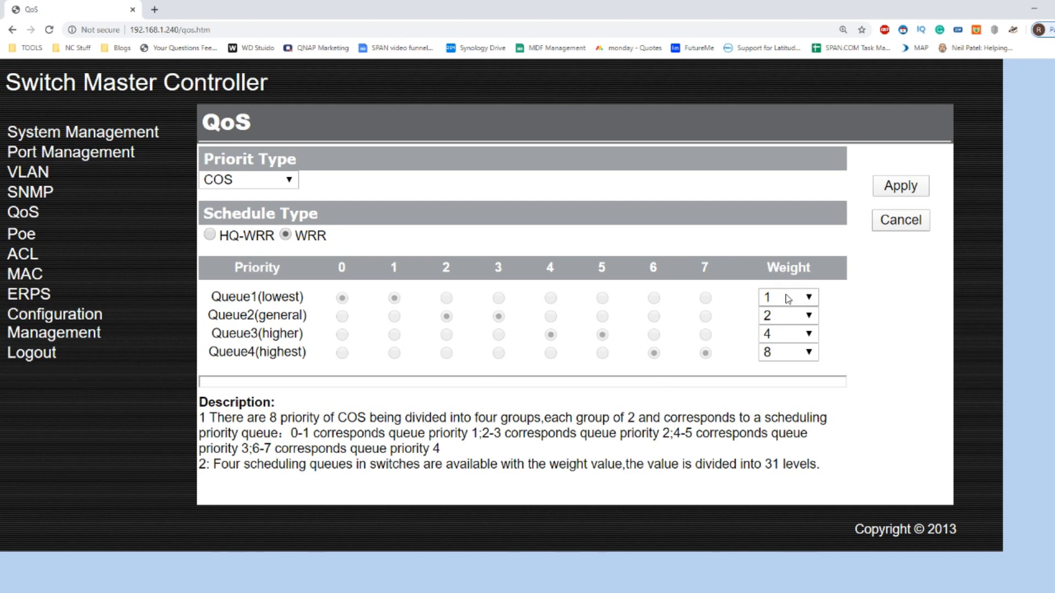
pyautogui.moveTo(354, 294)
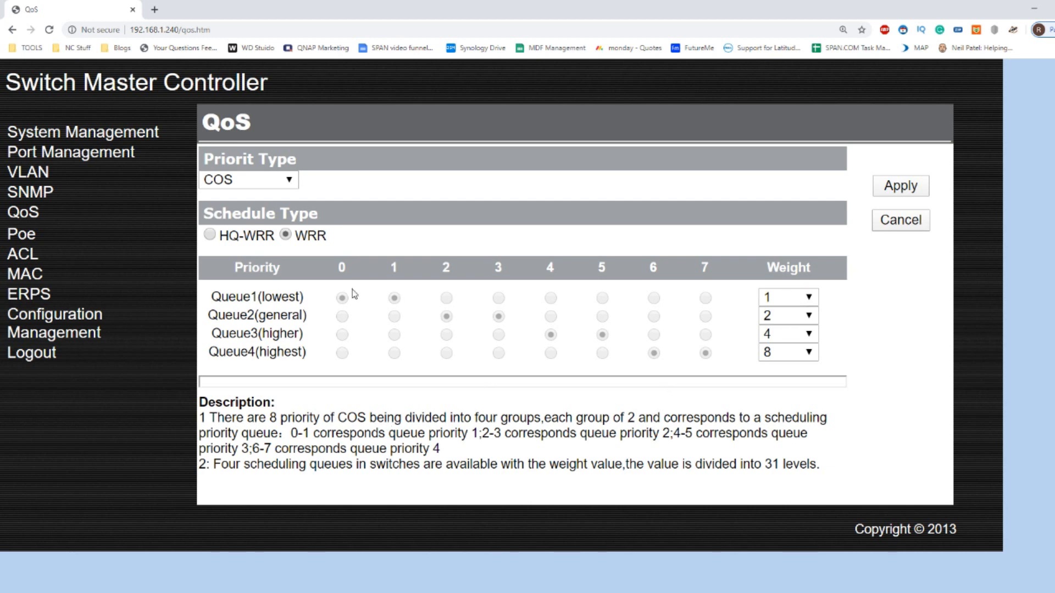
pyautogui.click(21, 234)
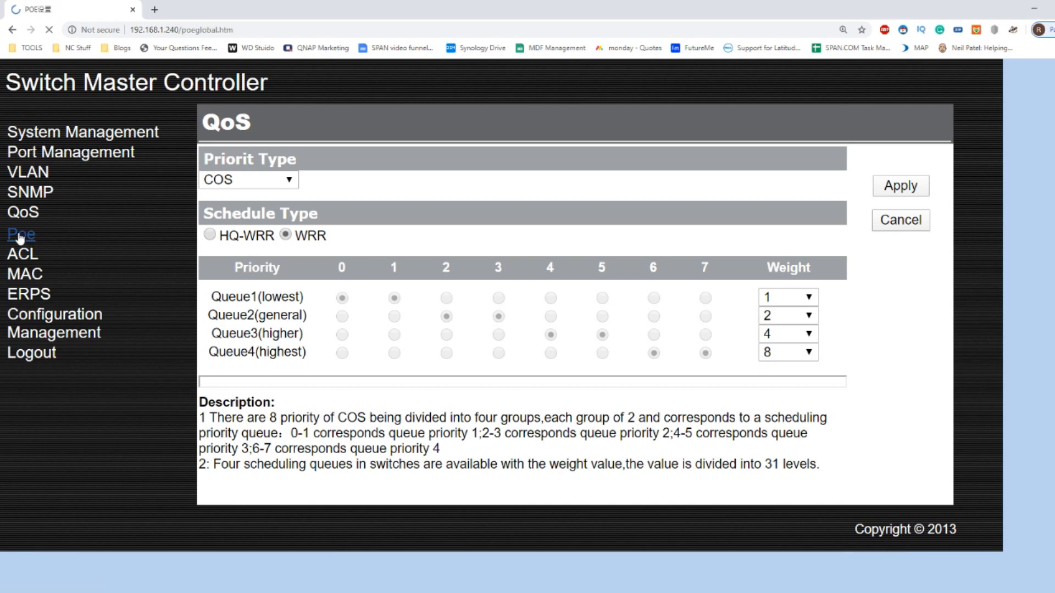
# Step: Inspect the 130 W maximum PoE power without changing it, then view per-port PoE settings
pyautogui.click(21, 235)
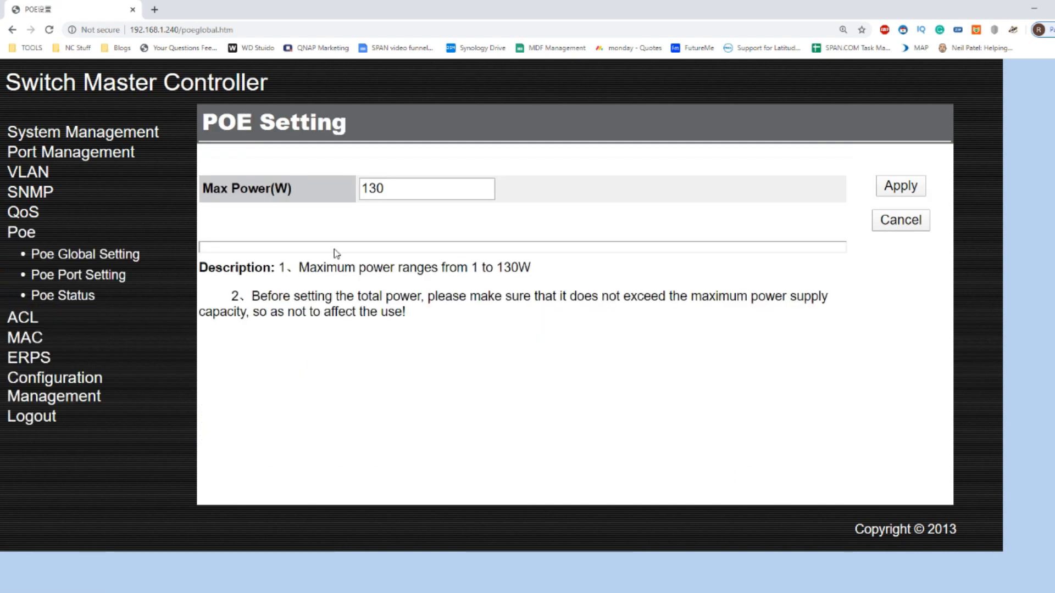
pyautogui.moveTo(394, 215)
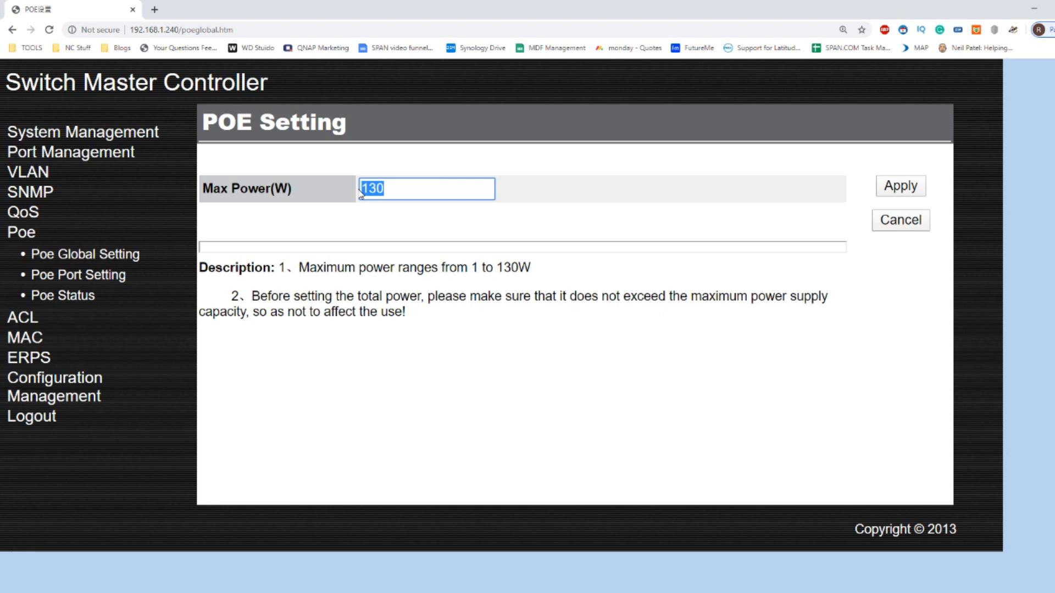
pyautogui.moveTo(392, 189)
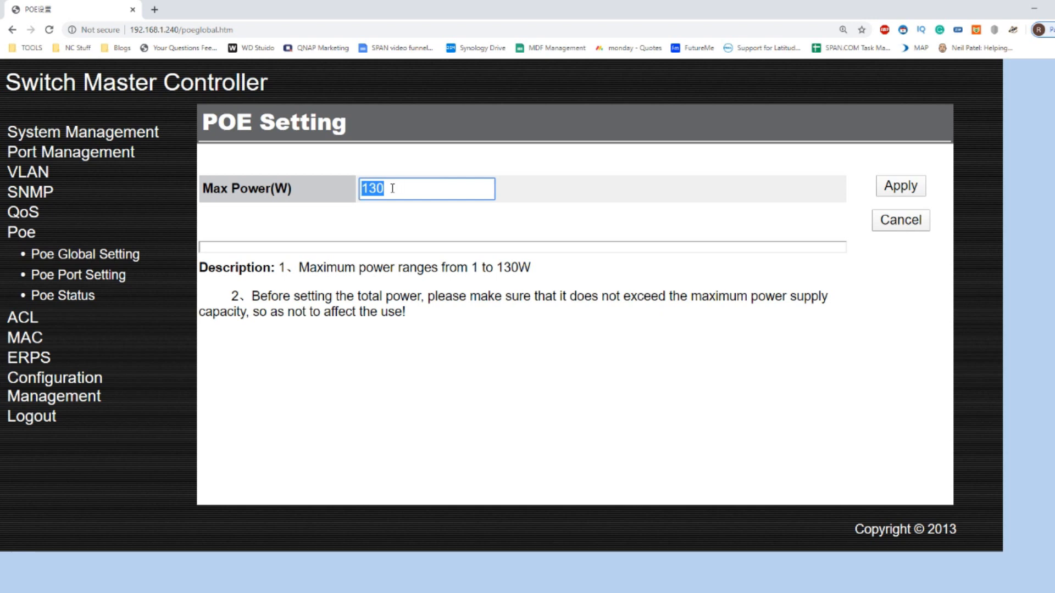
pyautogui.click(403, 189)
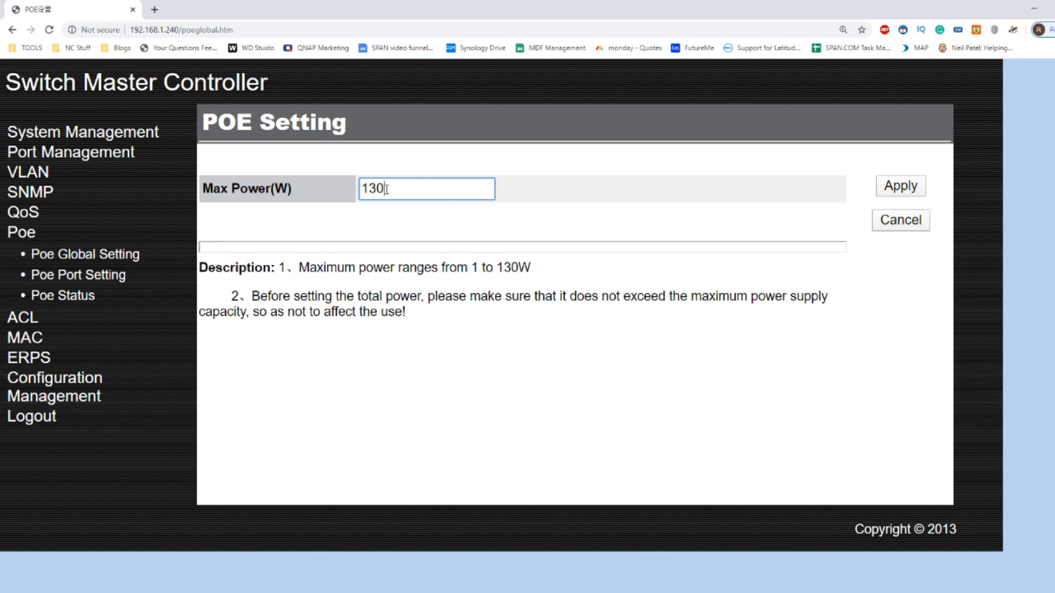
pyautogui.click(362, 189)
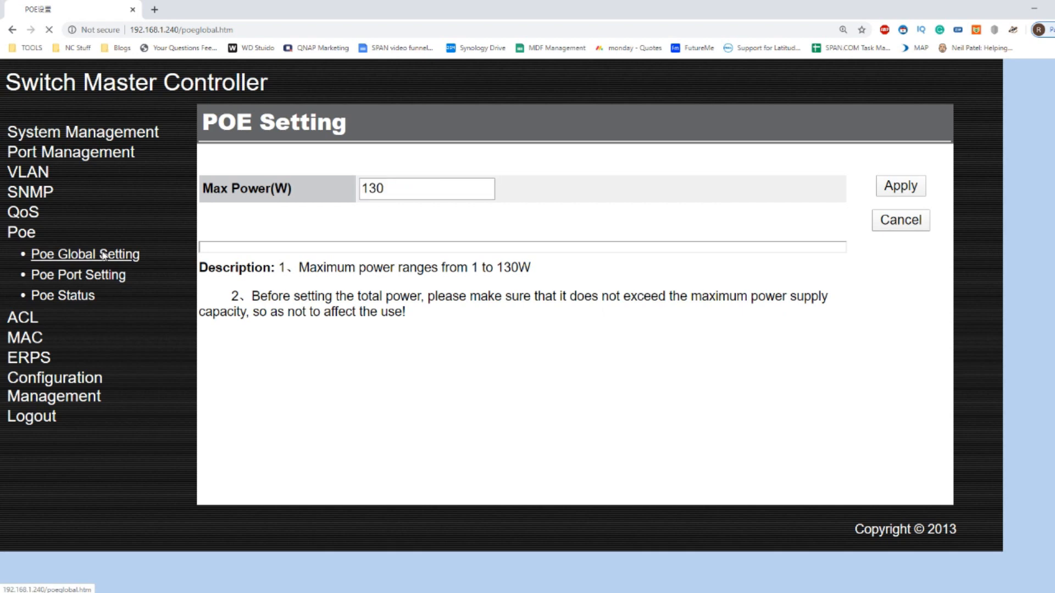
pyautogui.moveTo(78, 275)
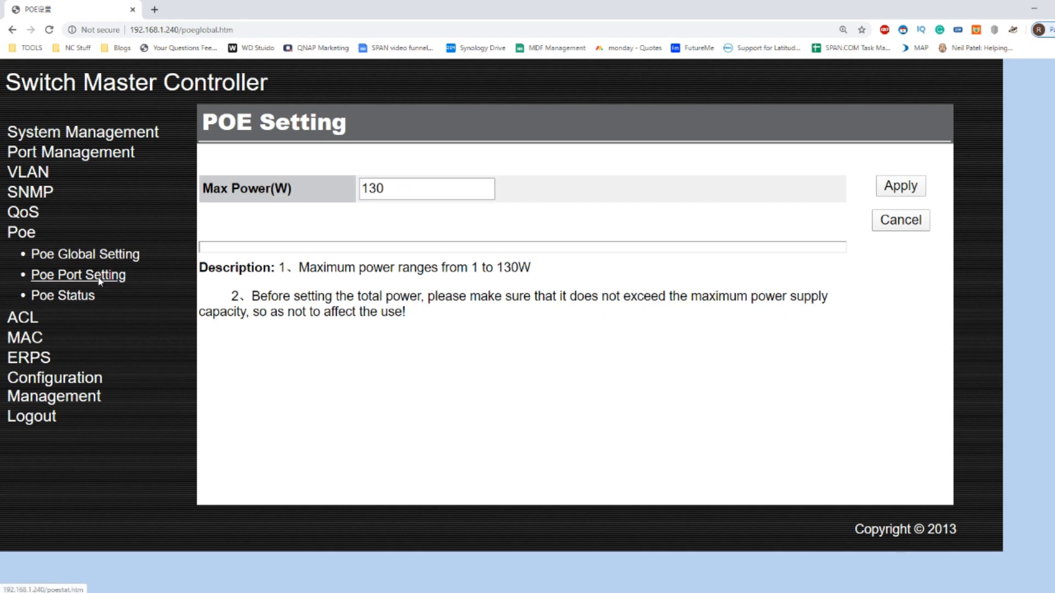
pyautogui.click(78, 274)
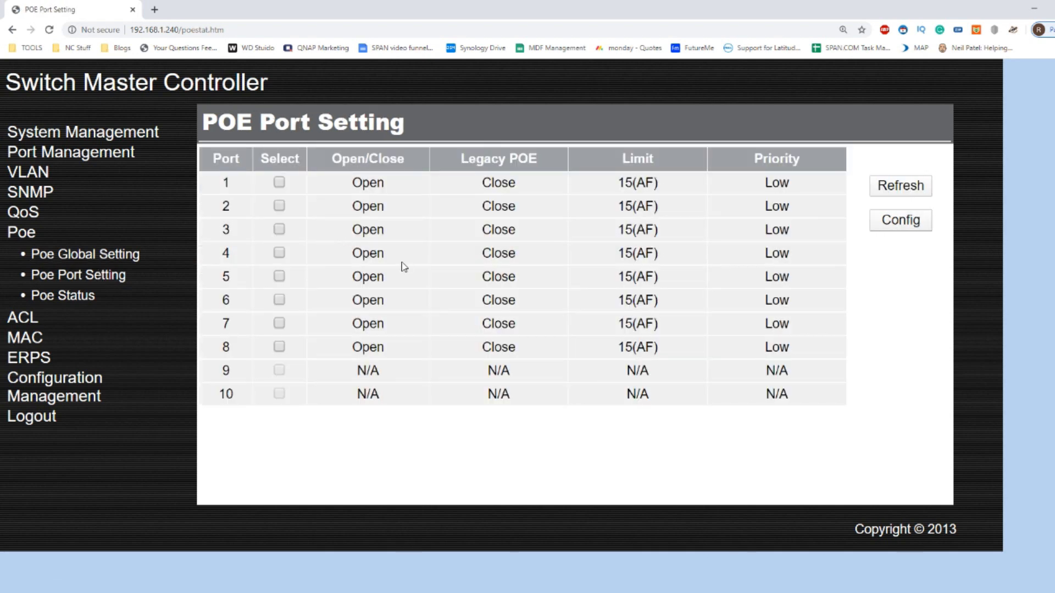
pyautogui.moveTo(368, 273)
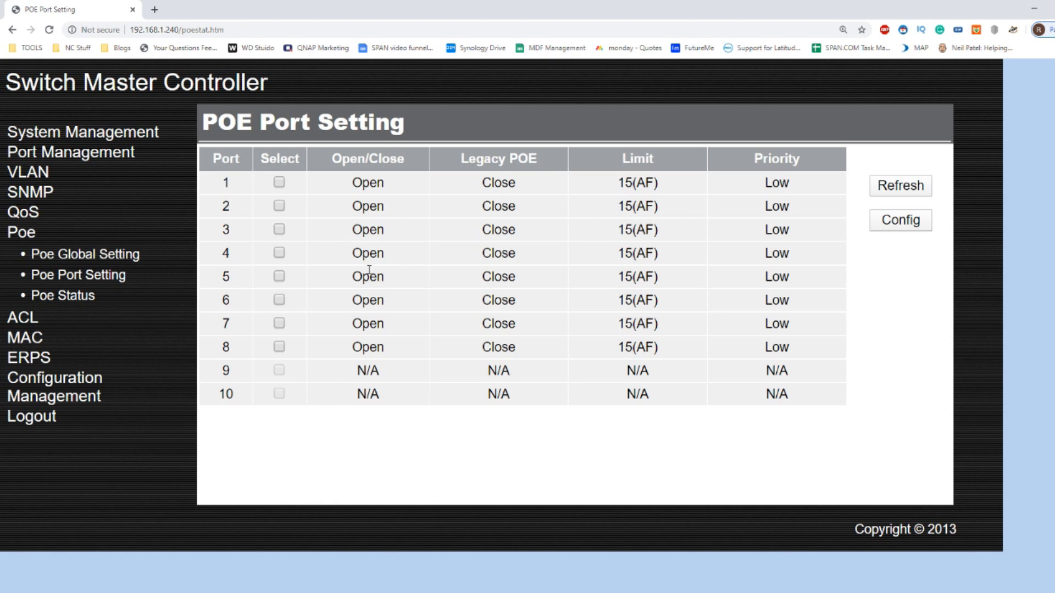
pyautogui.moveTo(335, 183)
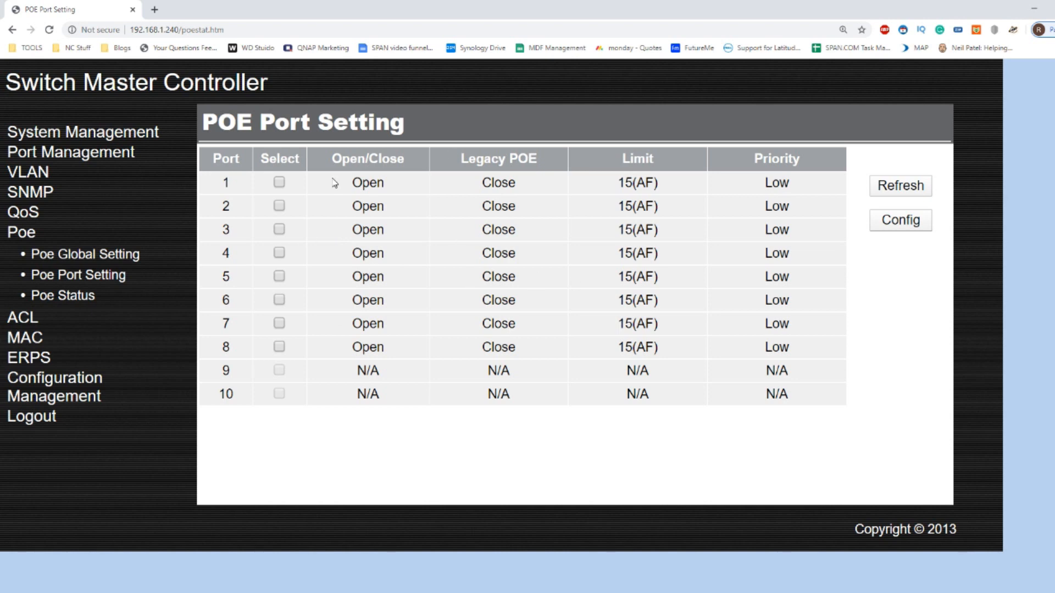
pyautogui.moveTo(308, 239)
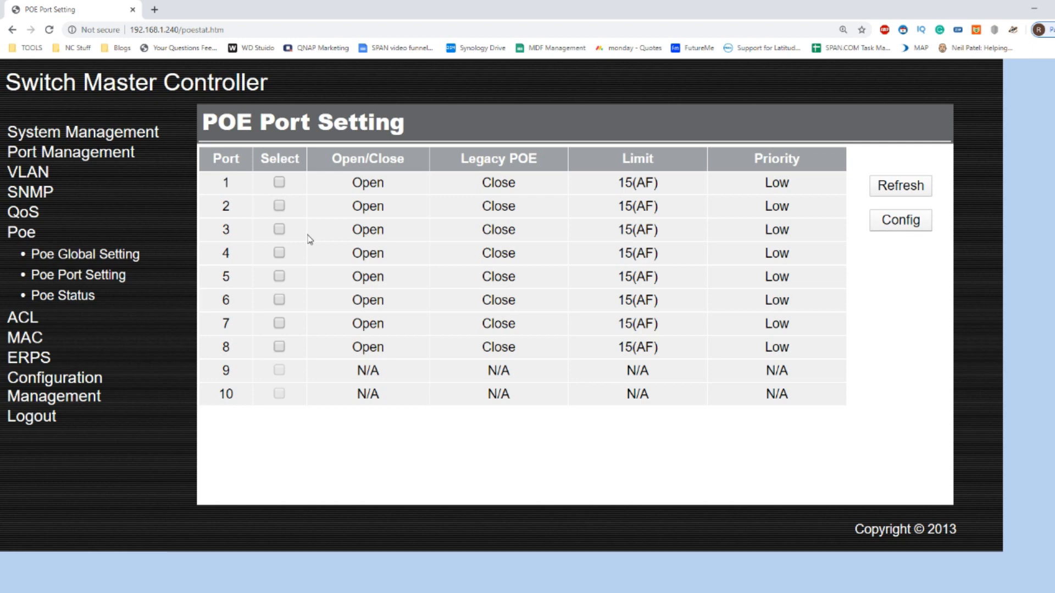
# Step: Open Port 2's PoE form: PoE Open, Legacy PoE Close, 15 W limit, Low priority
pyautogui.click(900, 219)
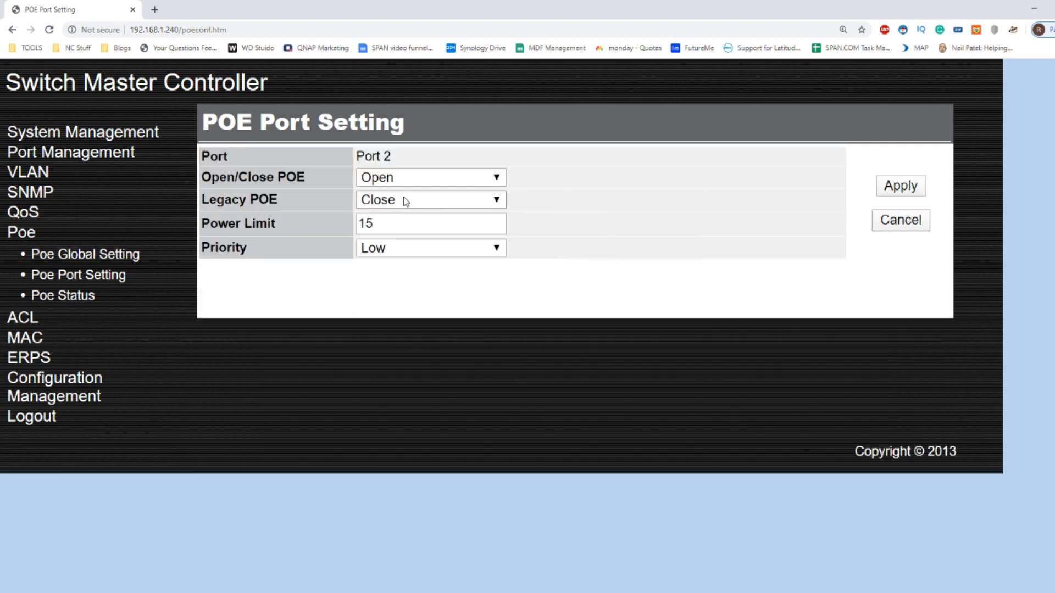
# Step: Try setting Port 2 priority to High, then cancel so all ports stay Low
pyautogui.click(431, 223)
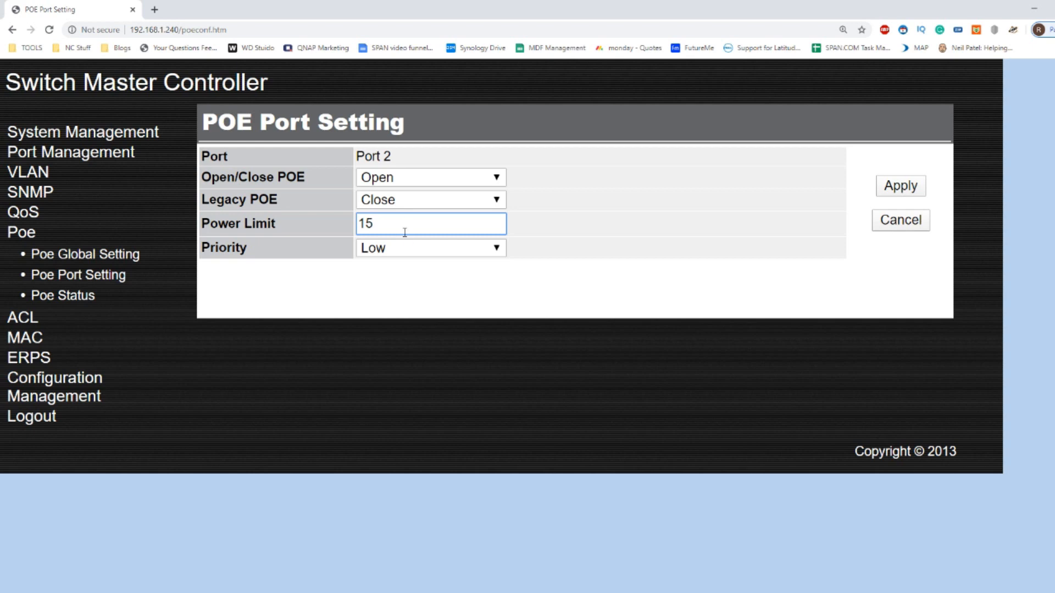
pyautogui.click(430, 248)
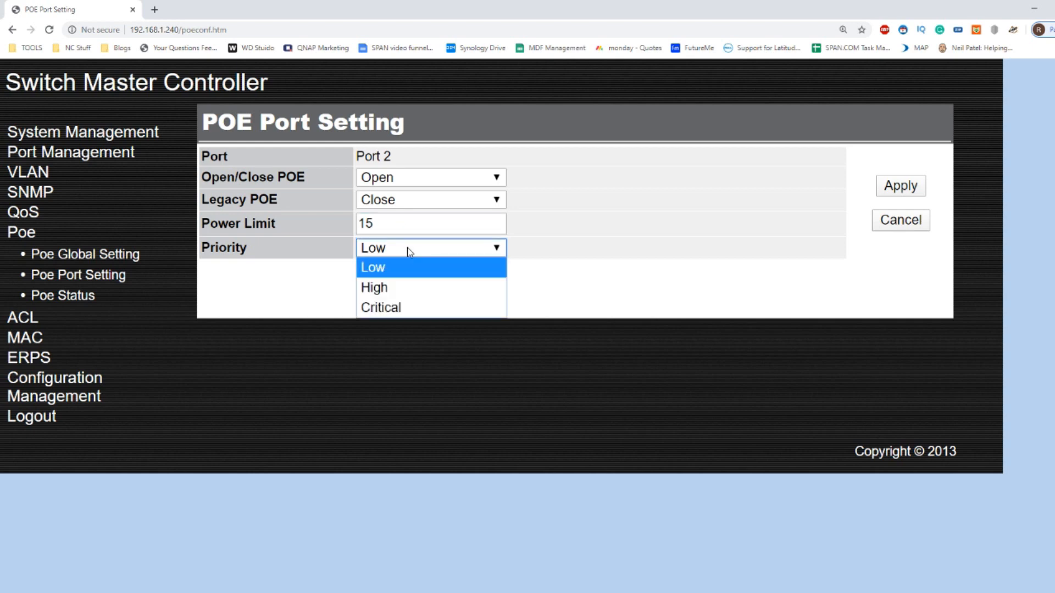
pyautogui.moveTo(407, 254)
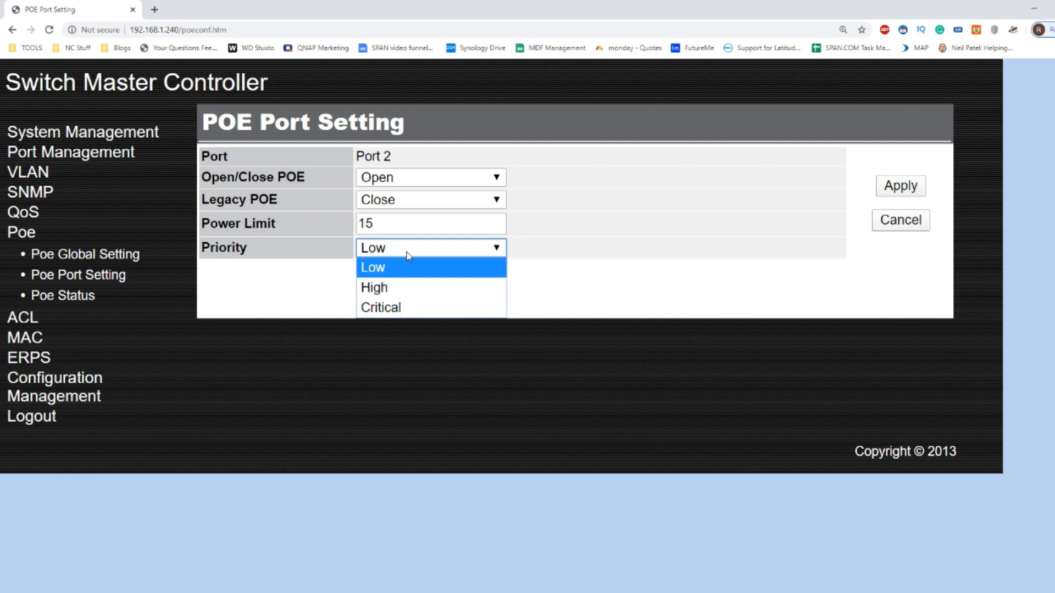
pyautogui.click(373, 288)
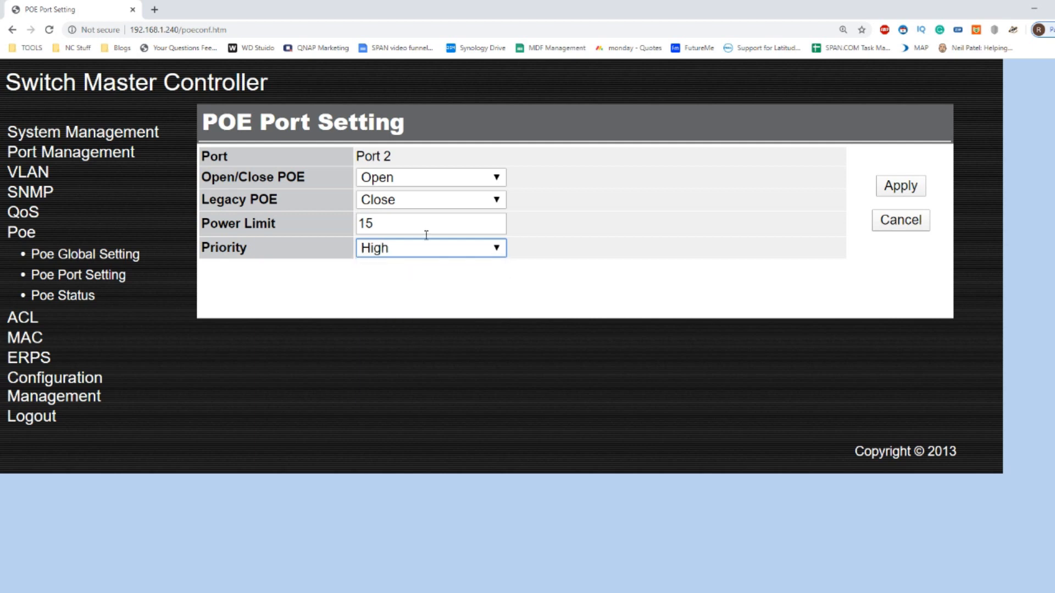
pyautogui.tripleClick(430, 224)
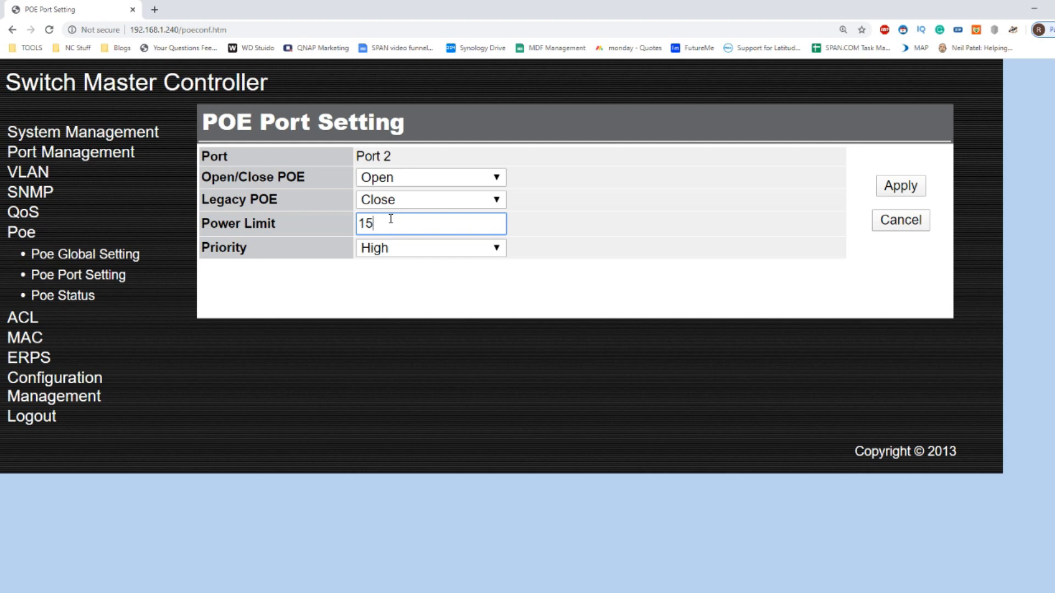
pyautogui.moveTo(342, 176)
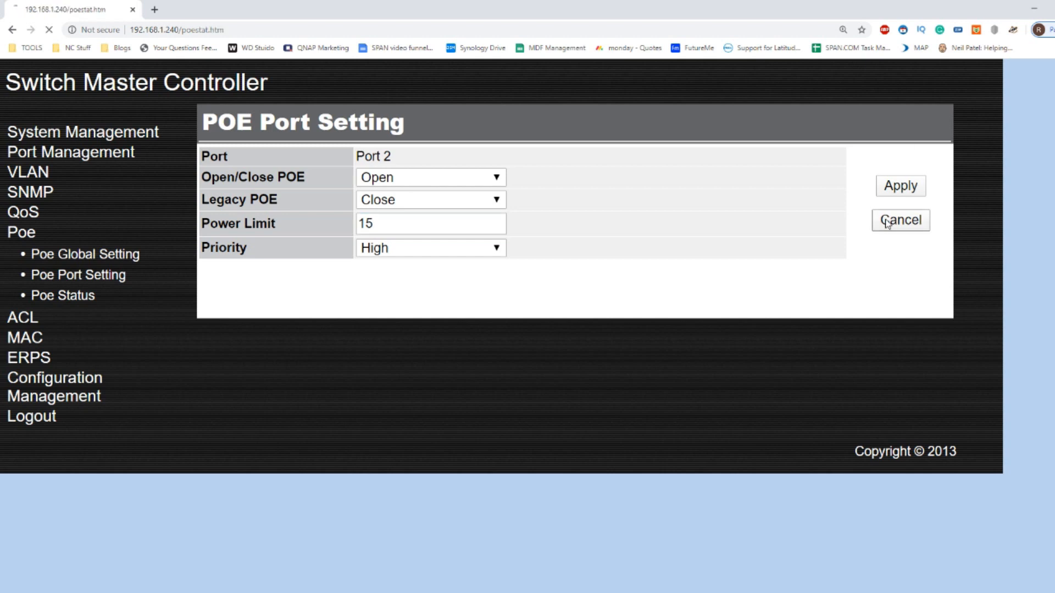
pyautogui.click(900, 220)
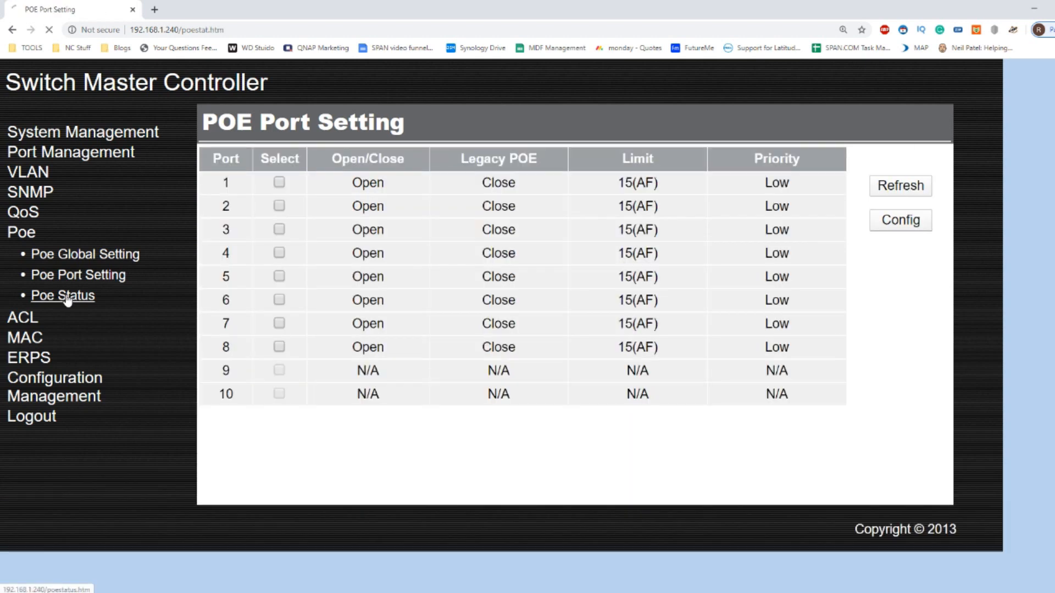
# Step: View PoE Status readings: 130 W max power, 1 W used, port 2 supplying power
pyautogui.click(62, 295)
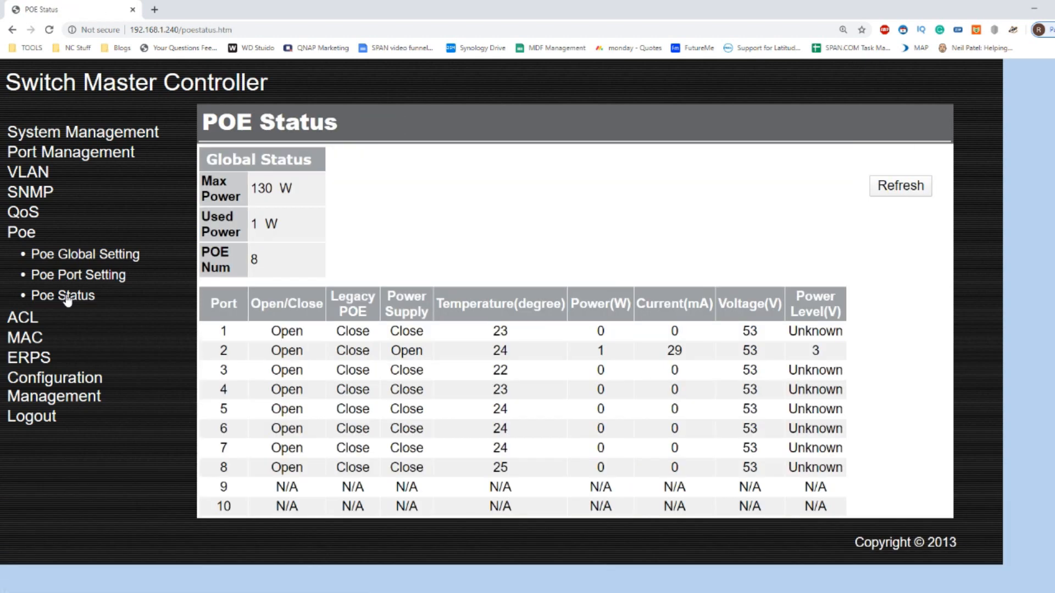
pyautogui.moveTo(416, 251)
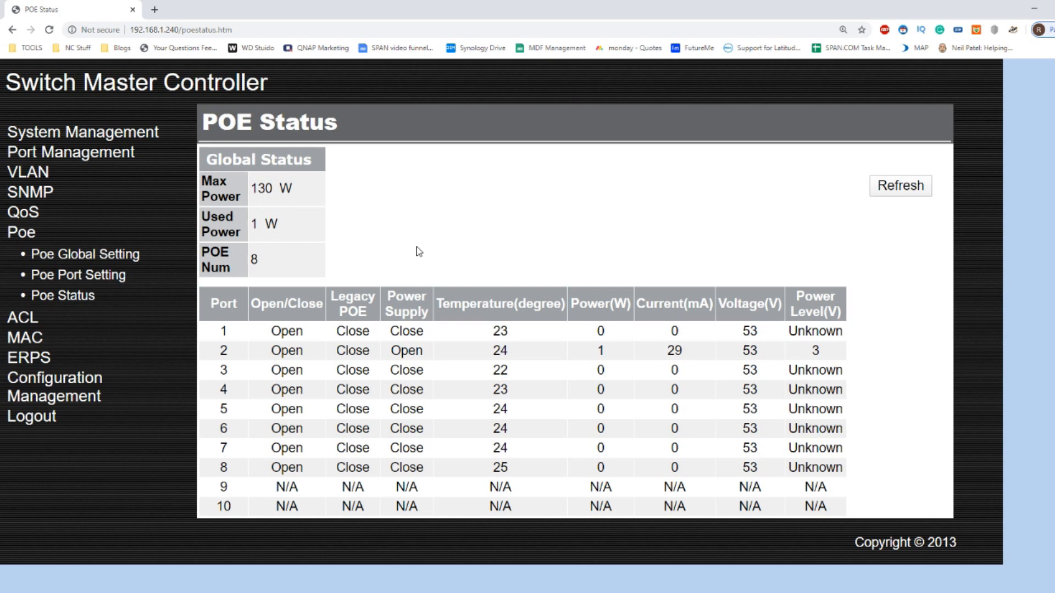
pyautogui.moveTo(485, 369)
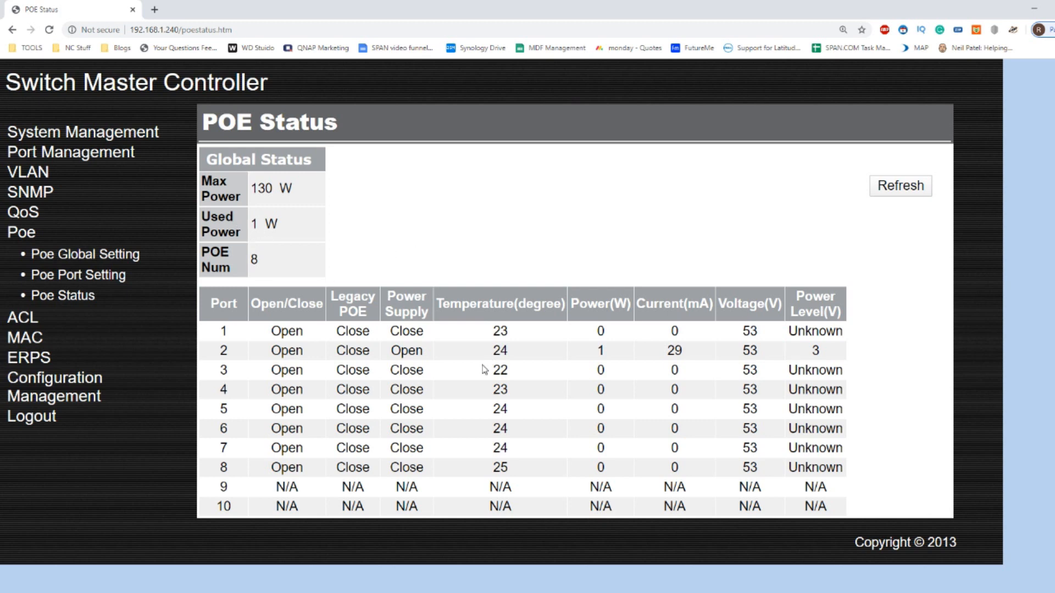
pyautogui.moveTo(267, 251)
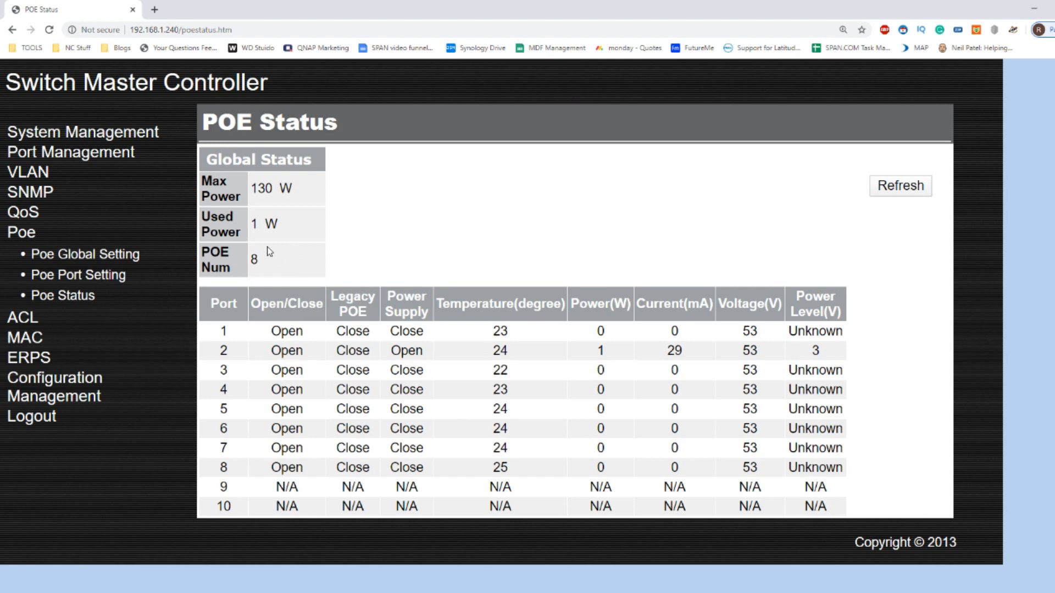
pyautogui.moveTo(398, 401)
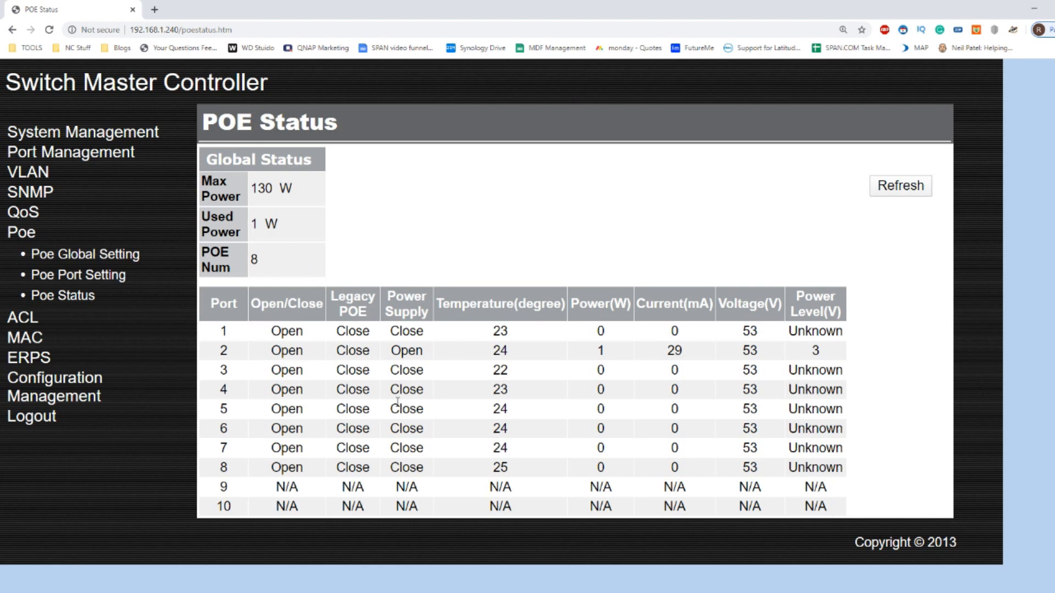
pyautogui.moveTo(170, 381)
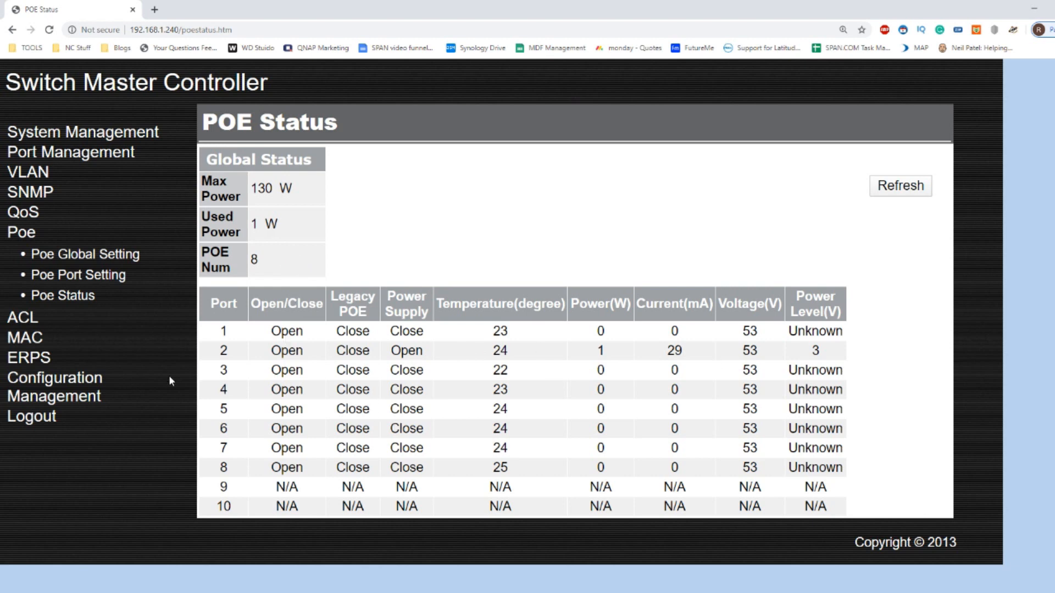
pyautogui.moveTo(626, 348)
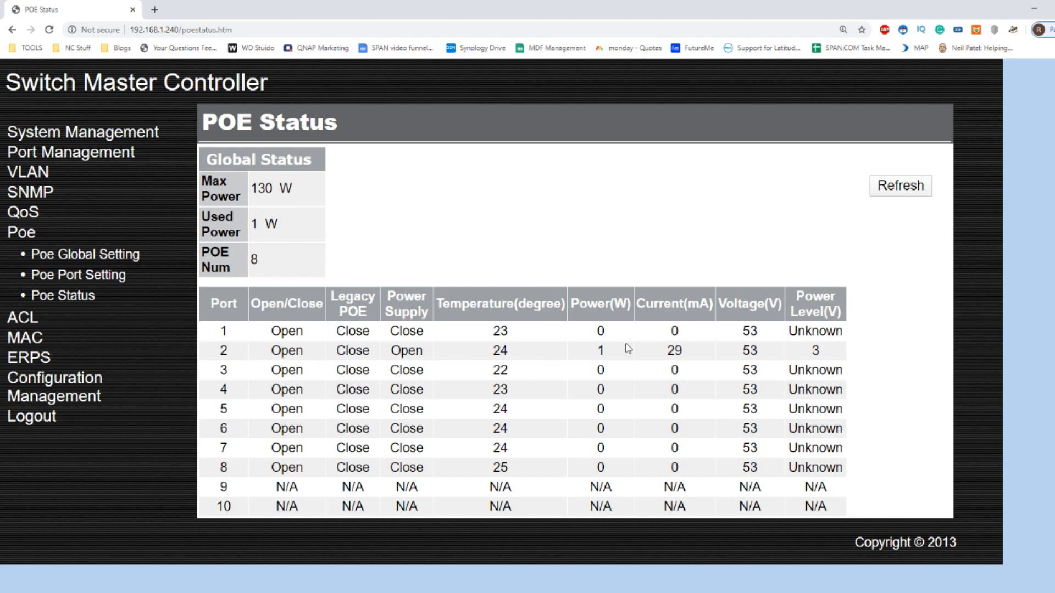
pyautogui.moveTo(802, 345)
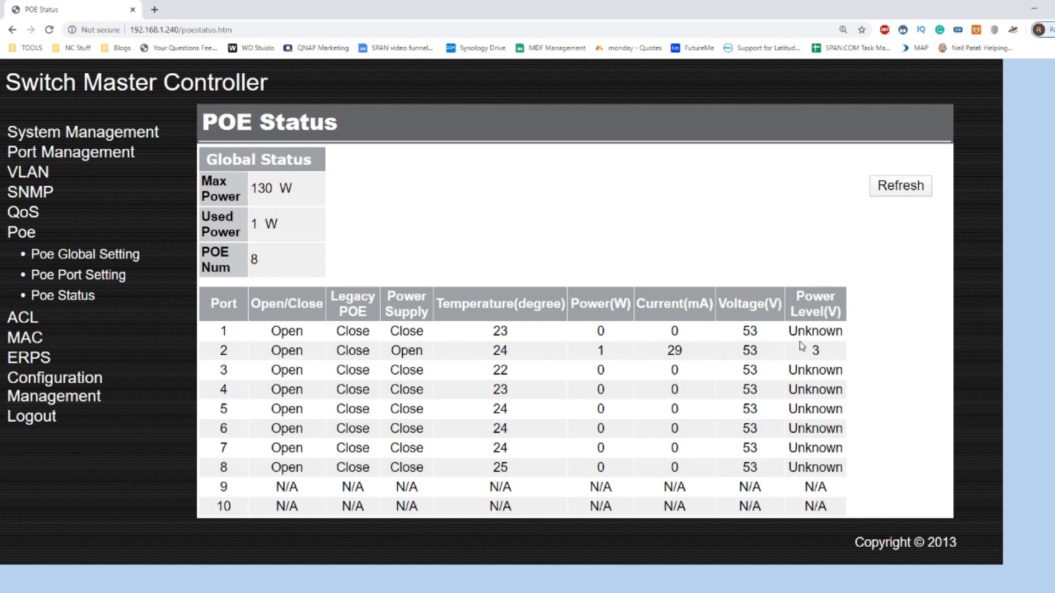
pyautogui.moveTo(808, 461)
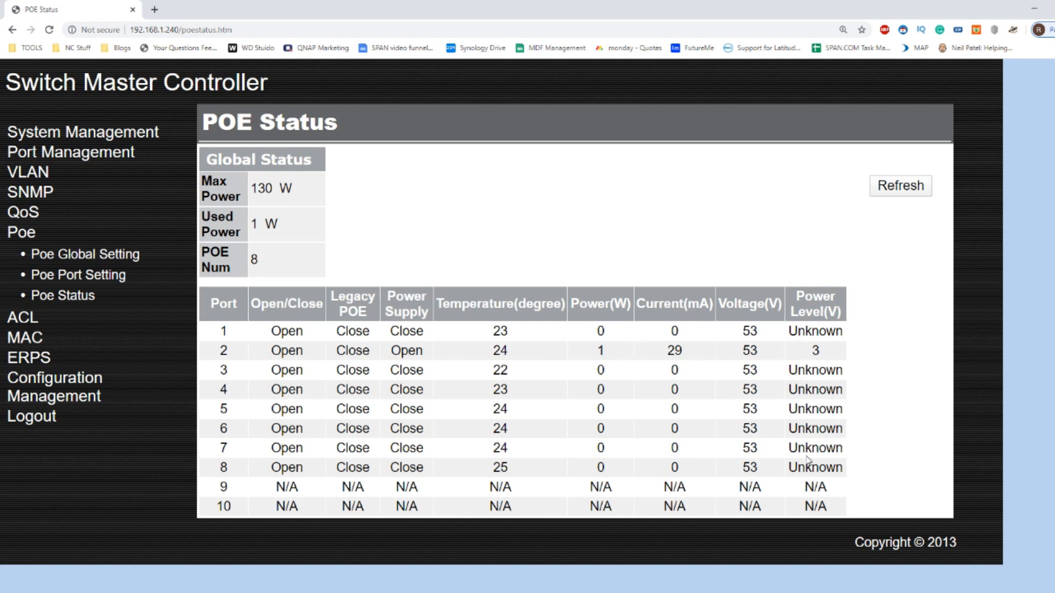
pyautogui.moveTo(36, 330)
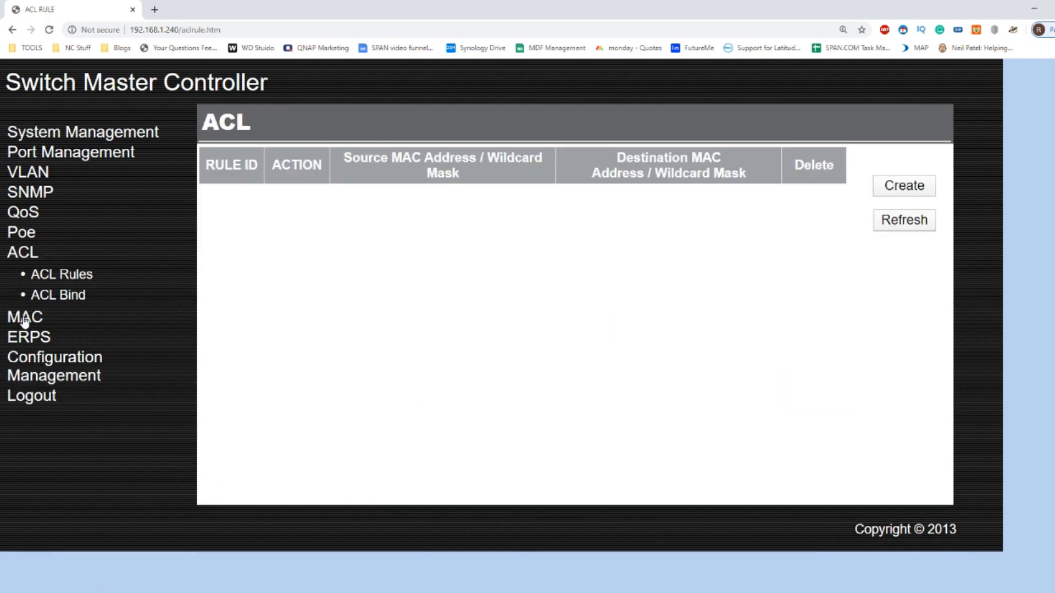
pyautogui.moveTo(23, 317)
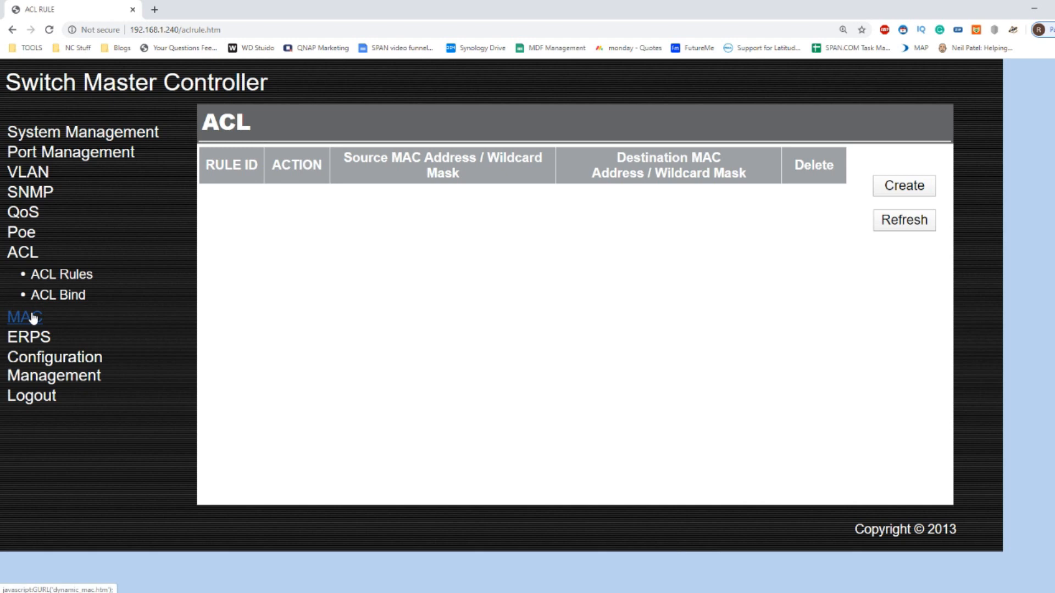
pyautogui.moveTo(703, 225)
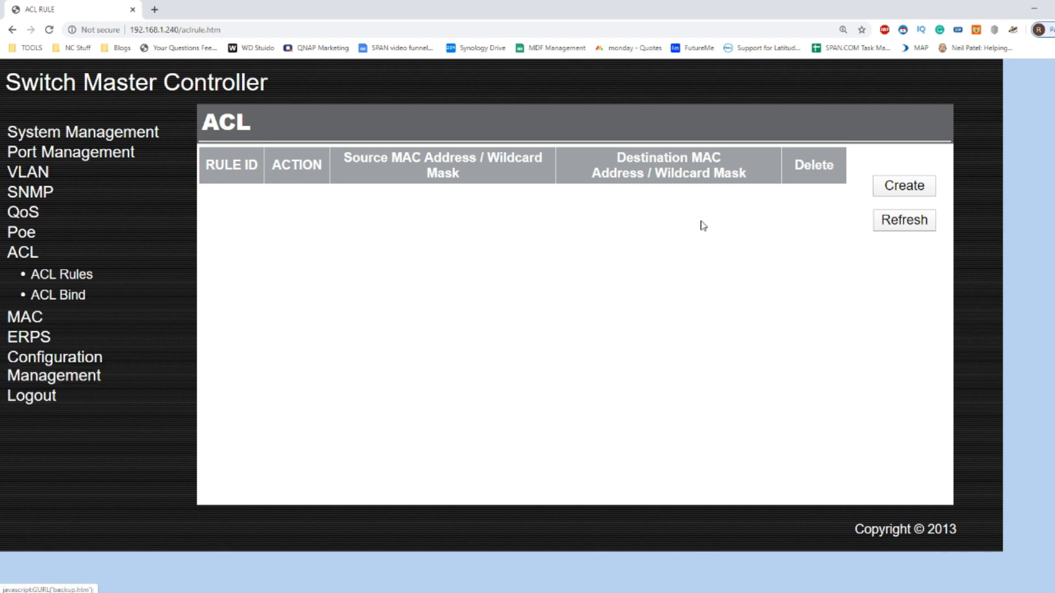
pyautogui.moveTo(525, 234)
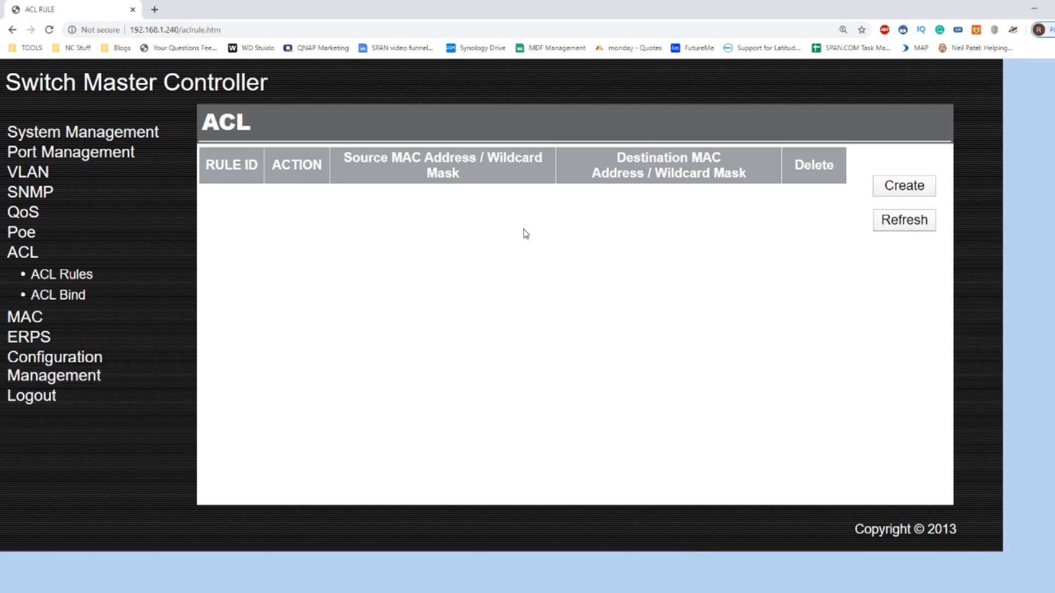
# Step: Open the Create ACL Rule form and cancel it, leaving the ACL table empty
pyautogui.click(904, 186)
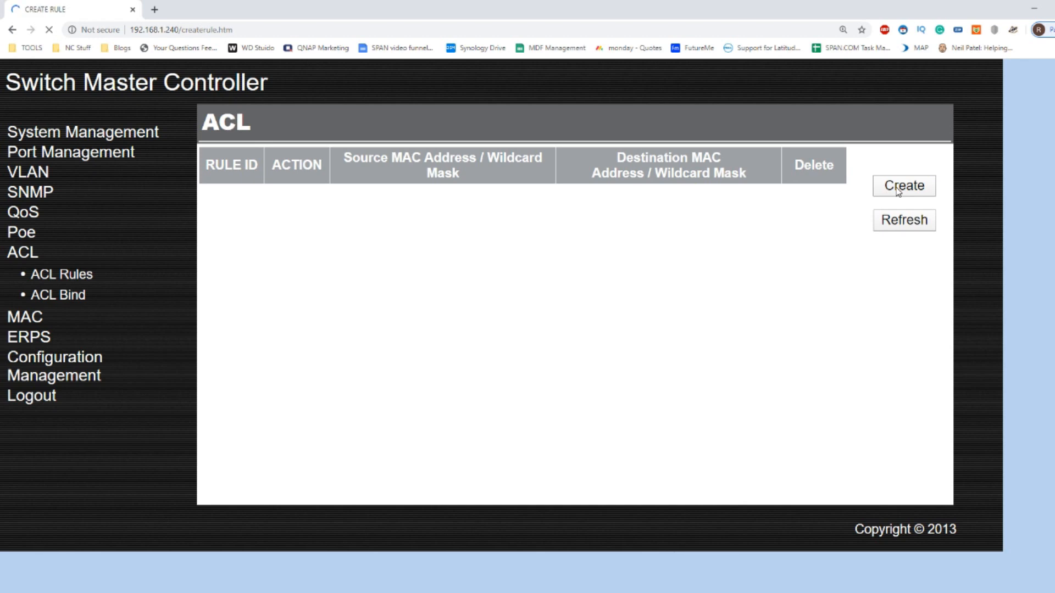
pyautogui.click(903, 185)
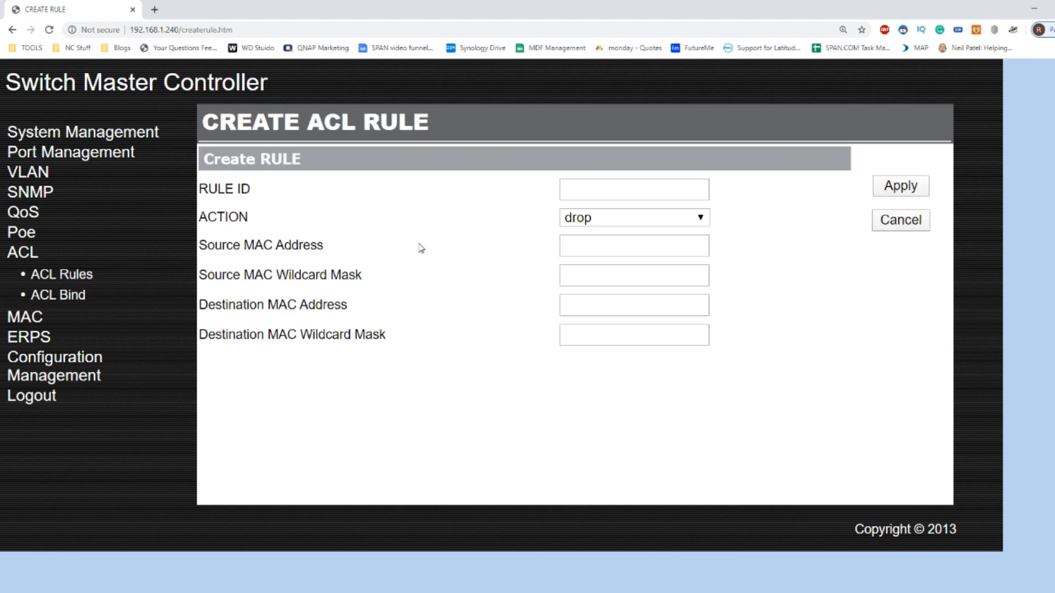
pyautogui.moveTo(294, 208)
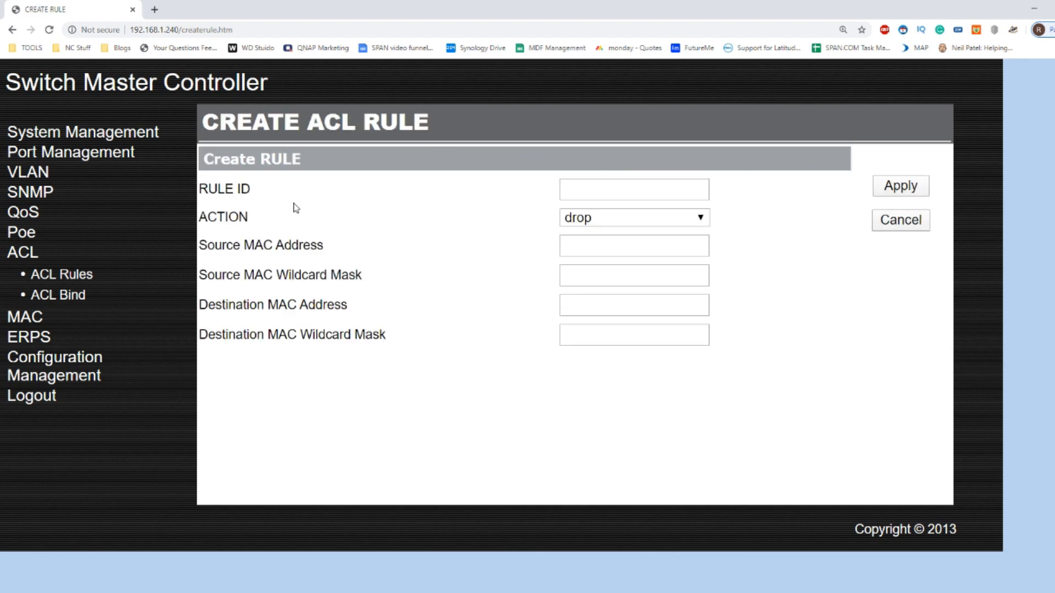
pyautogui.moveTo(582, 292)
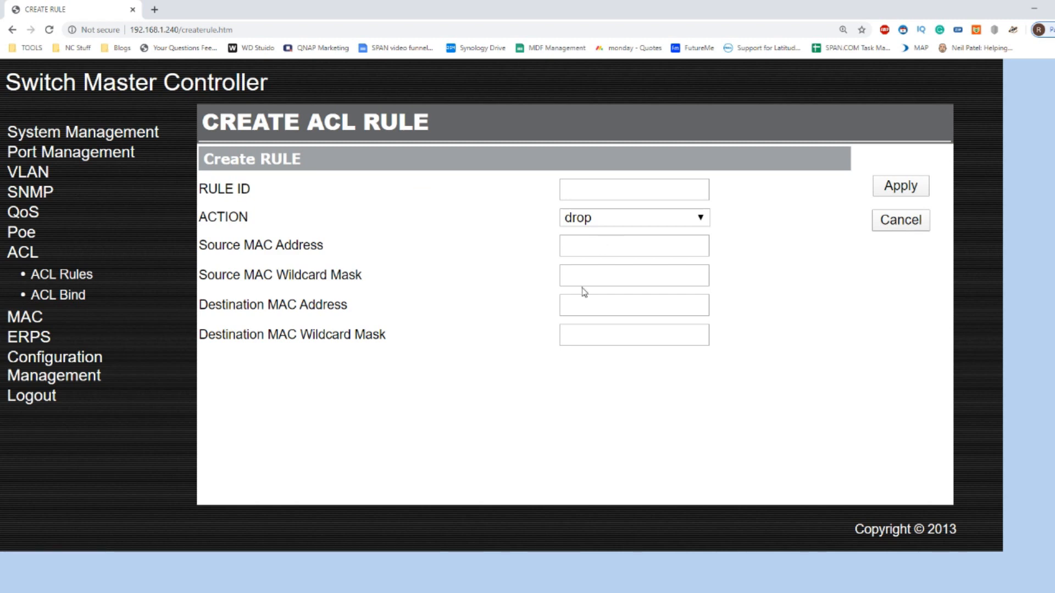
pyautogui.moveTo(900, 220)
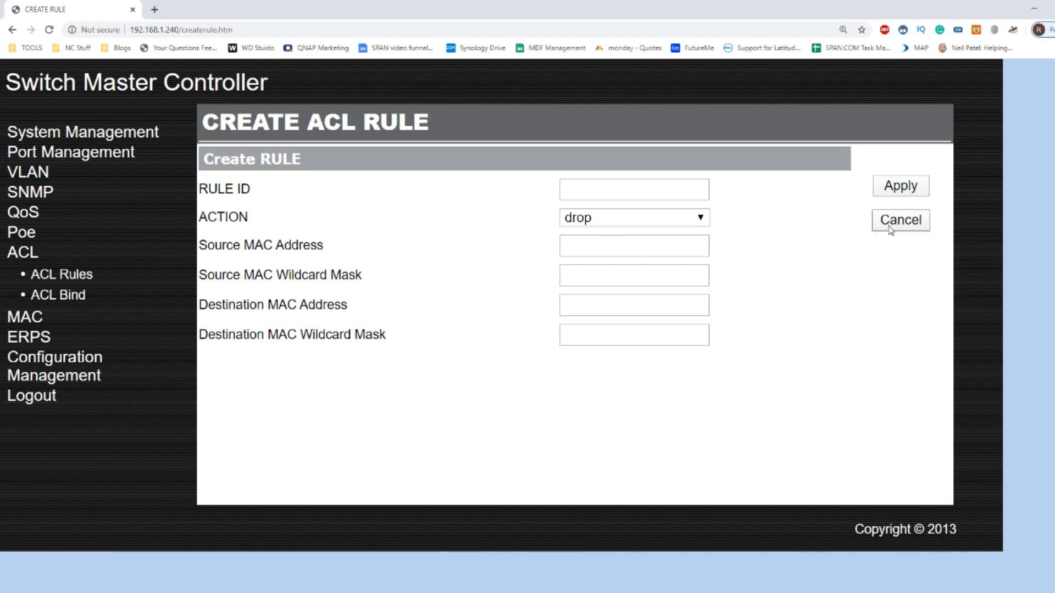
pyautogui.click(900, 220)
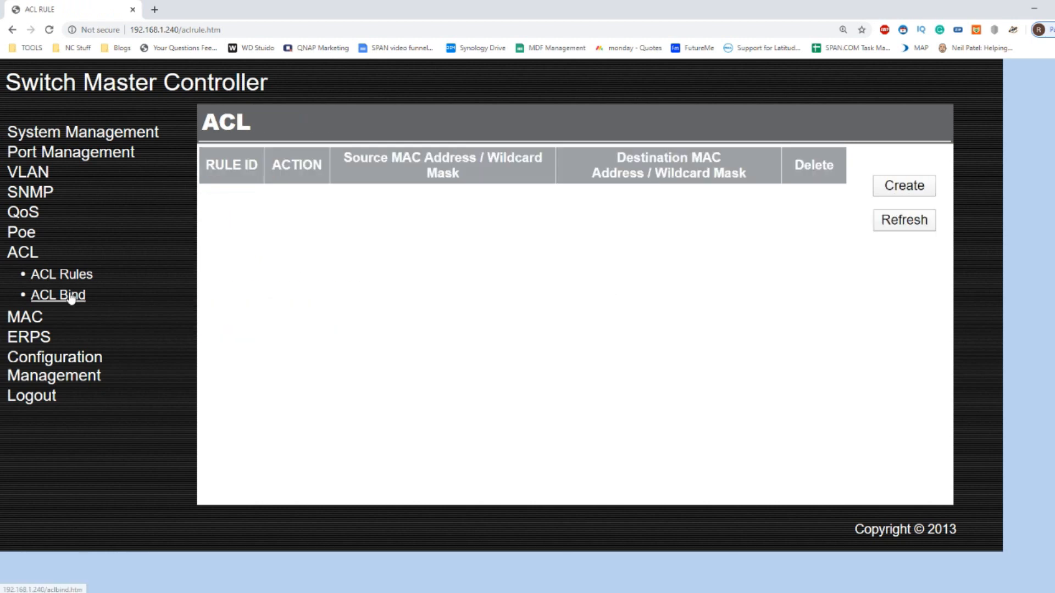
pyautogui.moveTo(24, 317)
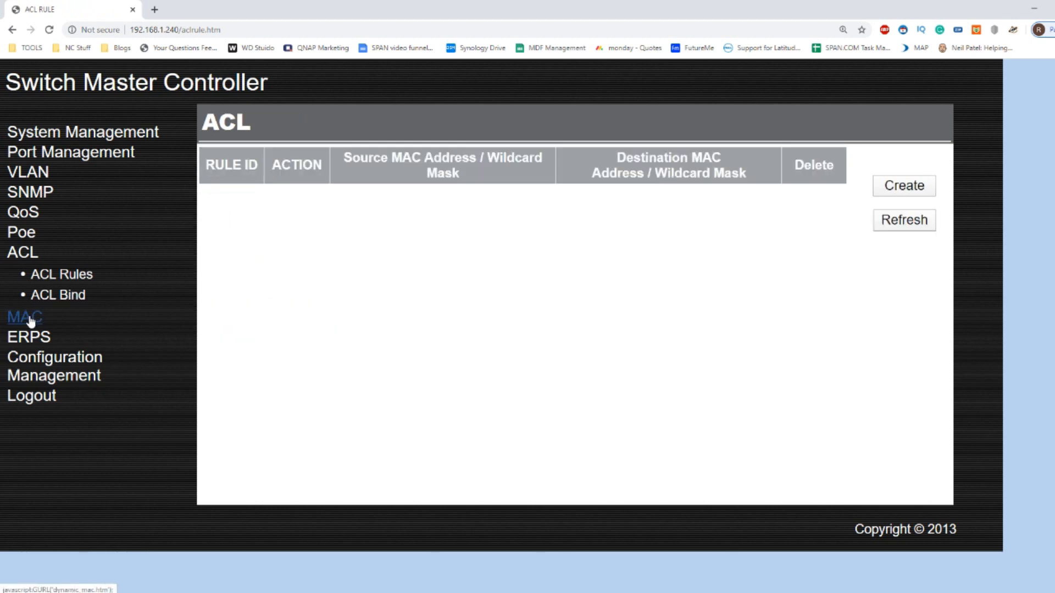
pyautogui.click(24, 316)
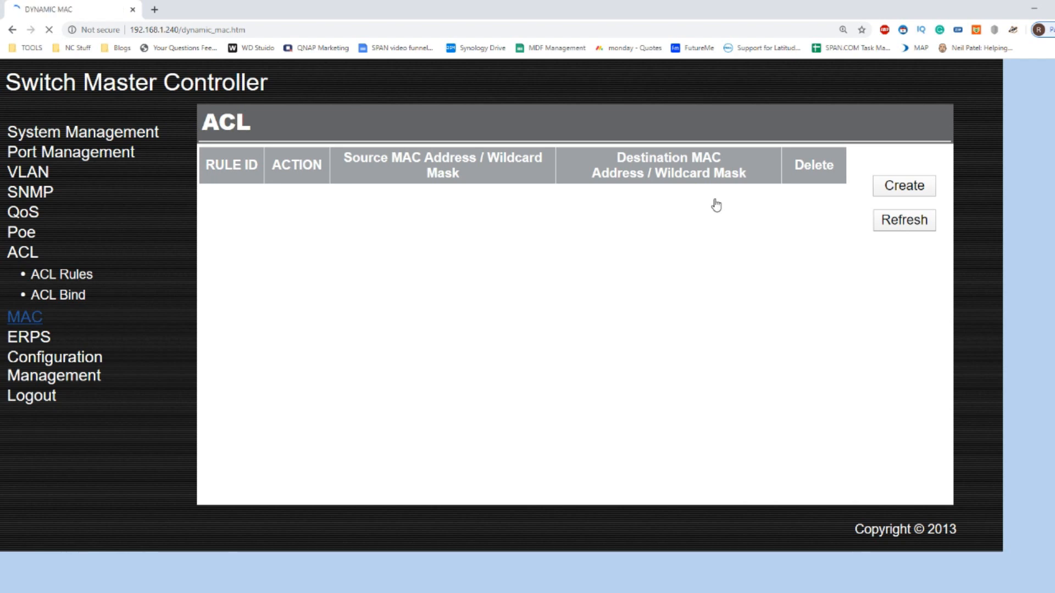
# Step: View the dynamic MAC table (three addresses) and empty static MAC table, then show ERPS settings (close)
pyautogui.click(25, 317)
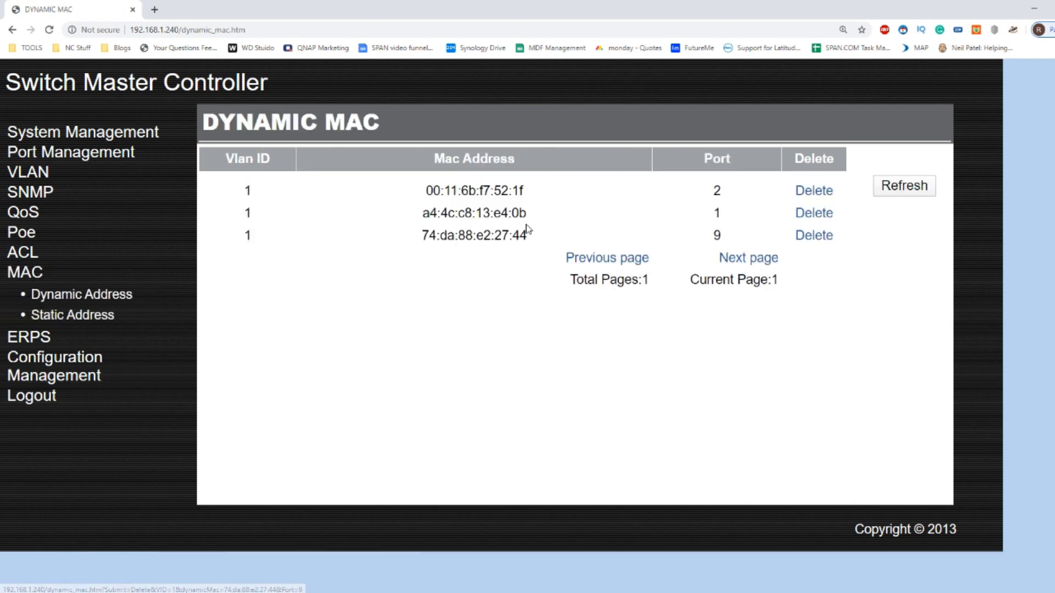
pyautogui.moveTo(790, 251)
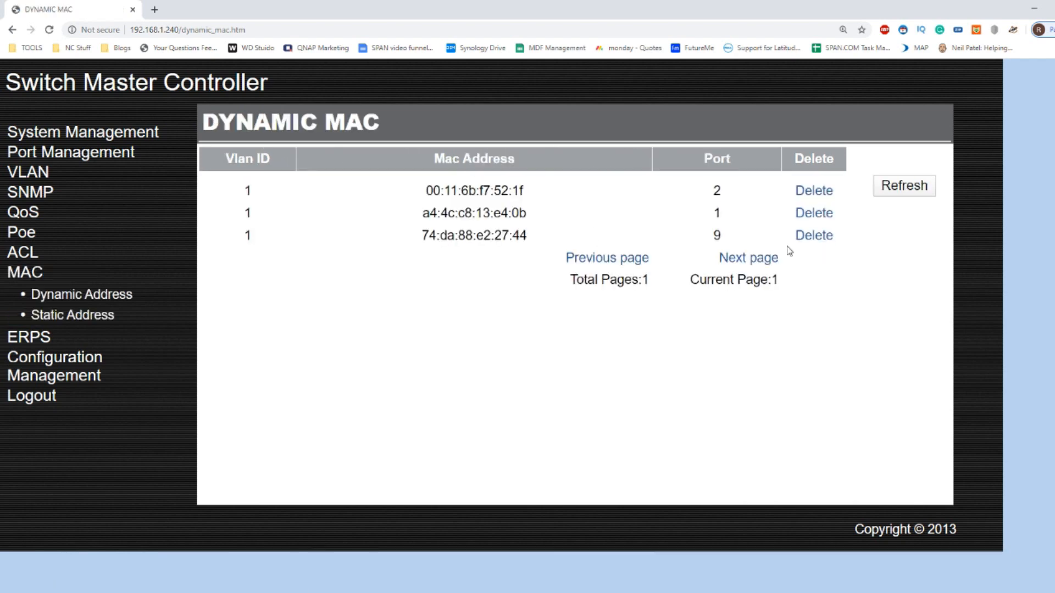
pyautogui.moveTo(680, 196)
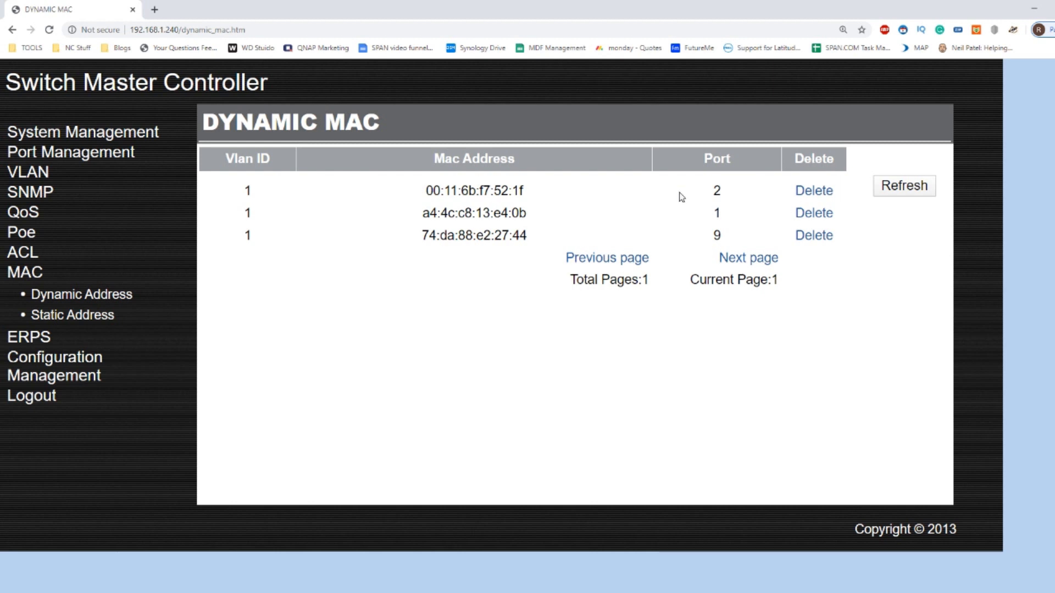
pyautogui.moveTo(82, 294)
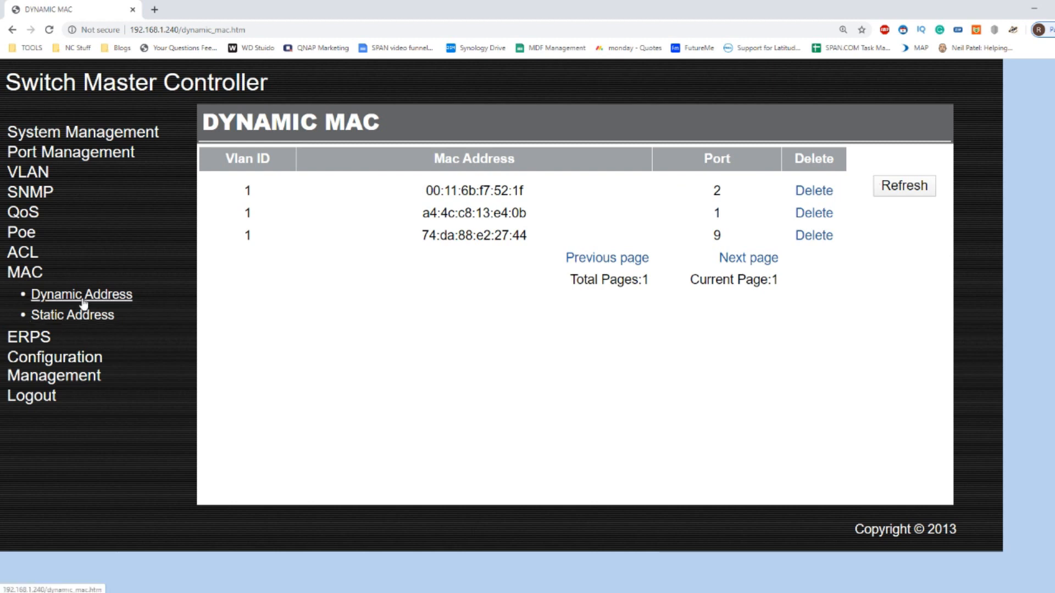
pyautogui.click(72, 314)
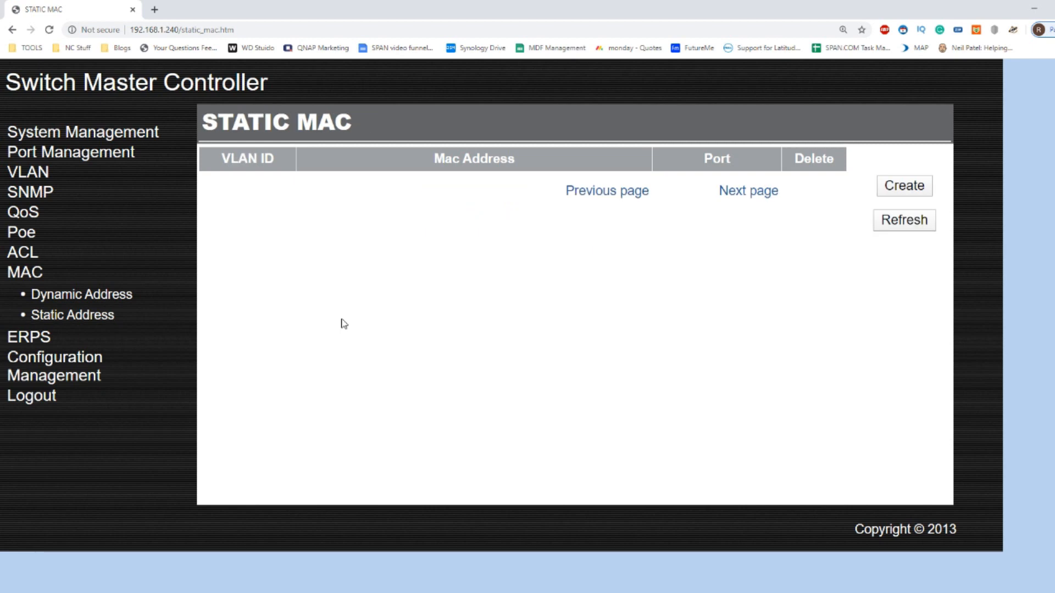
pyautogui.moveTo(641, 263)
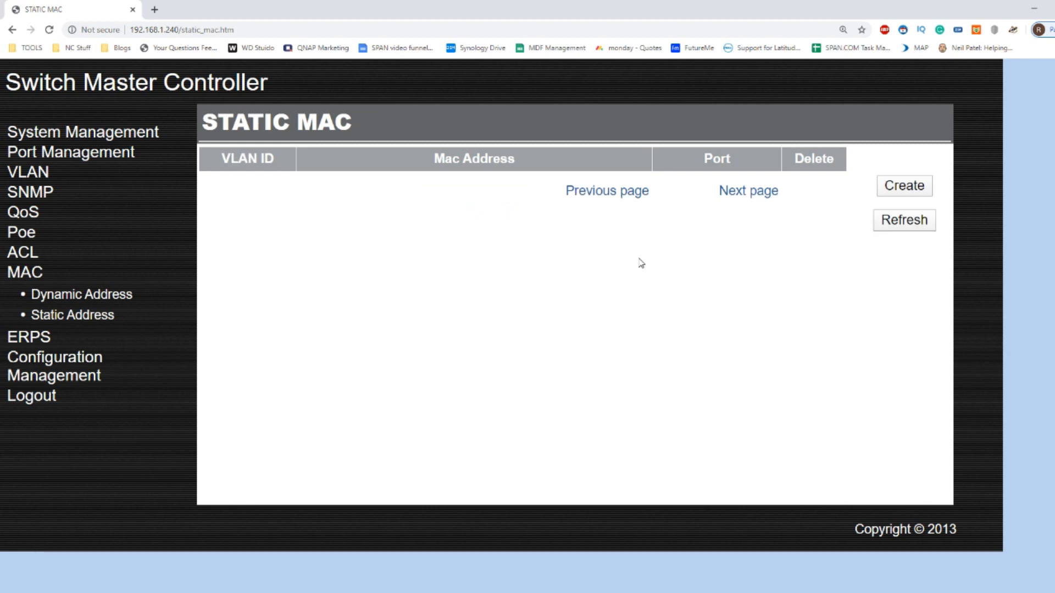
pyautogui.moveTo(561, 223)
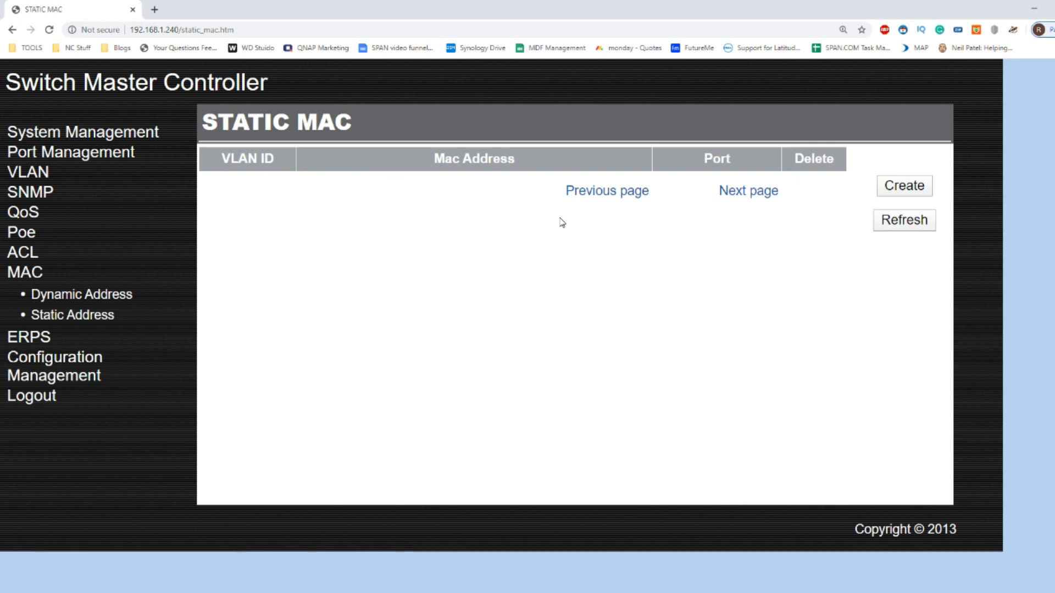
pyautogui.moveTo(54, 356)
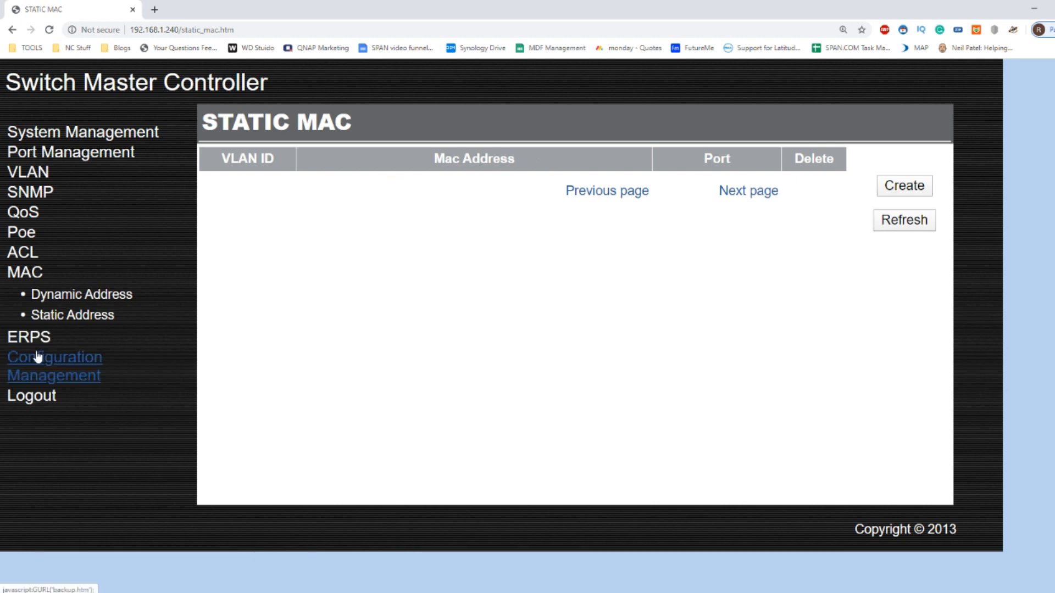
pyautogui.click(28, 337)
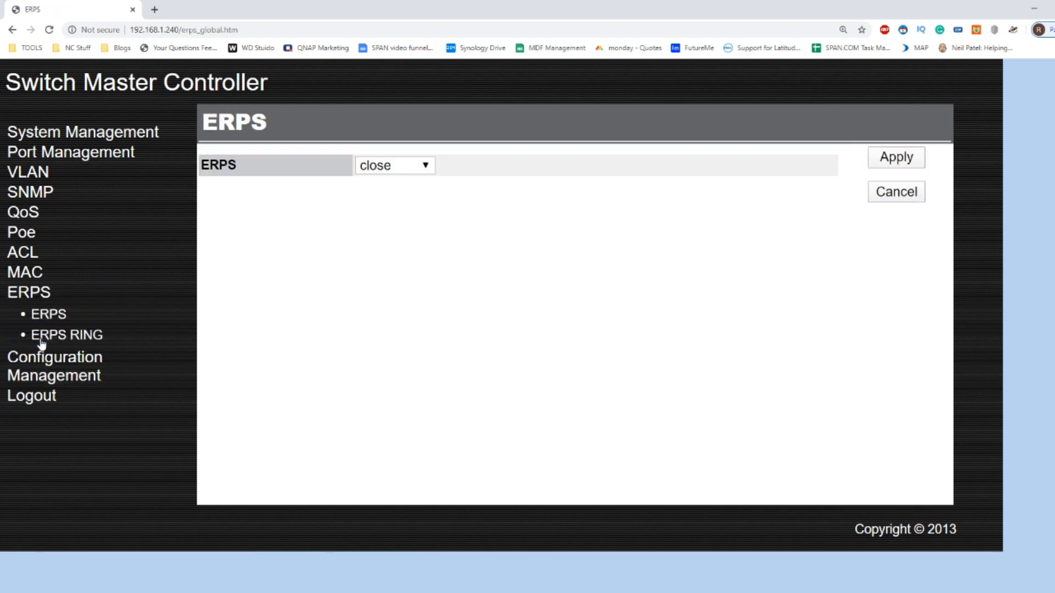
pyautogui.moveTo(27, 172)
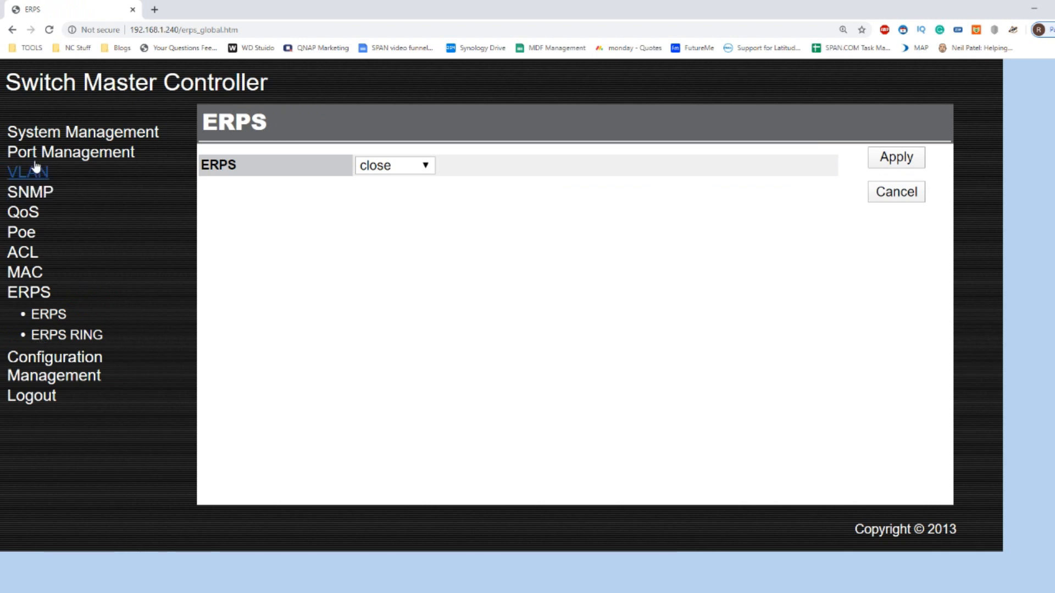
pyautogui.moveTo(66, 308)
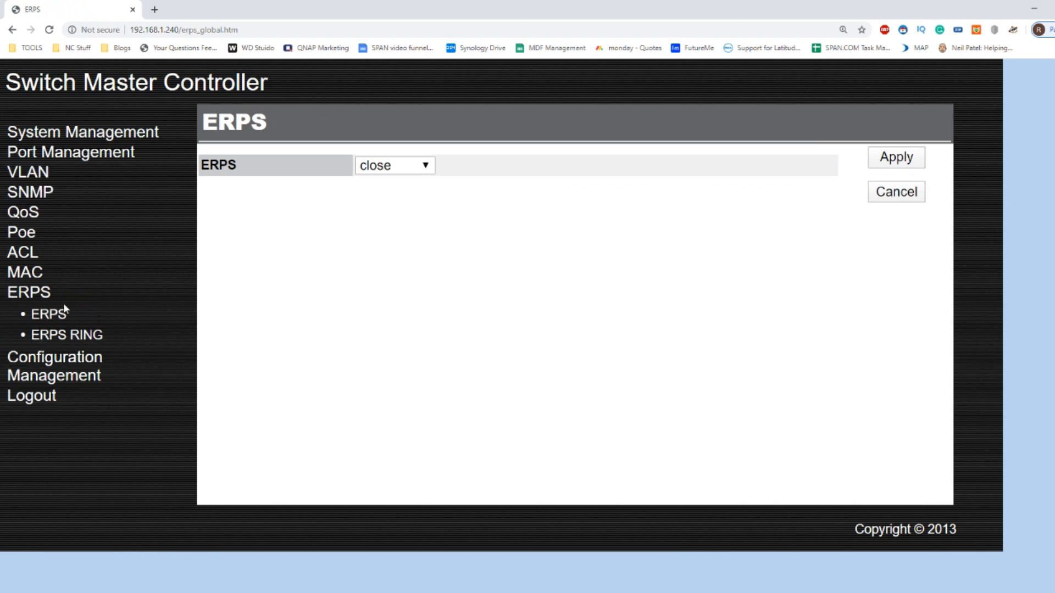
pyautogui.moveTo(192, 291)
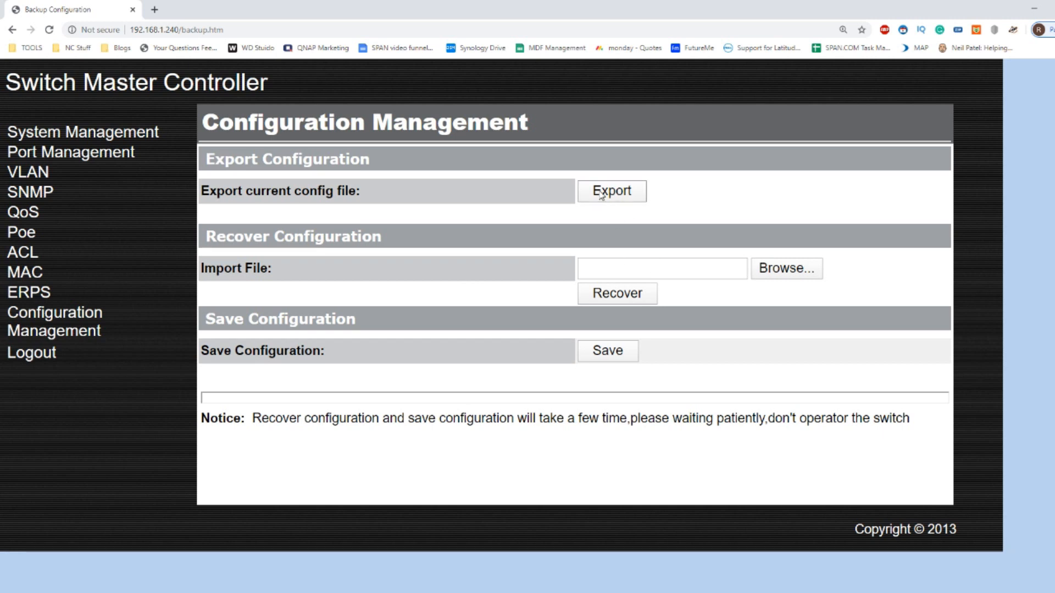
pyautogui.moveTo(774, 268)
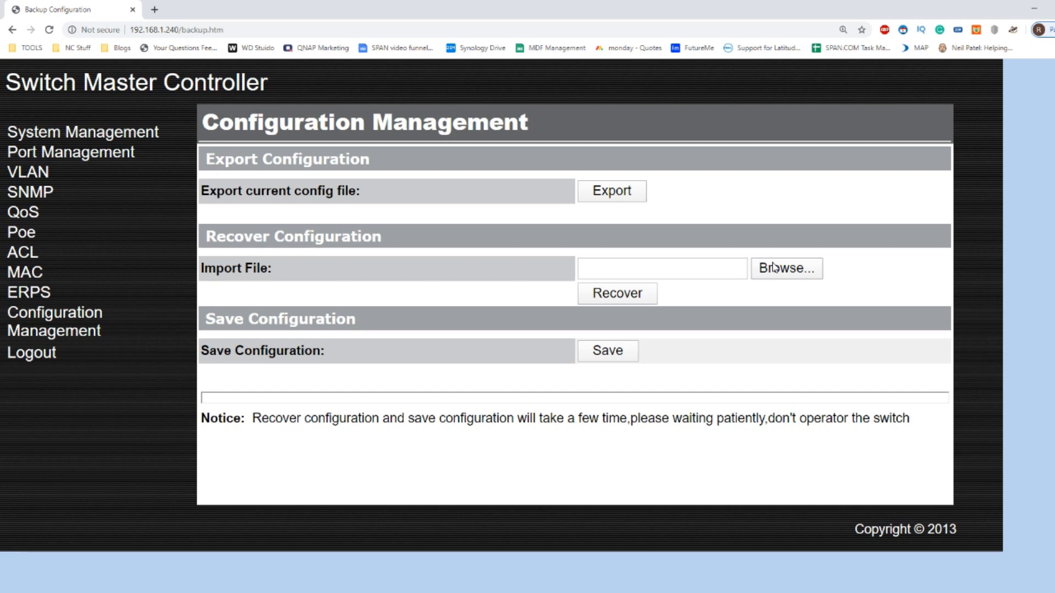
pyautogui.moveTo(580, 233)
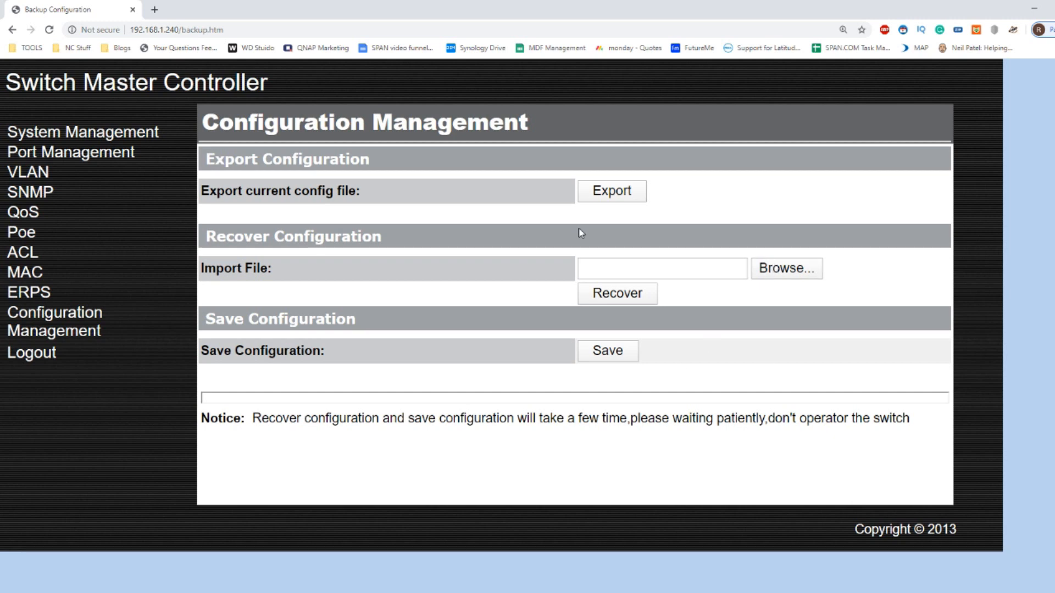
pyautogui.moveTo(575, 262)
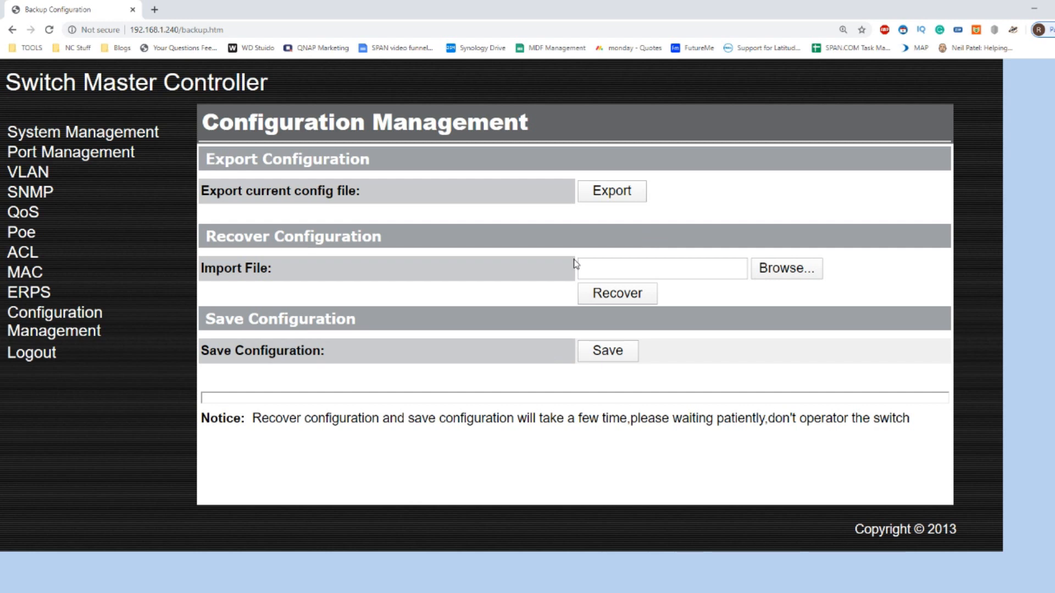
pyautogui.moveTo(380, 312)
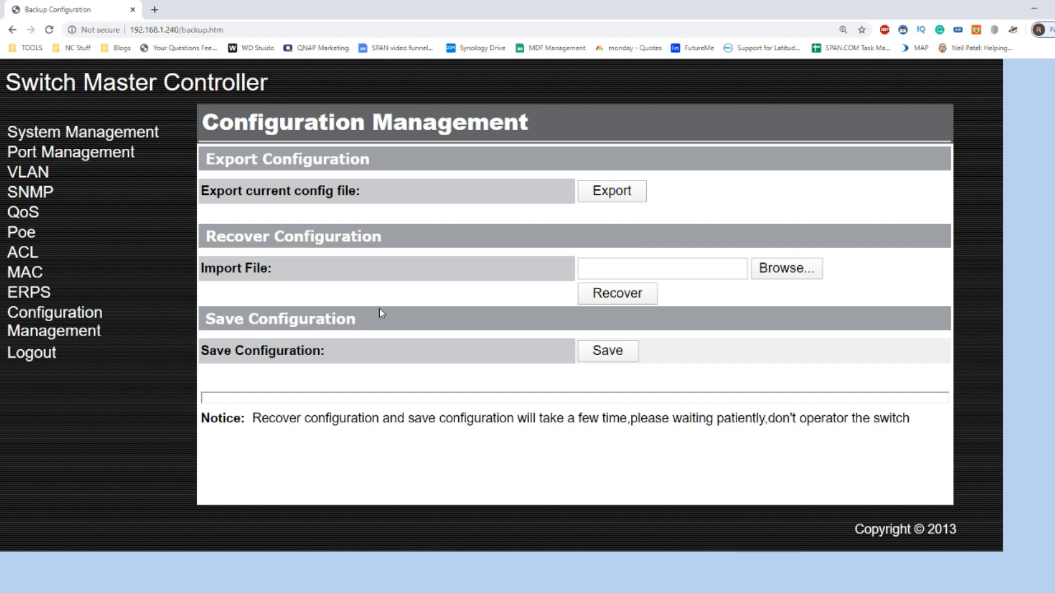
pyautogui.moveTo(140, 376)
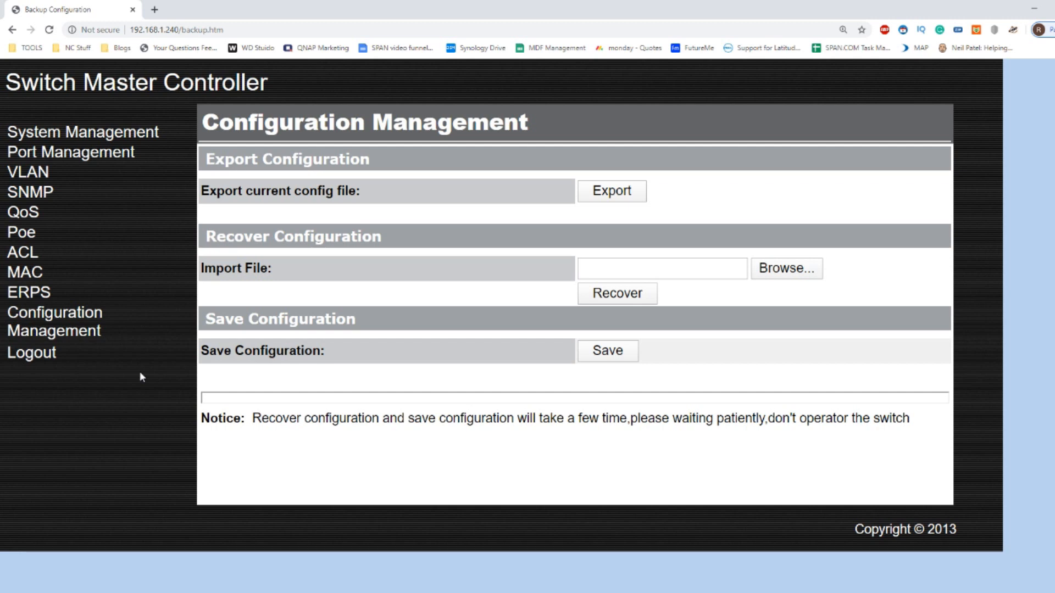
pyautogui.click(81, 131)
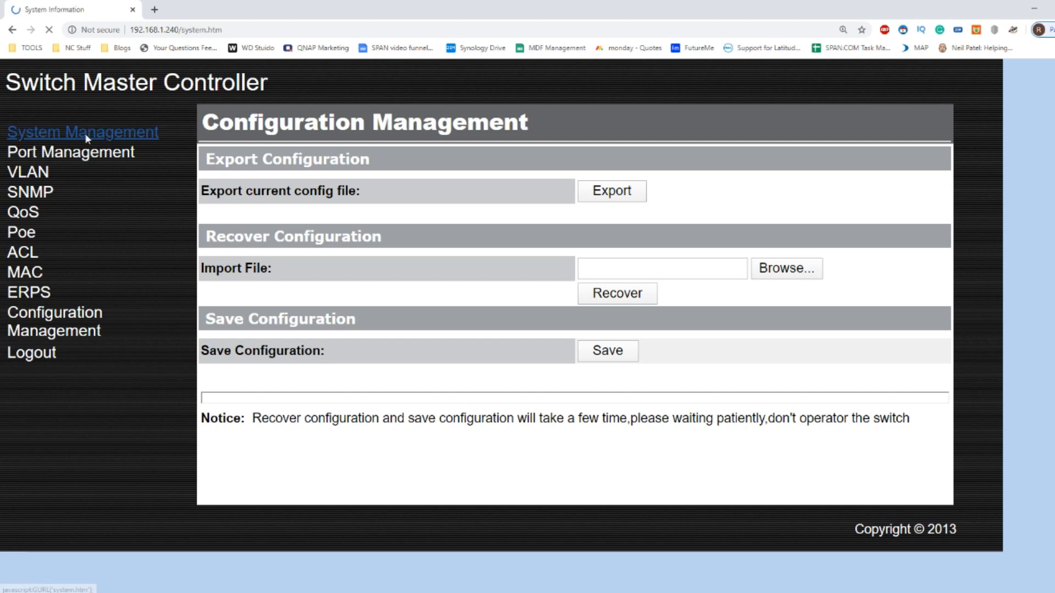
# Step: Show System Information: software OL-GS1110PV1.0.4, IP 192.168.1.240, gateway 192.168.1.1
pyautogui.click(81, 131)
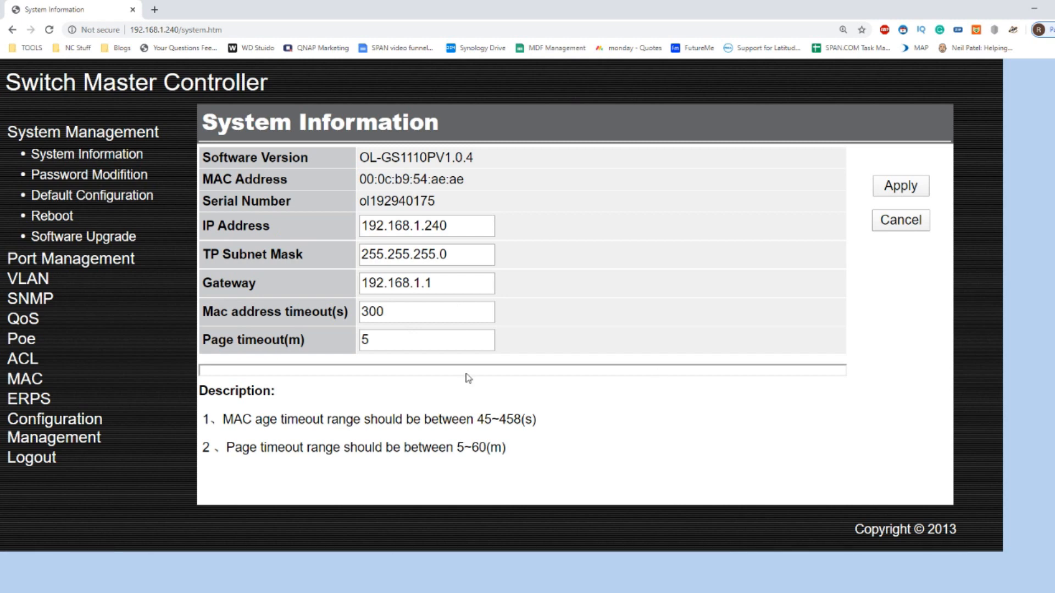
pyautogui.moveTo(537, 210)
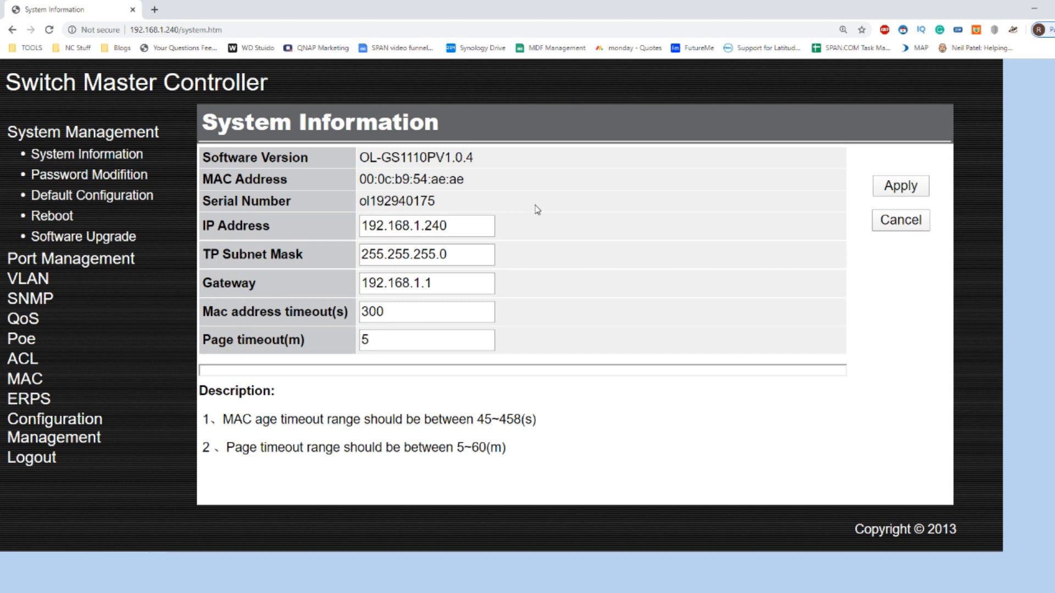
pyautogui.moveTo(89, 174)
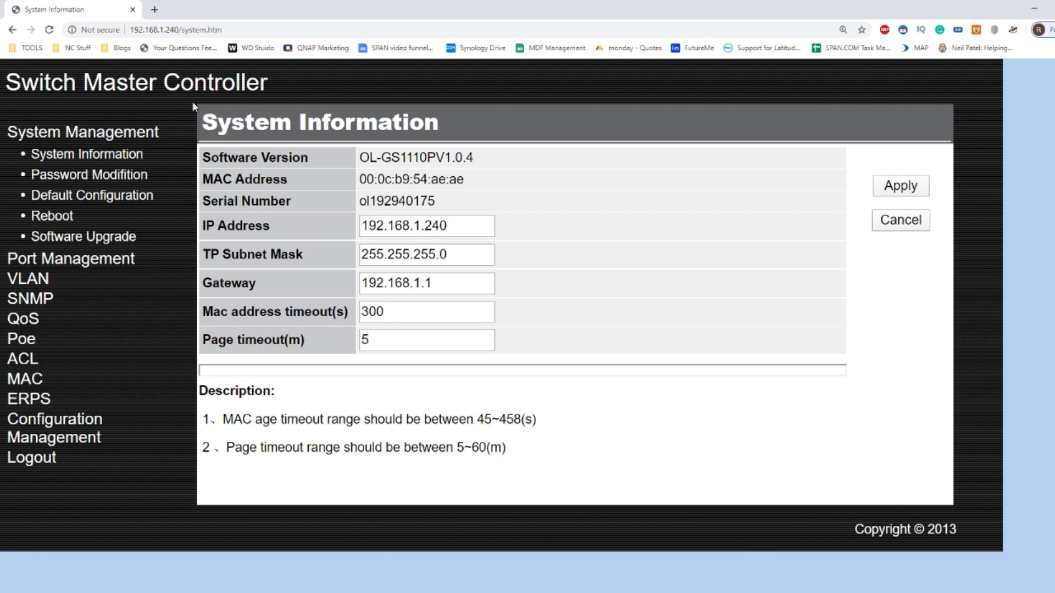
pyautogui.moveTo(192, 106)
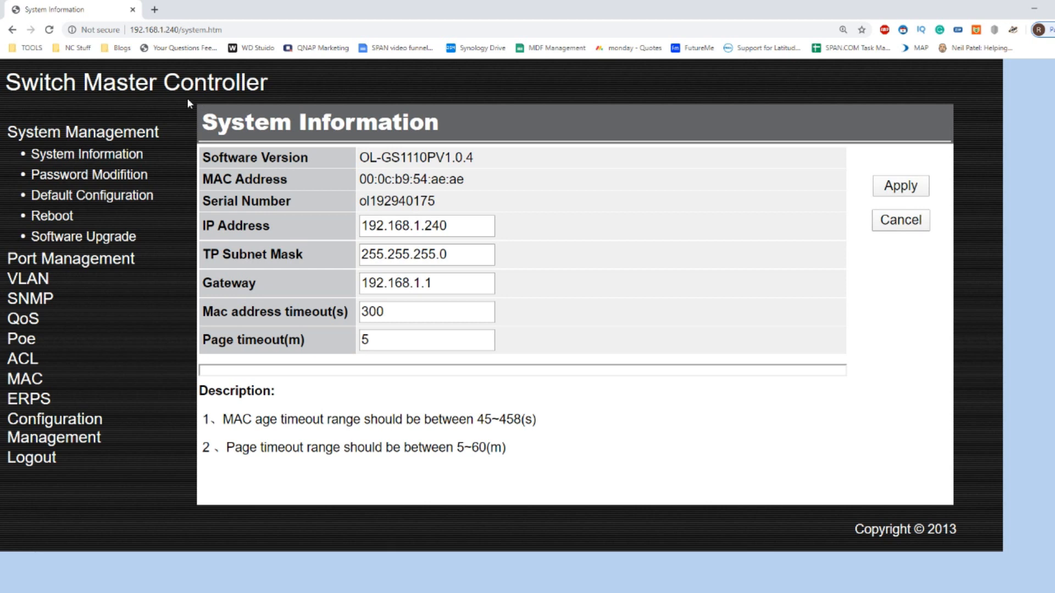